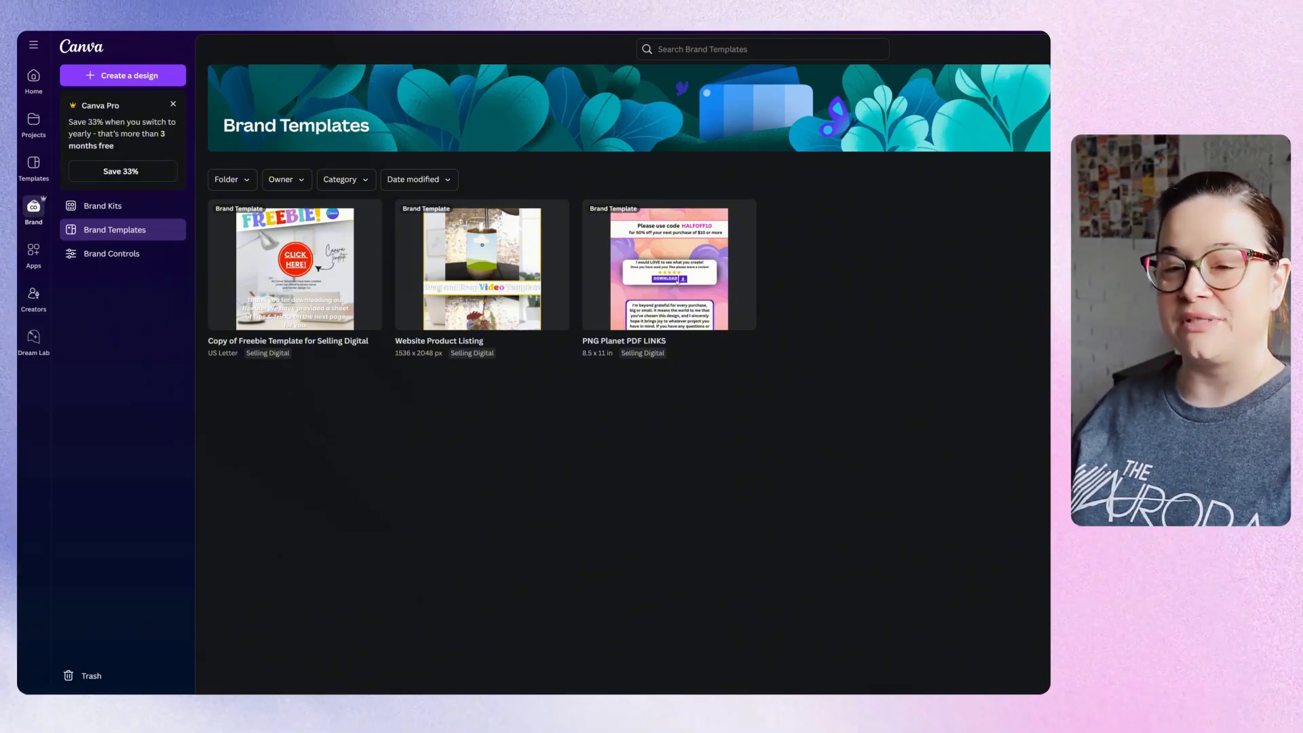
mouse_move(102, 205)
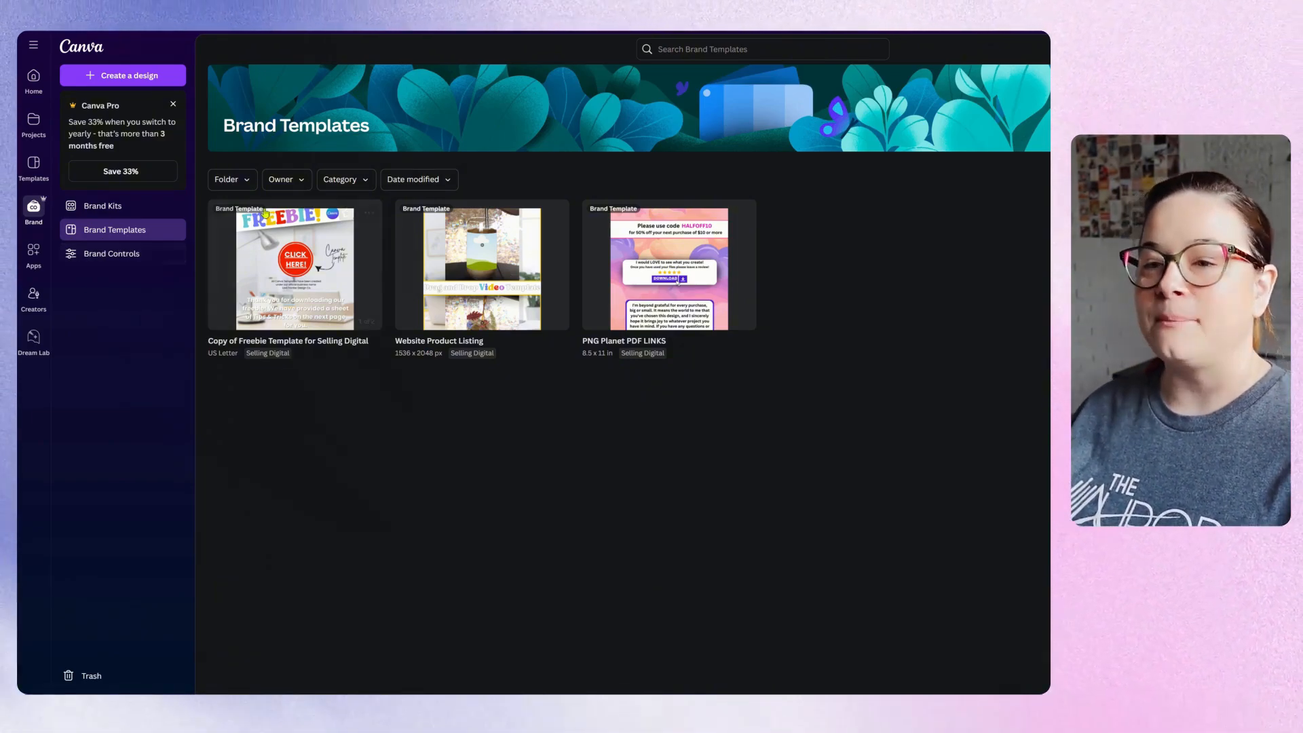
mouse_move(665, 266)
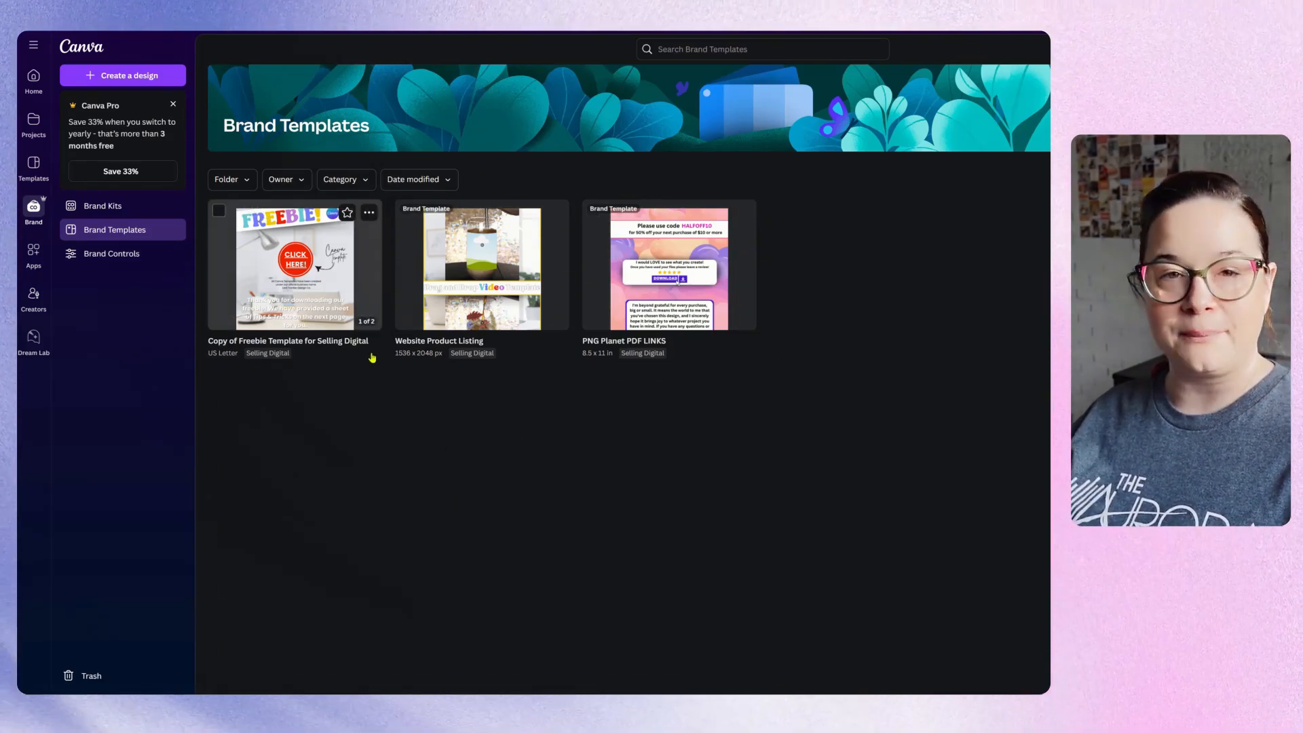
mouse_move(111, 253)
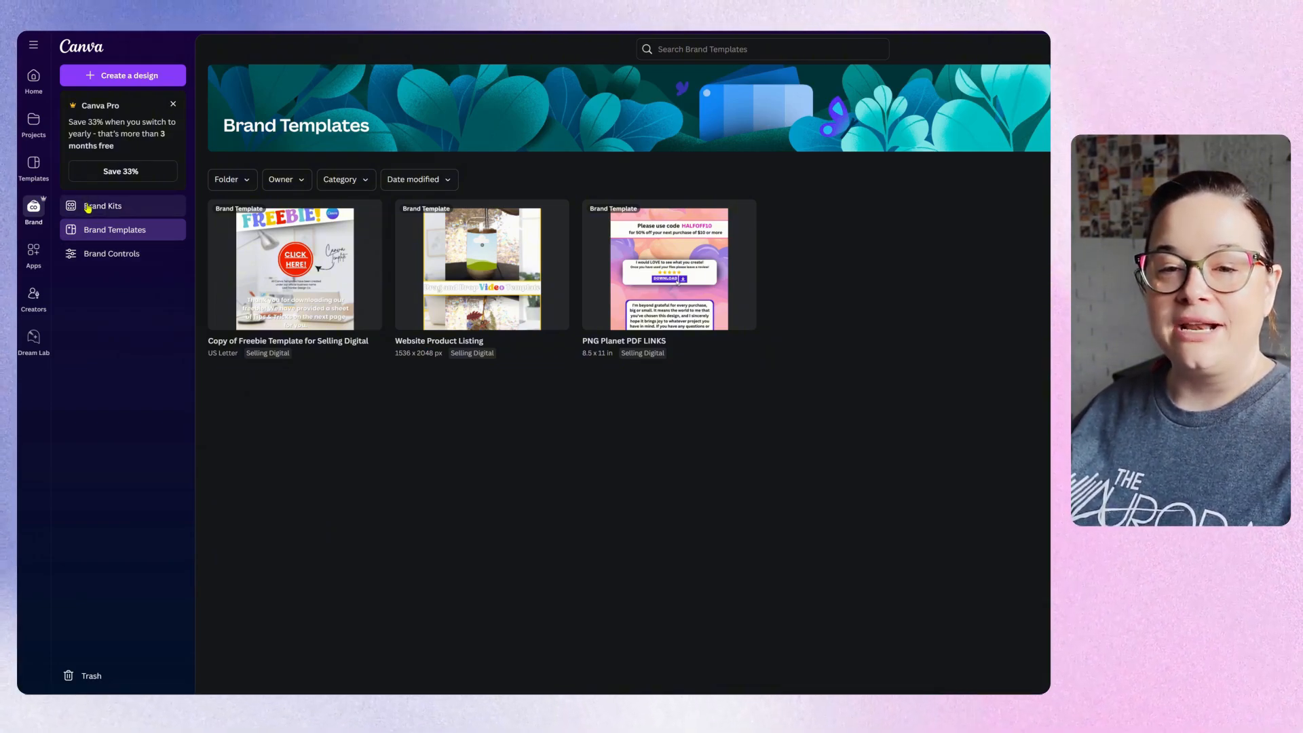
Open Brand Kits to list the Selling Digital, PNG Planet and VA+Media Manager kits
click(102, 205)
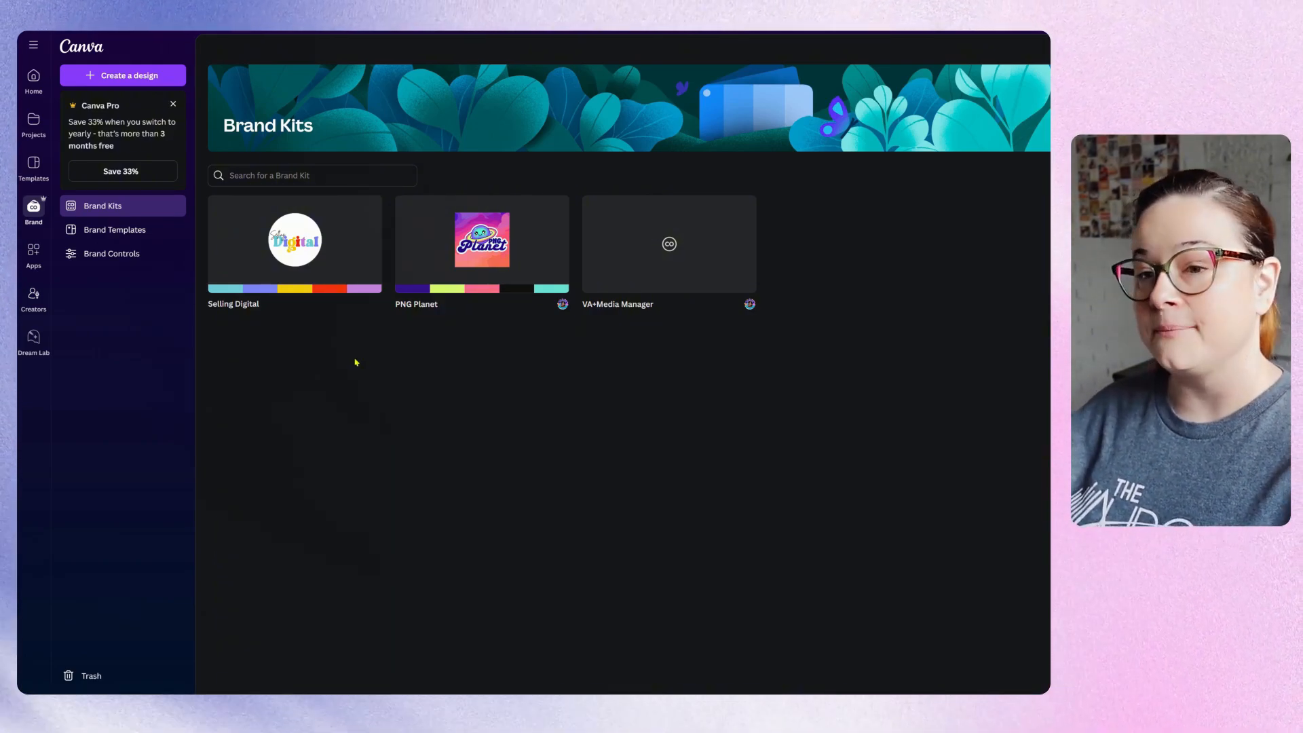
Open the Selling Digital kit to view its three logos, two palettes and fonts
click(294, 241)
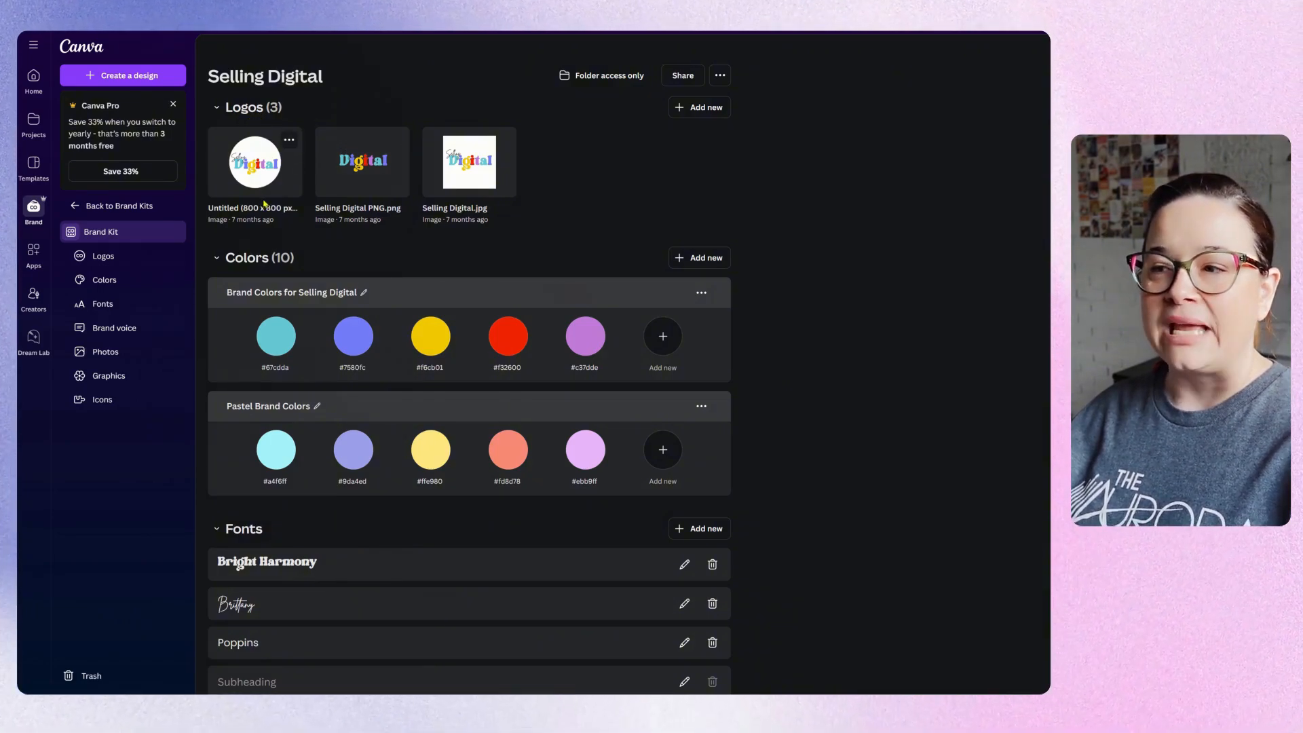
mouse_move(543, 220)
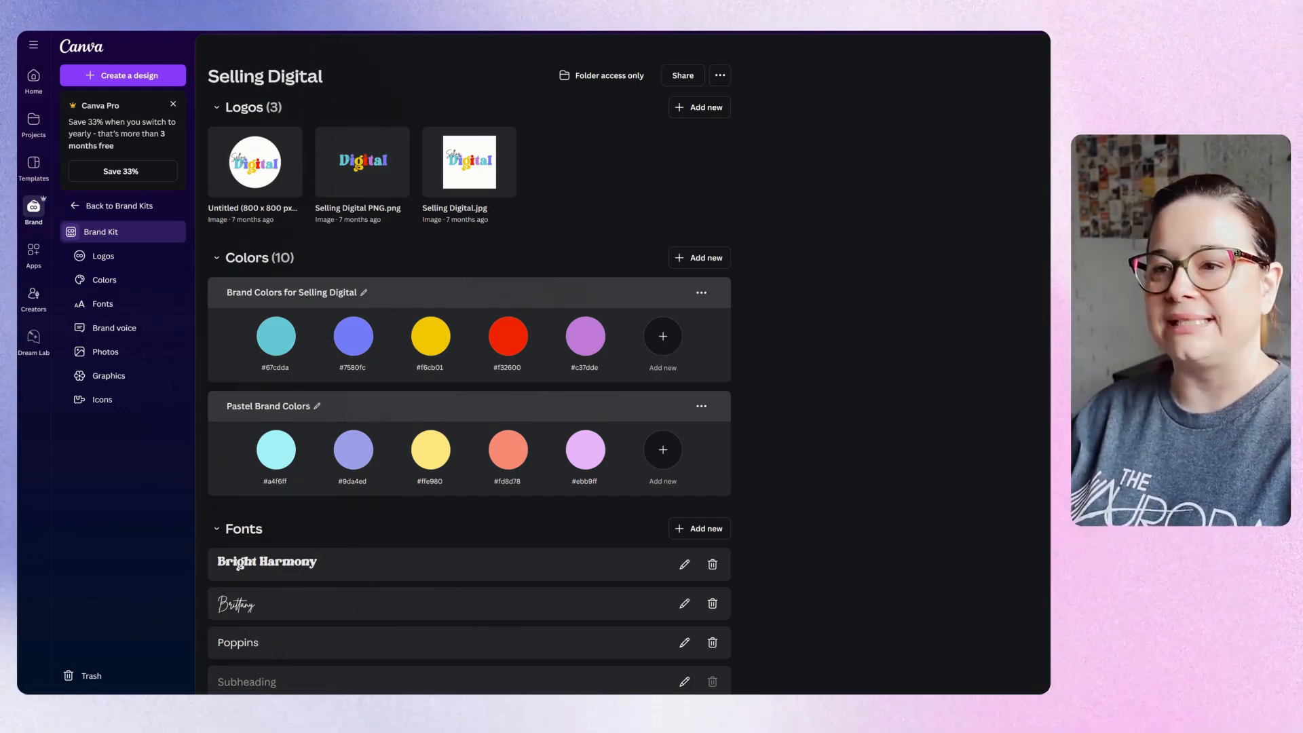
mouse_move(495, 196)
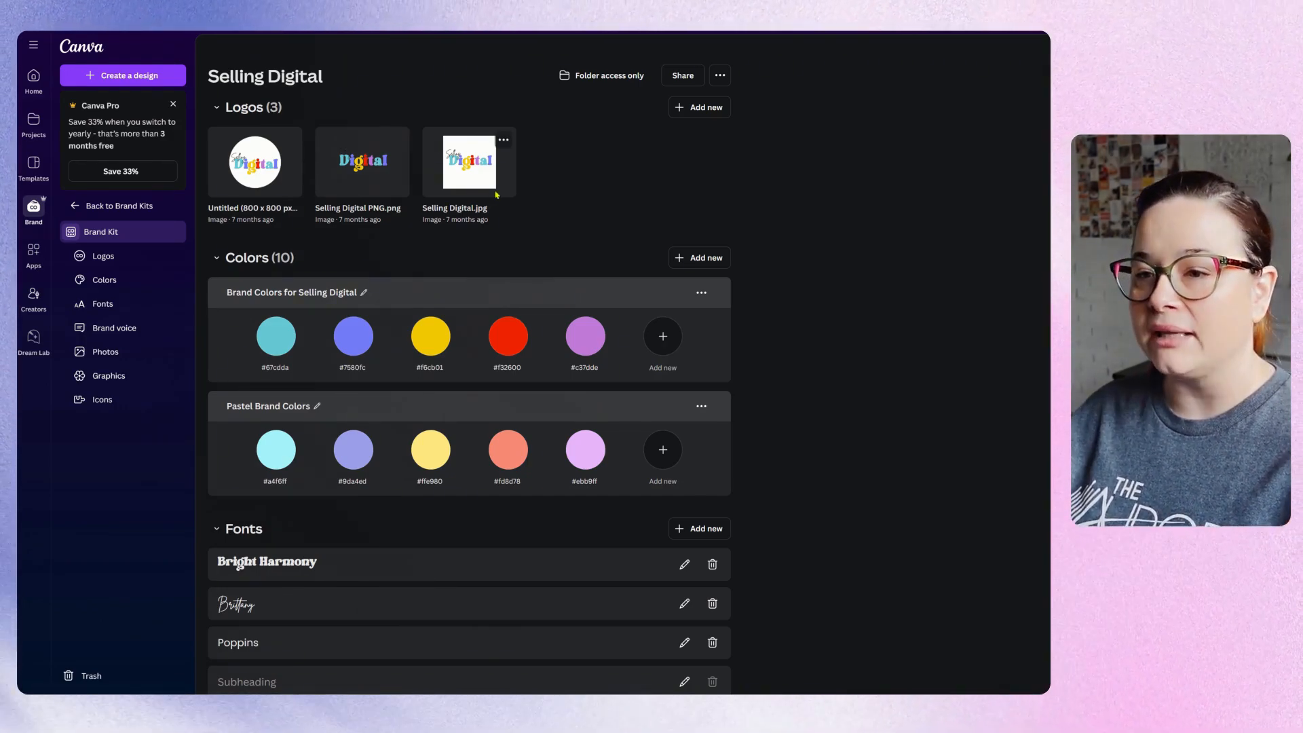
mouse_move(268, 162)
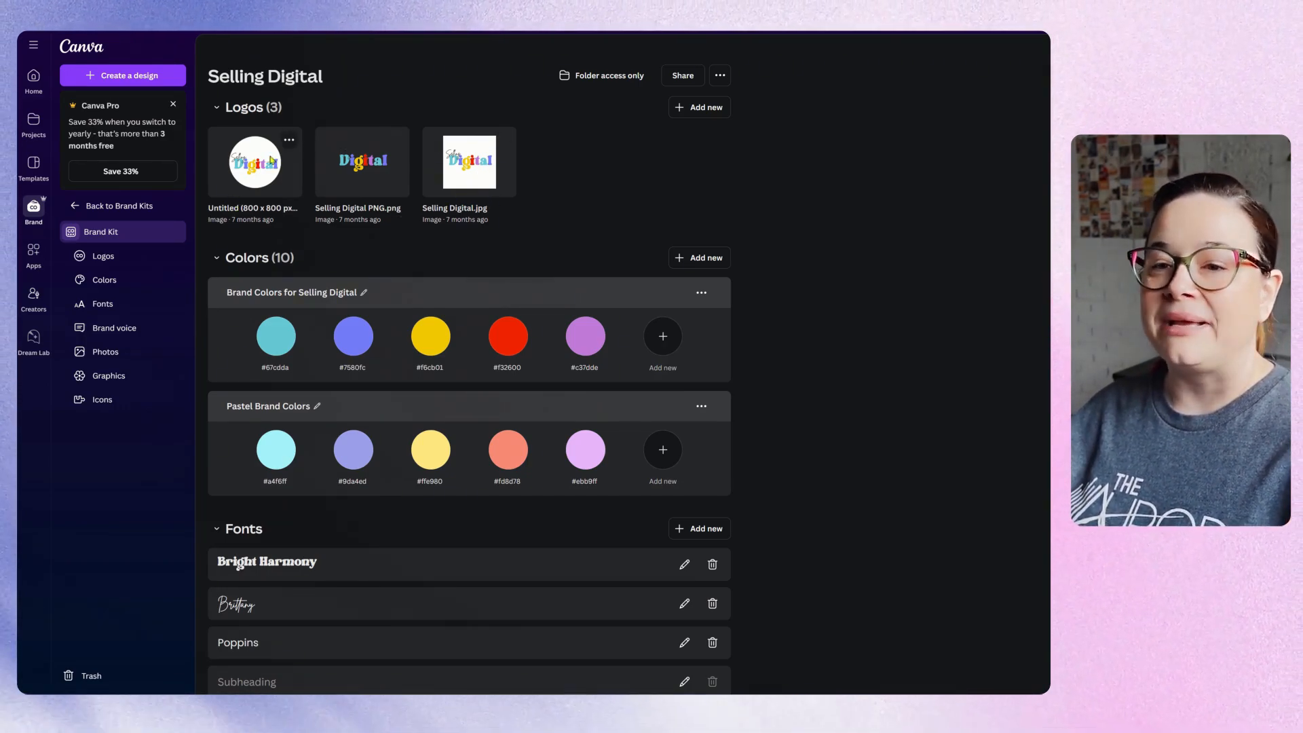
mouse_move(256, 184)
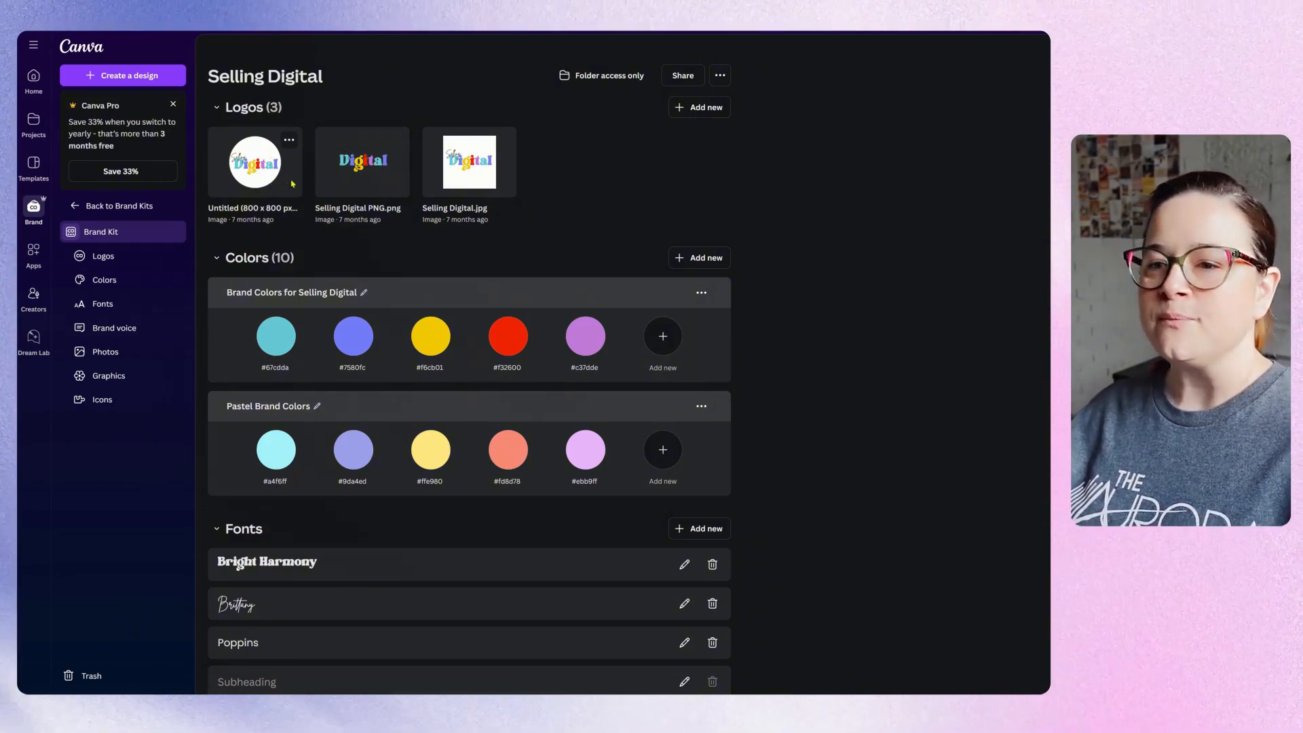
mouse_move(364, 176)
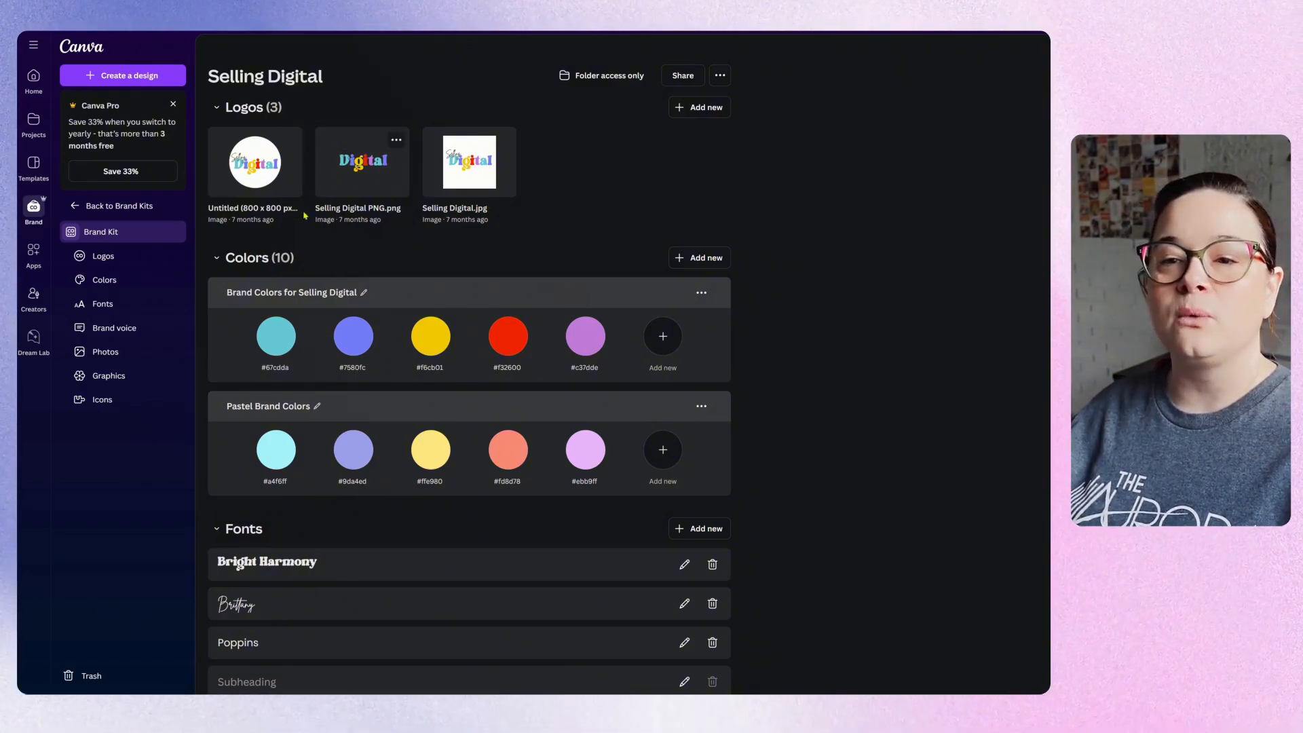
mouse_move(362, 208)
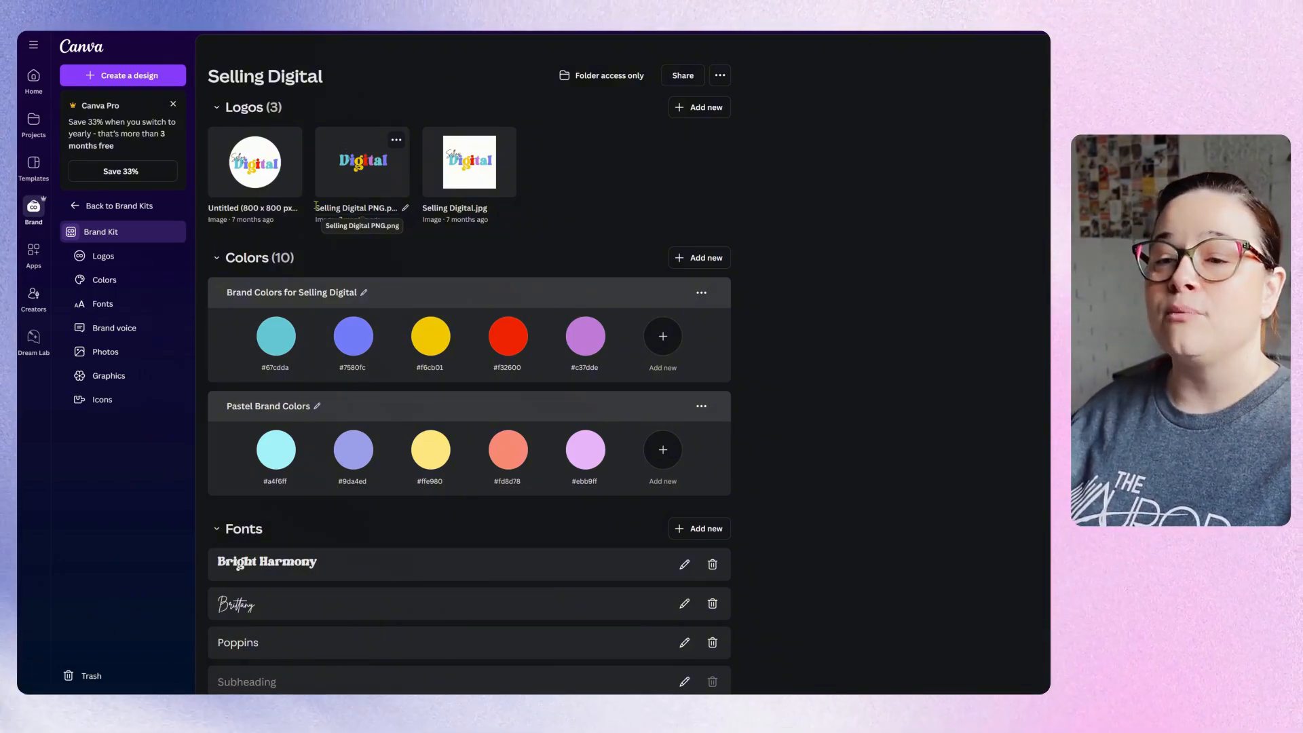
mouse_move(644, 224)
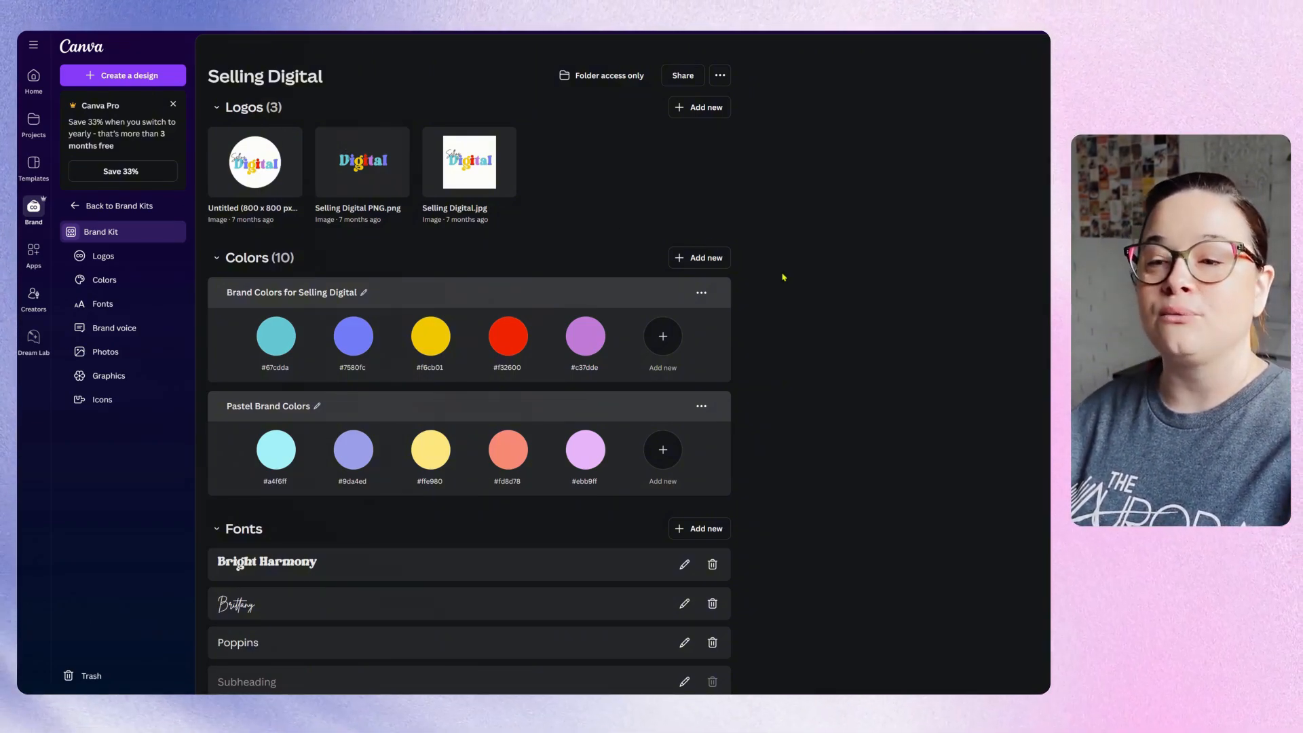
scroll(down, 3)
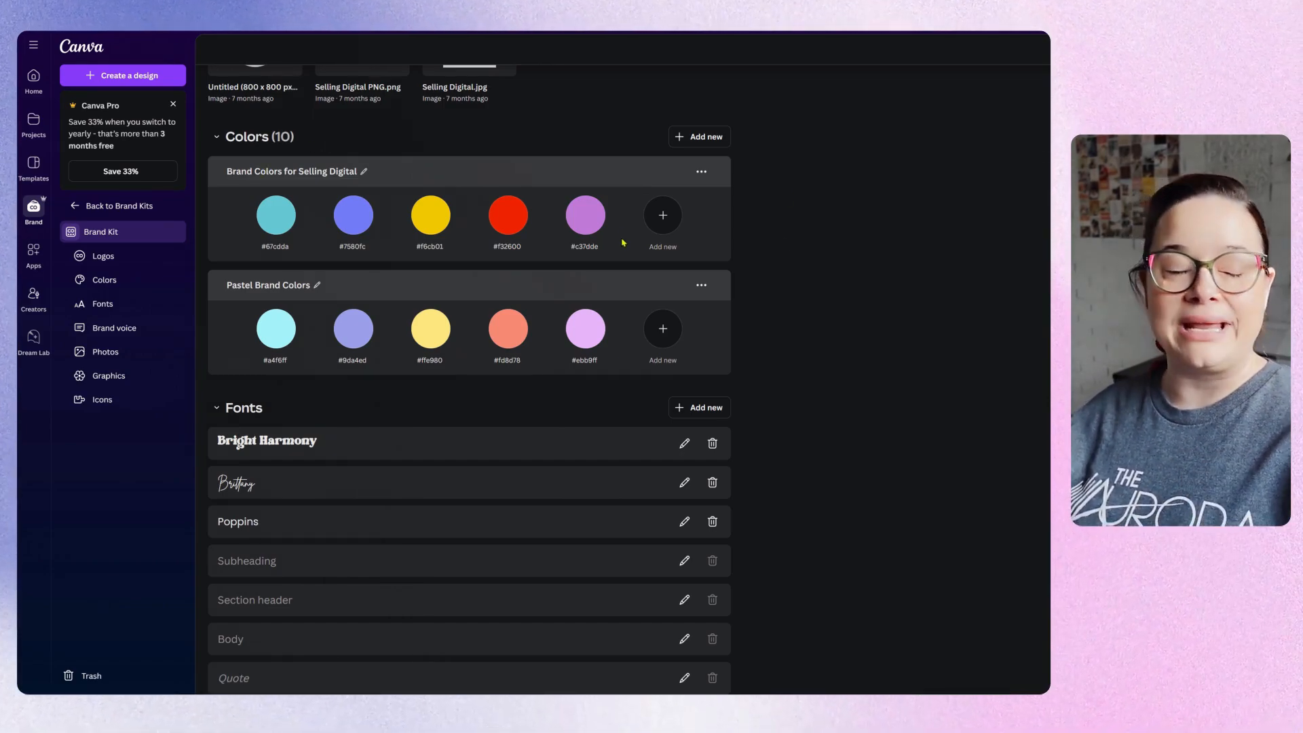
mouse_move(619, 254)
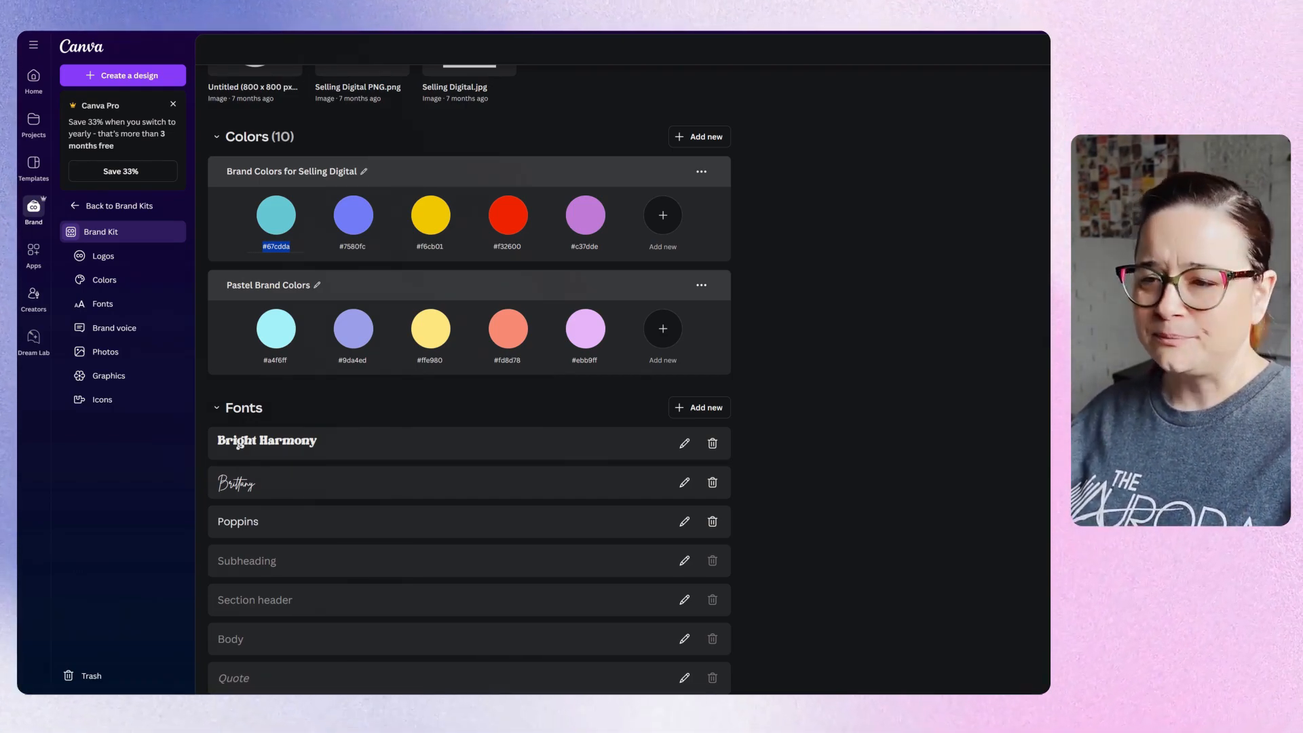
mouse_move(772, 270)
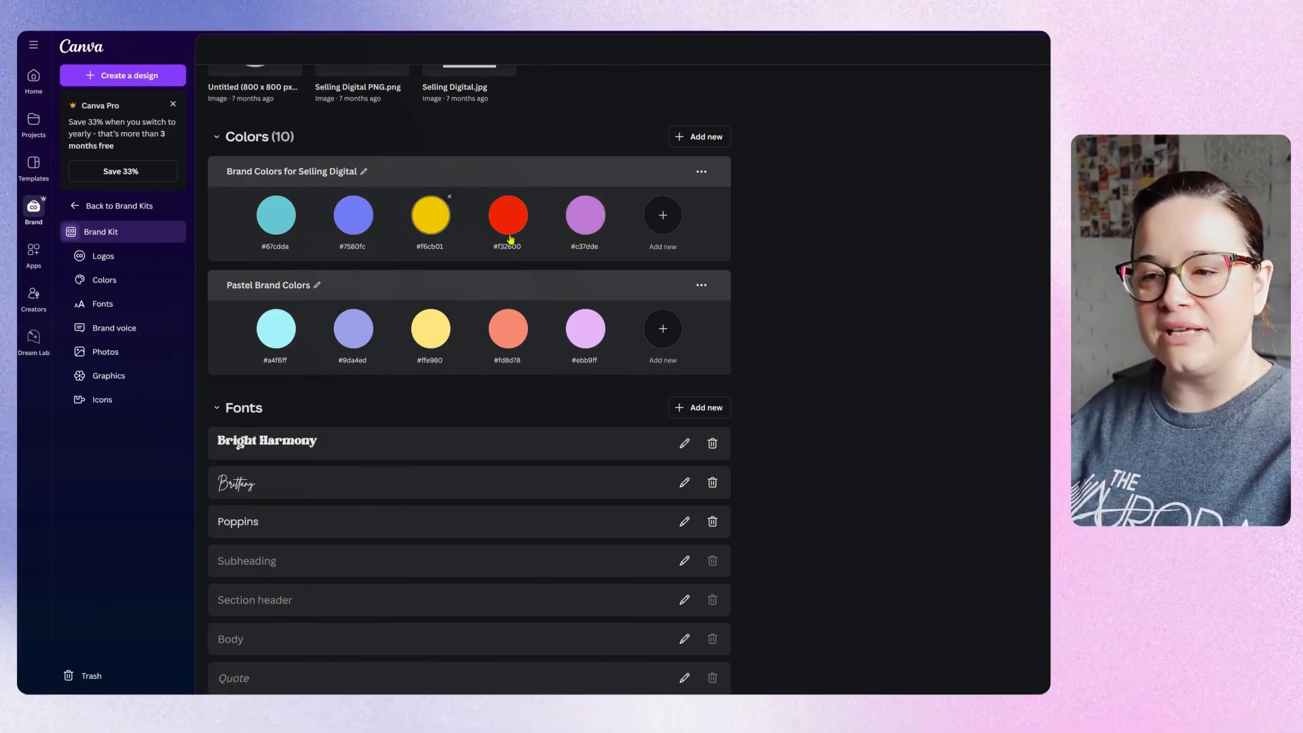
mouse_move(625, 360)
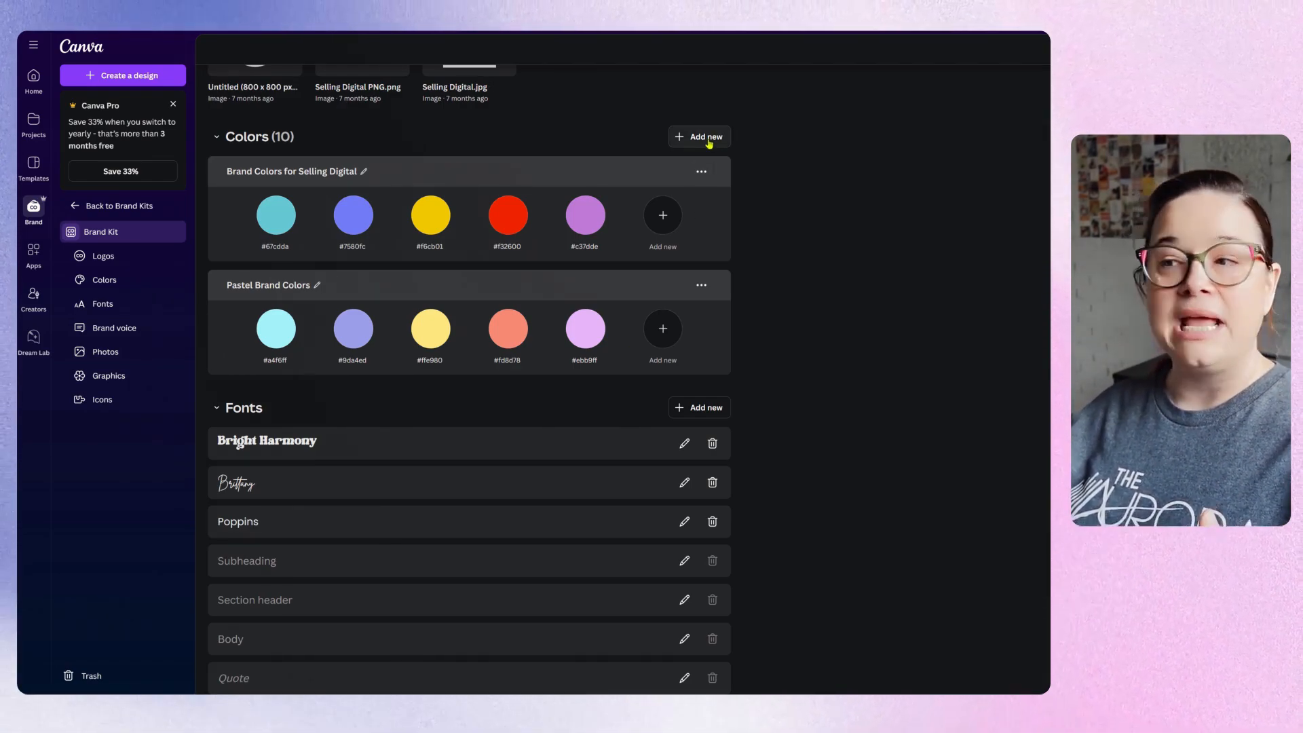
mouse_move(599, 284)
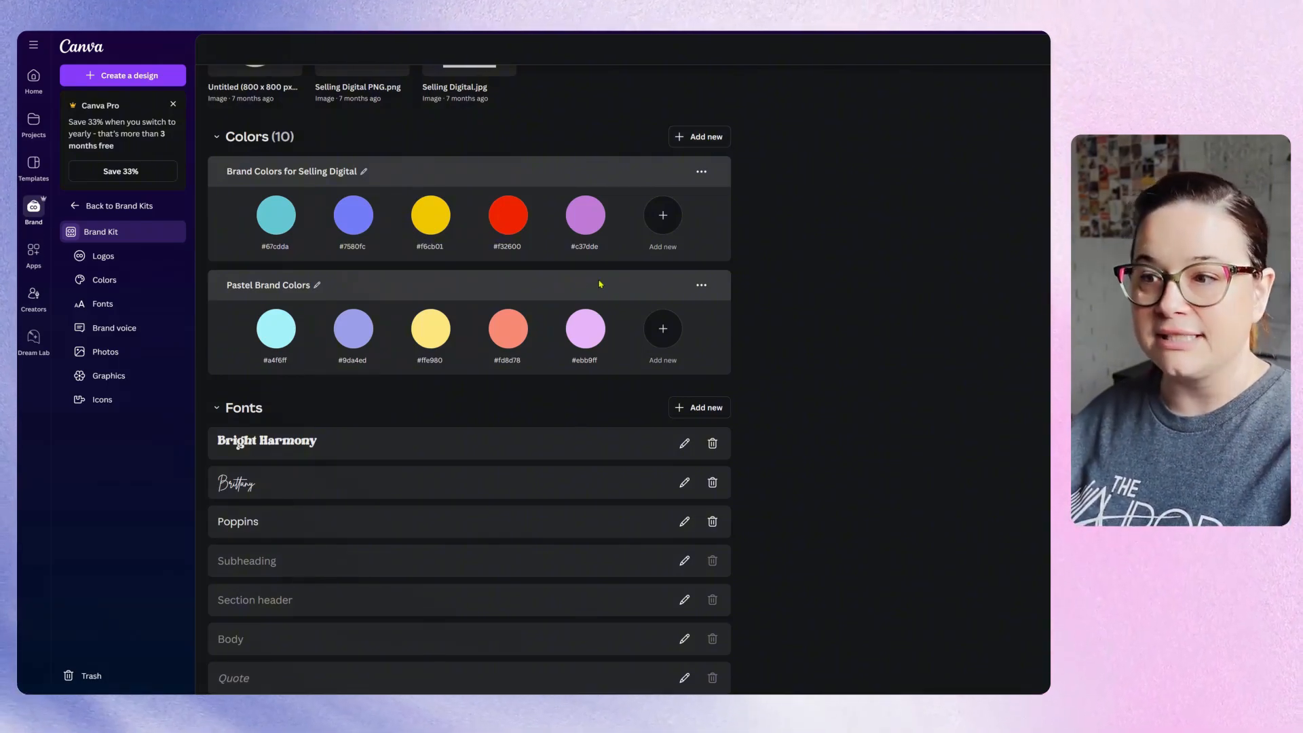
mouse_move(507, 300)
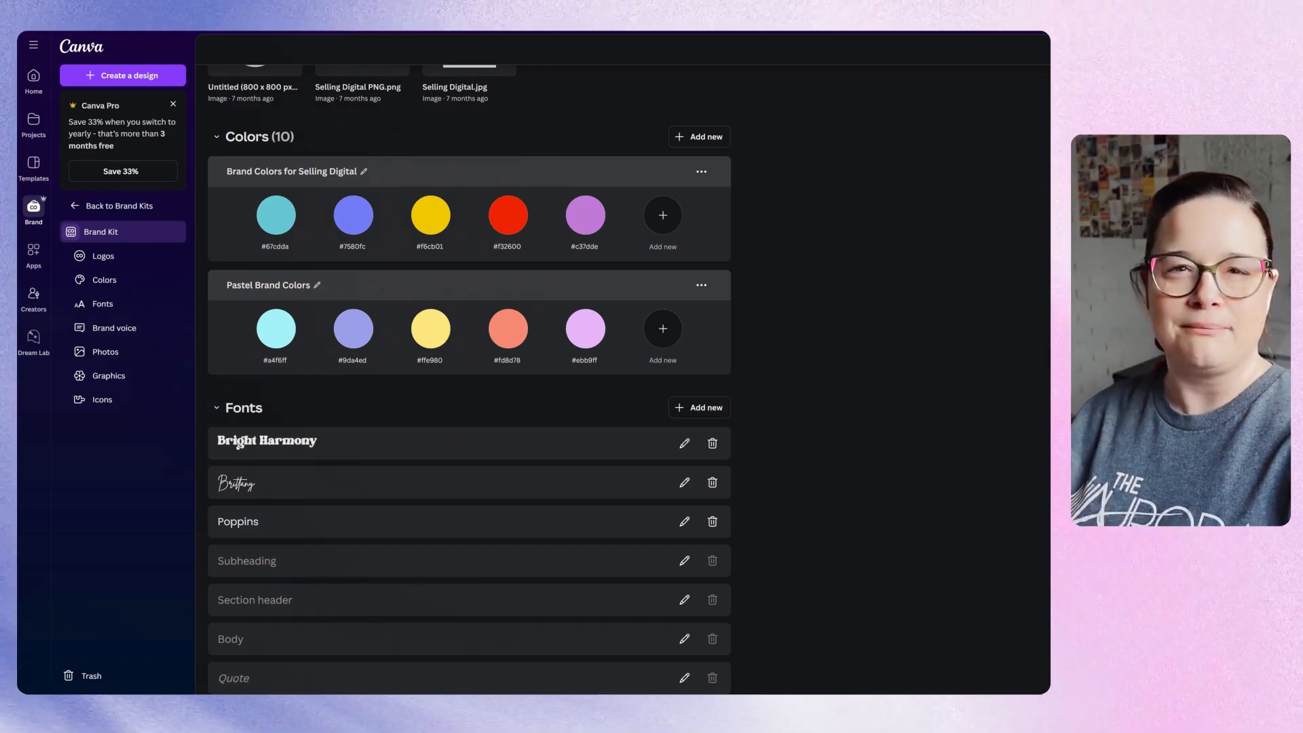
scroll(down, 3)
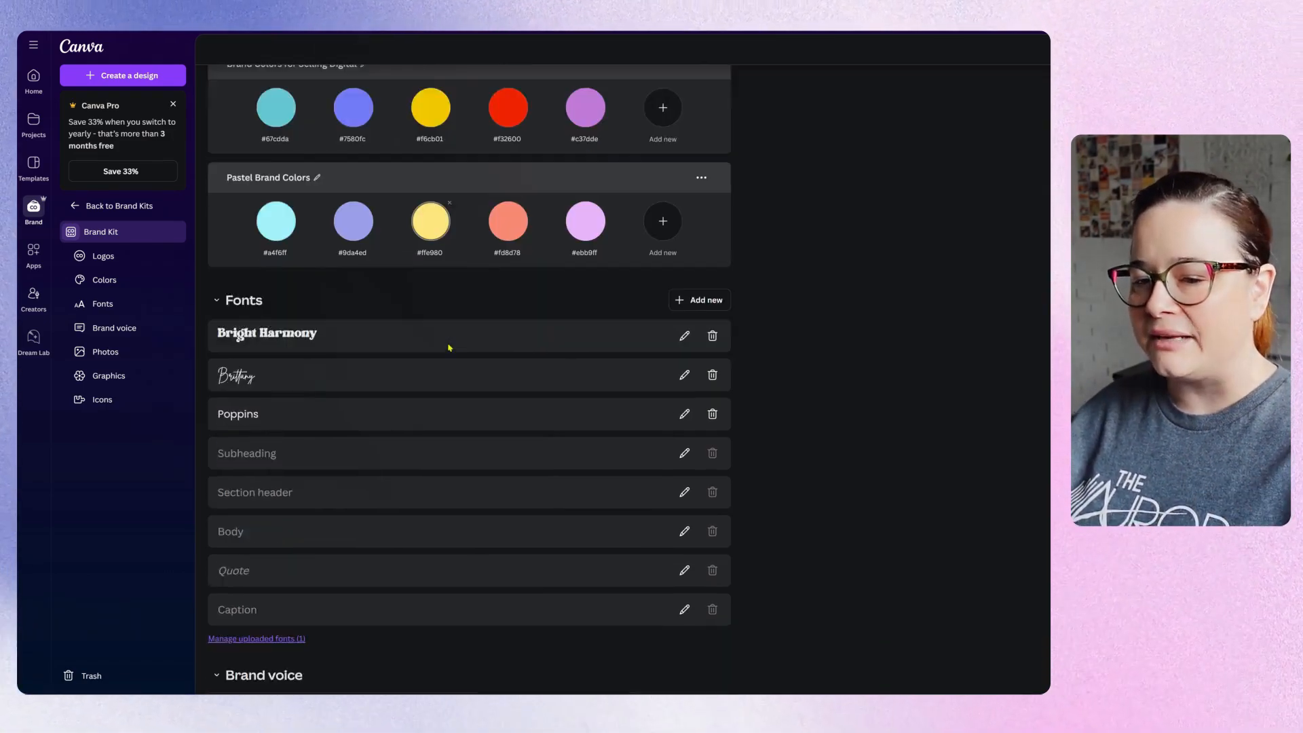
scroll(down, 3)
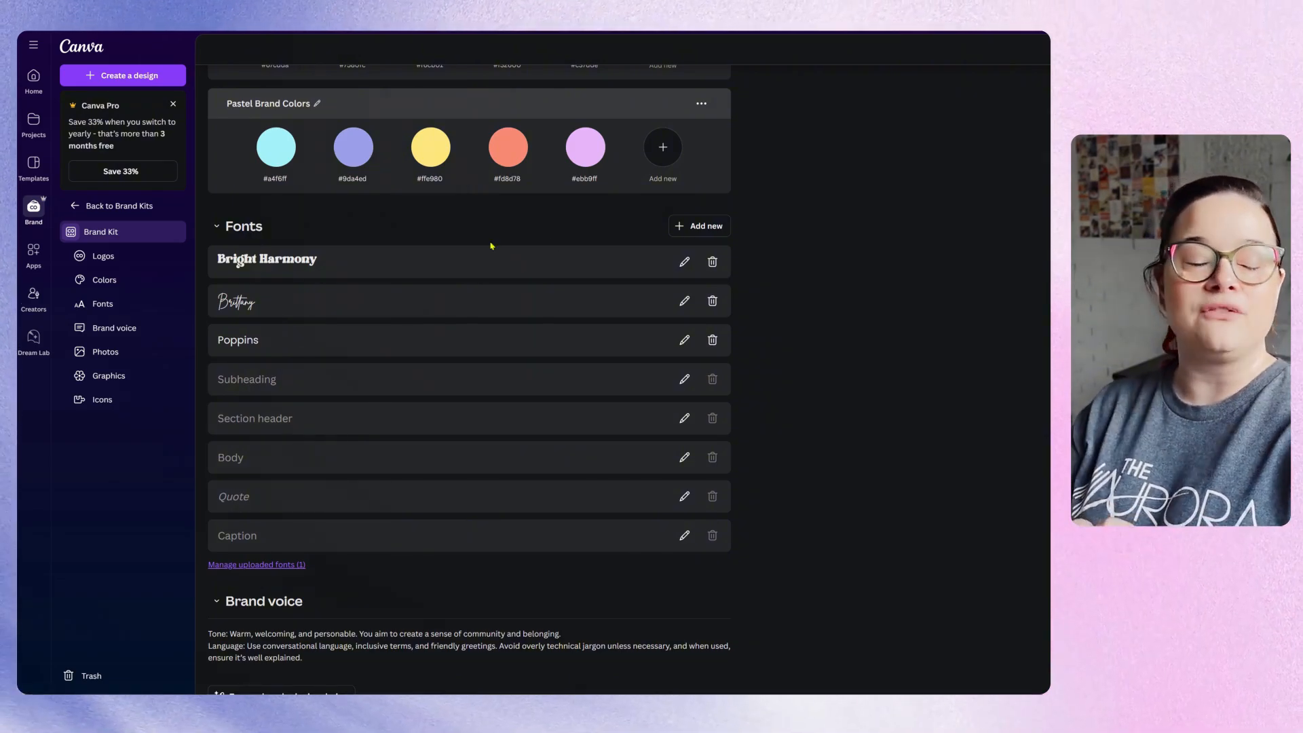
mouse_move(476, 246)
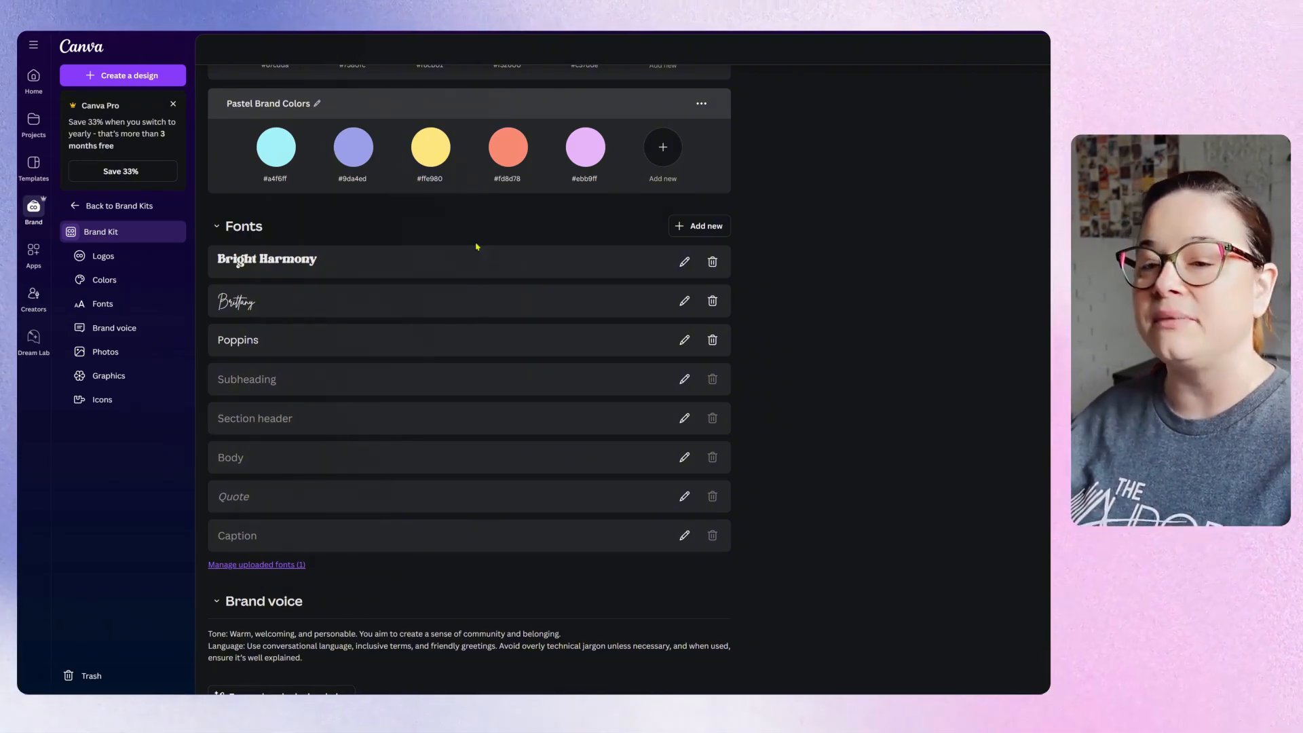
mouse_move(288, 305)
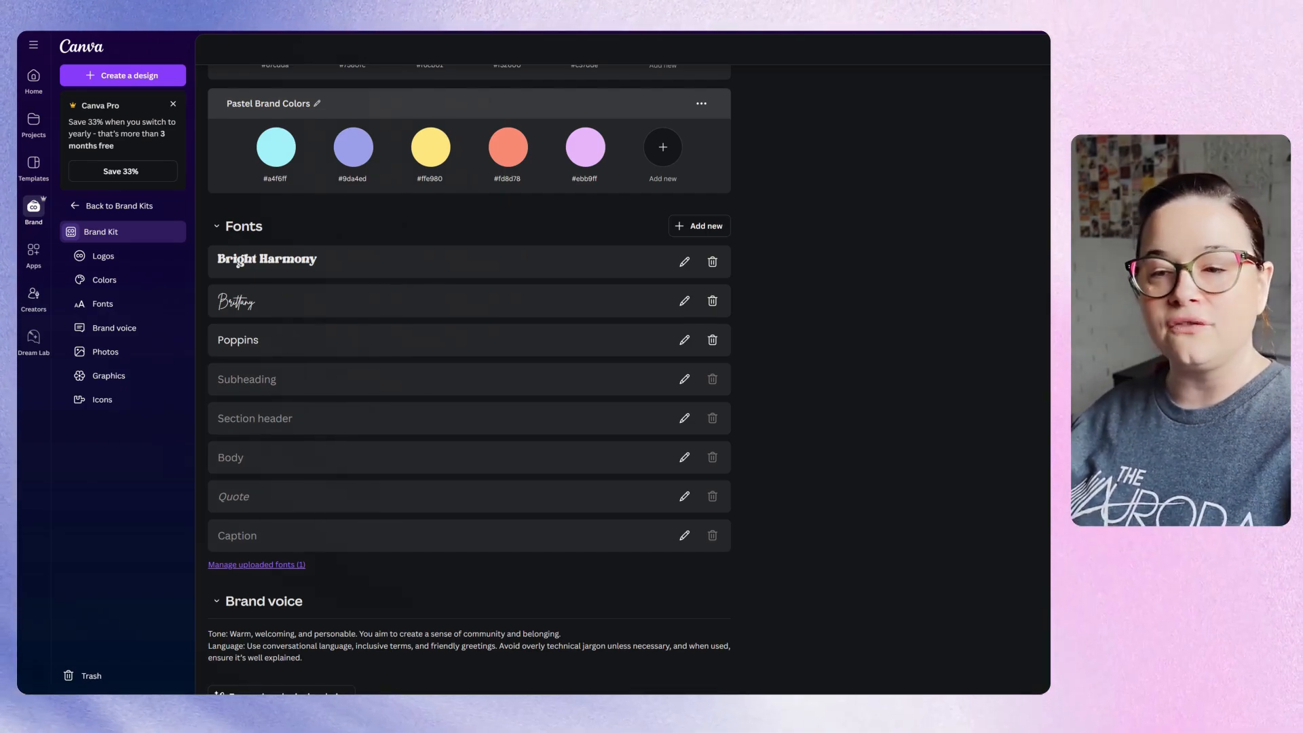
mouse_move(297, 281)
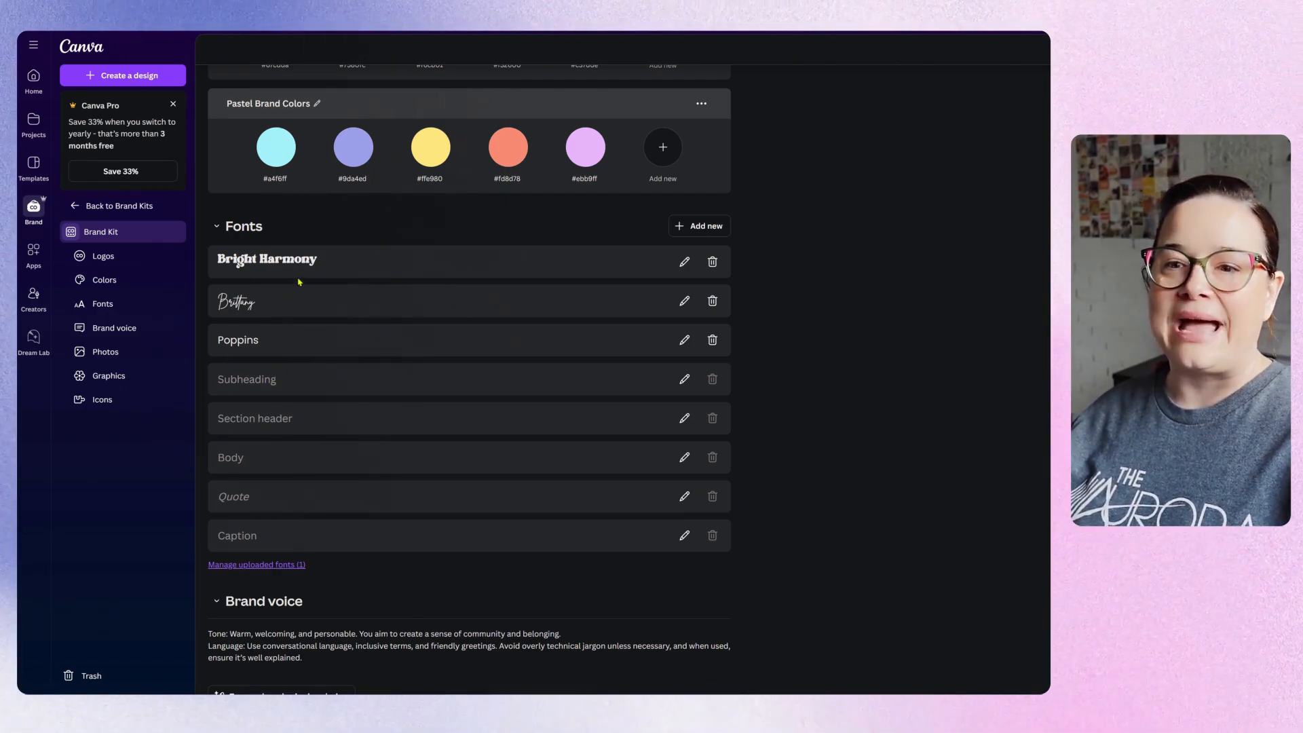
mouse_move(298, 388)
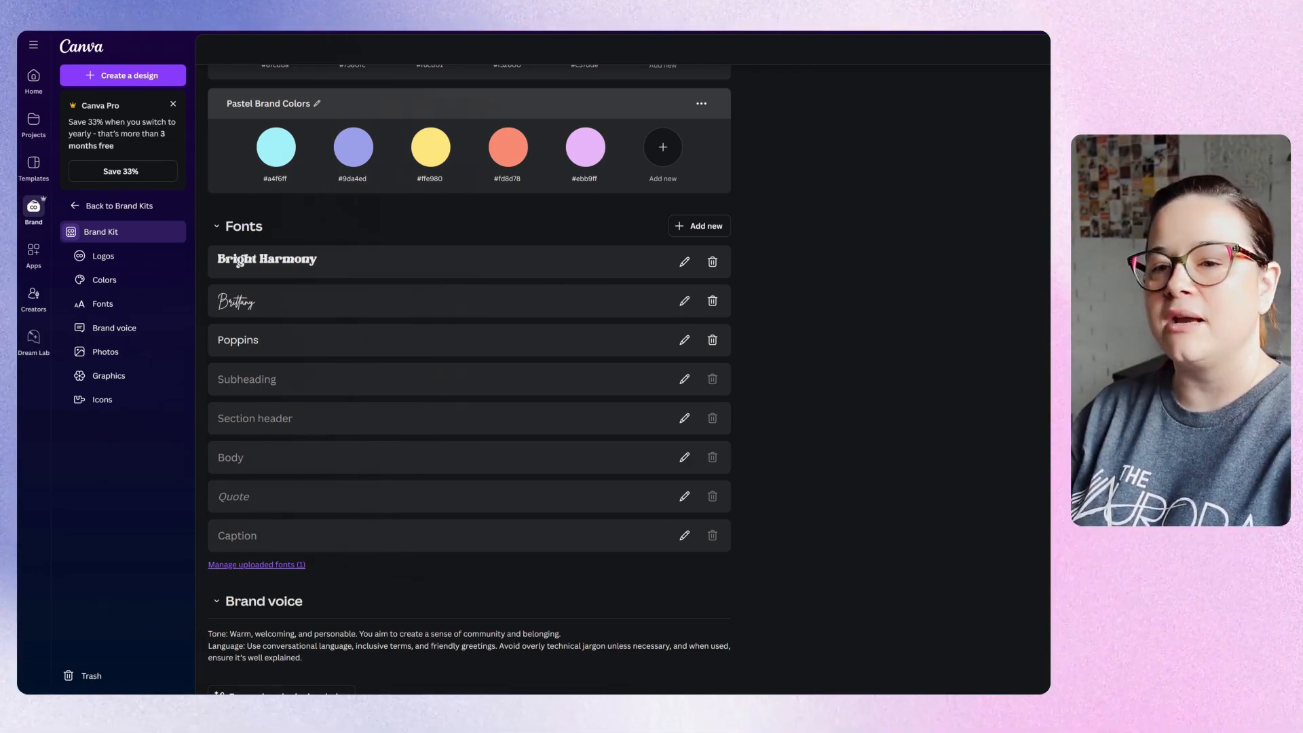
mouse_move(286, 302)
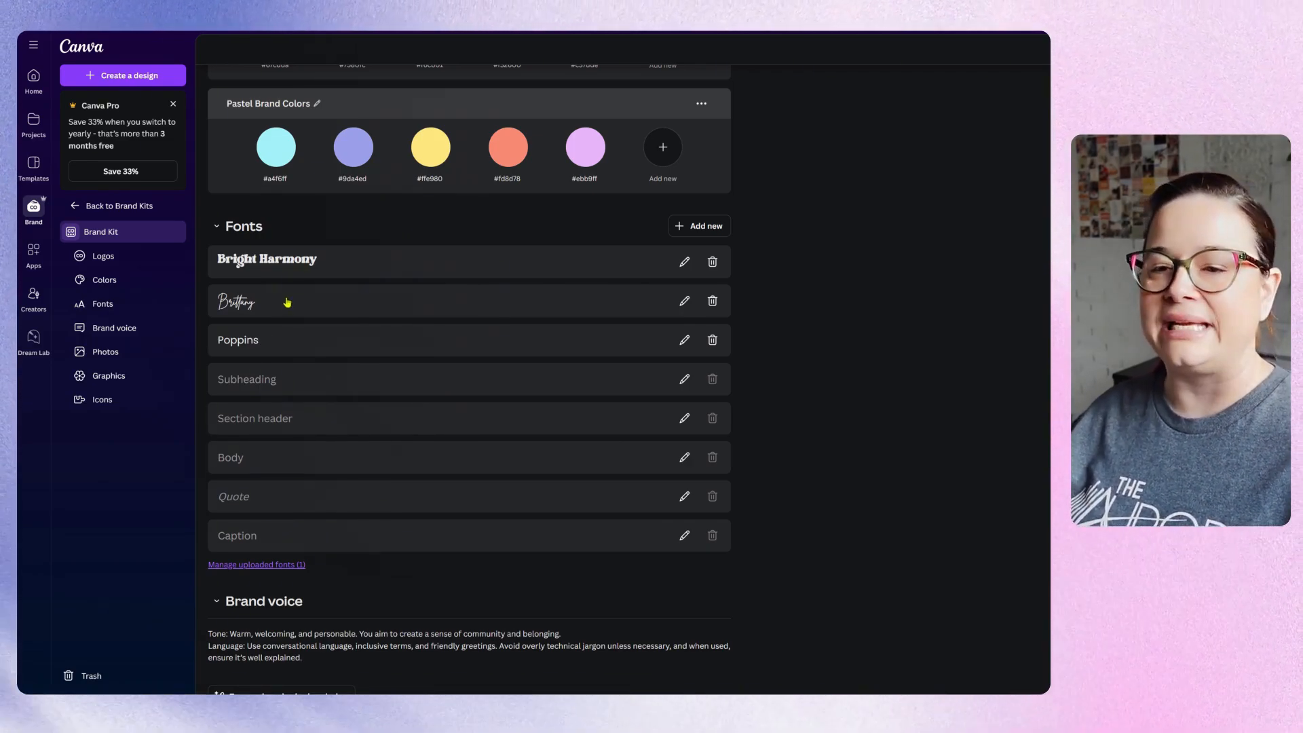
mouse_move(260, 264)
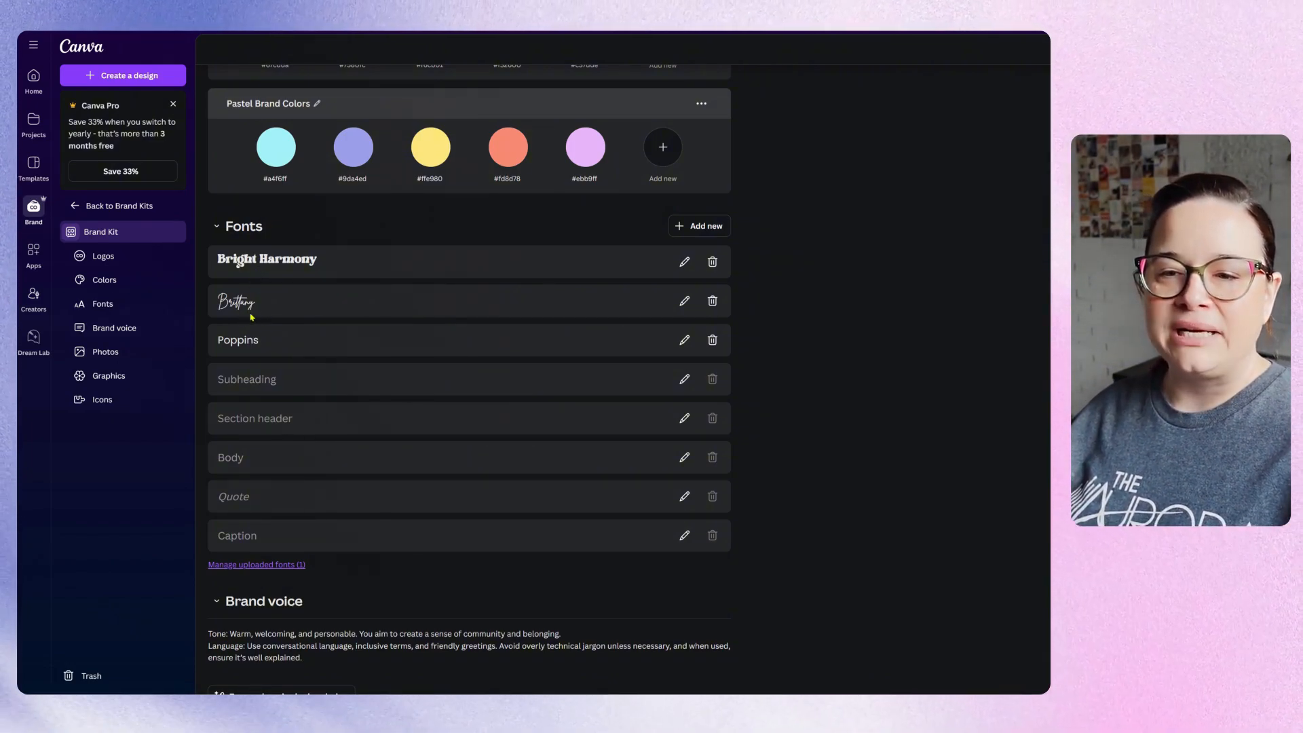
scroll(up, 3)
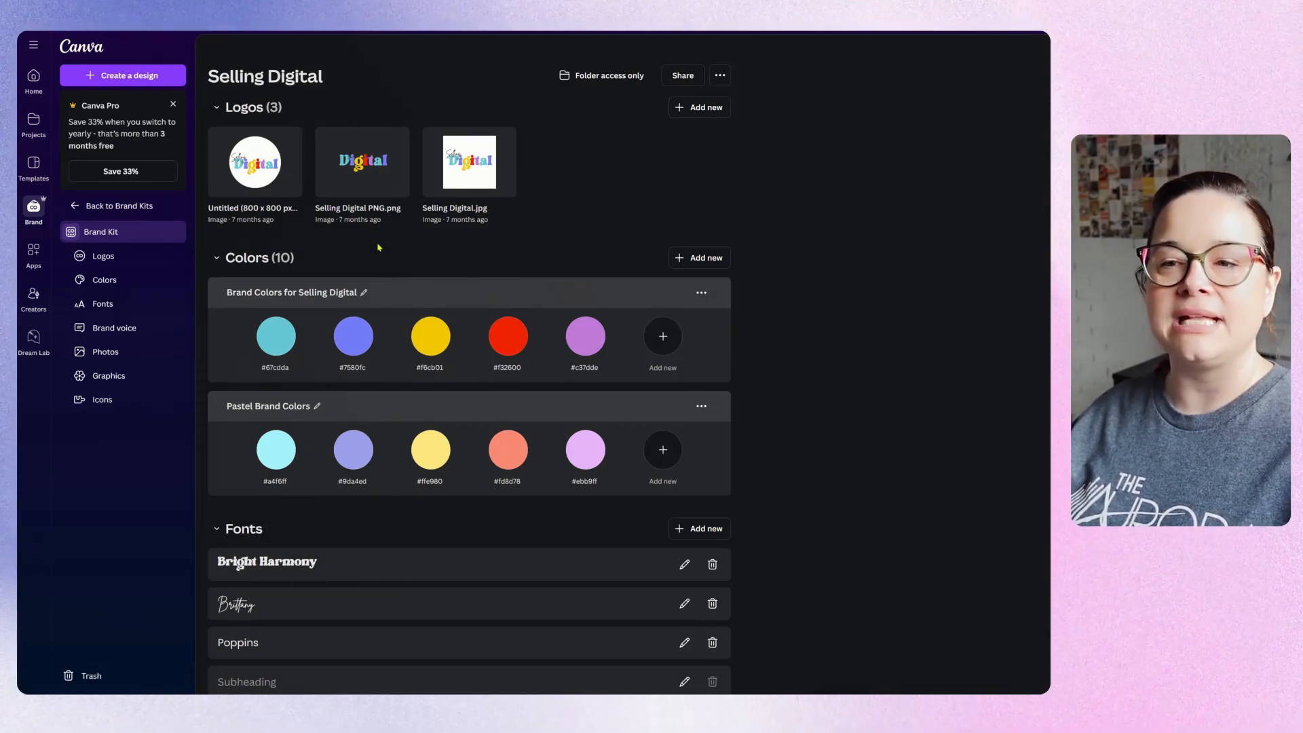
scroll(down, 3)
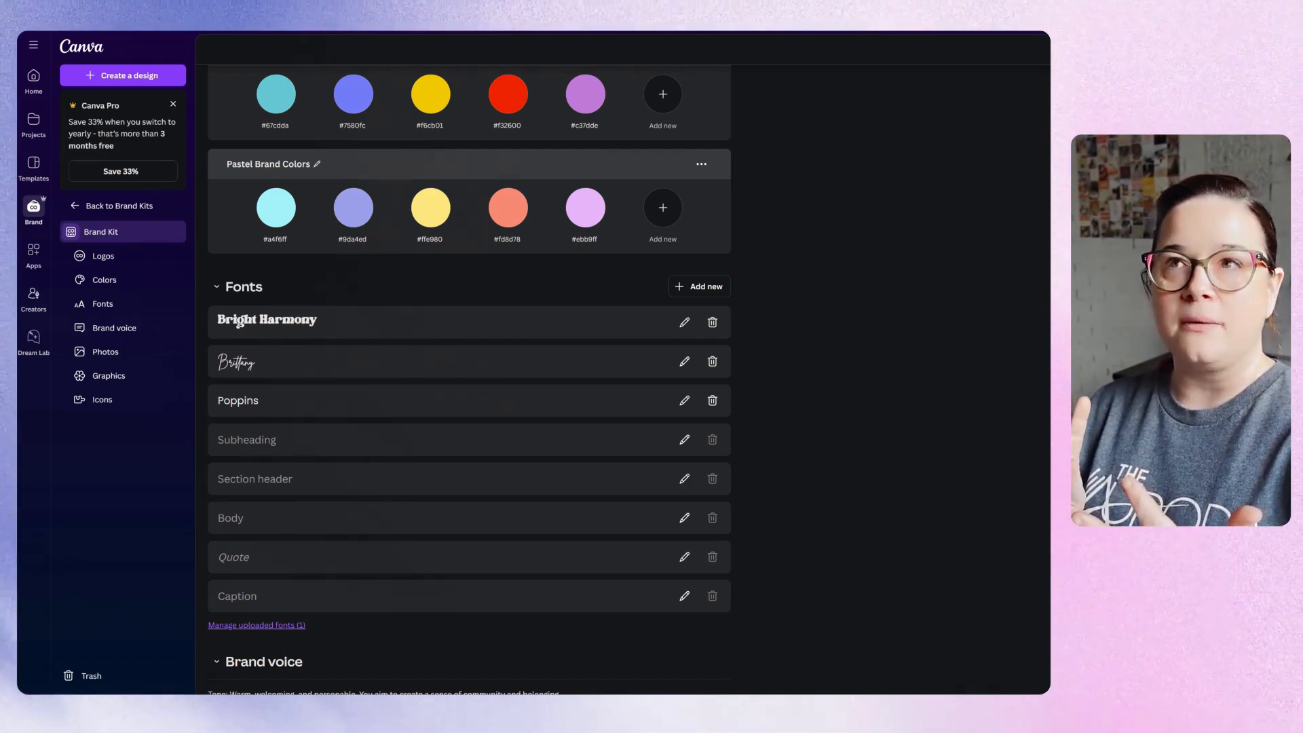
mouse_move(358, 361)
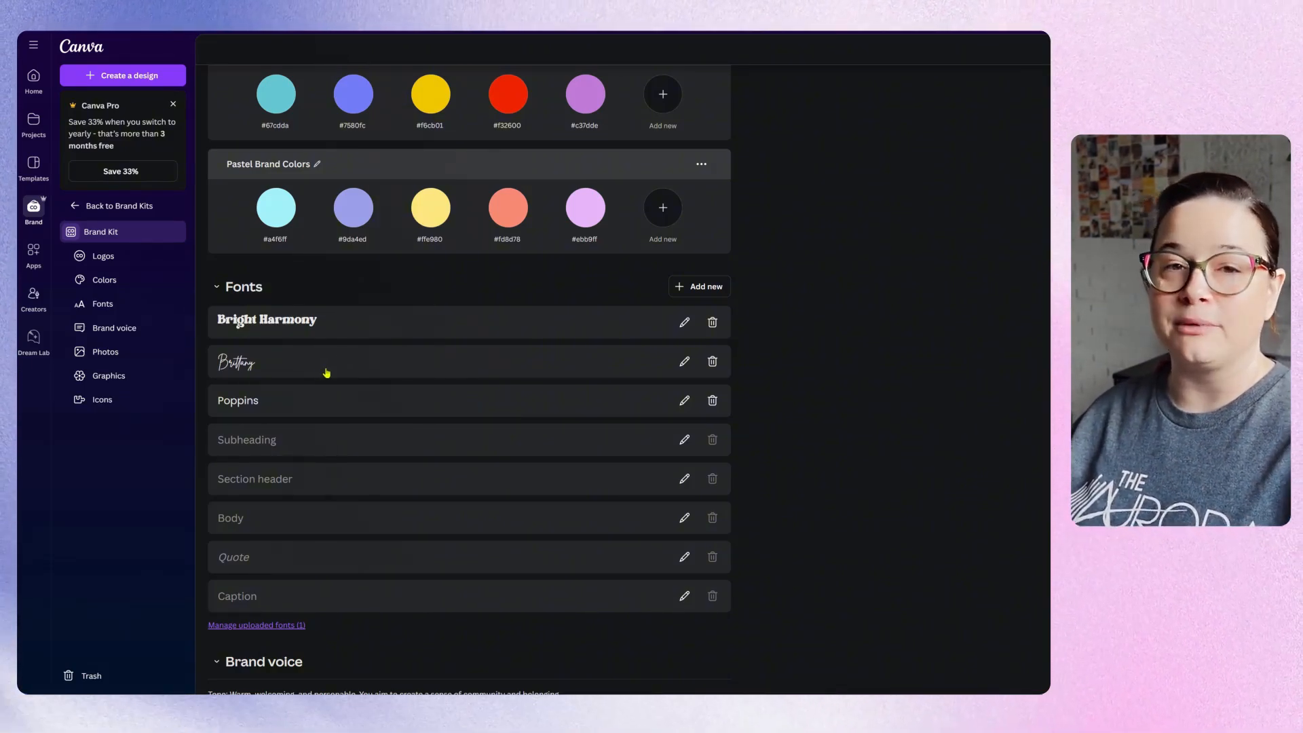
scroll(down, 3)
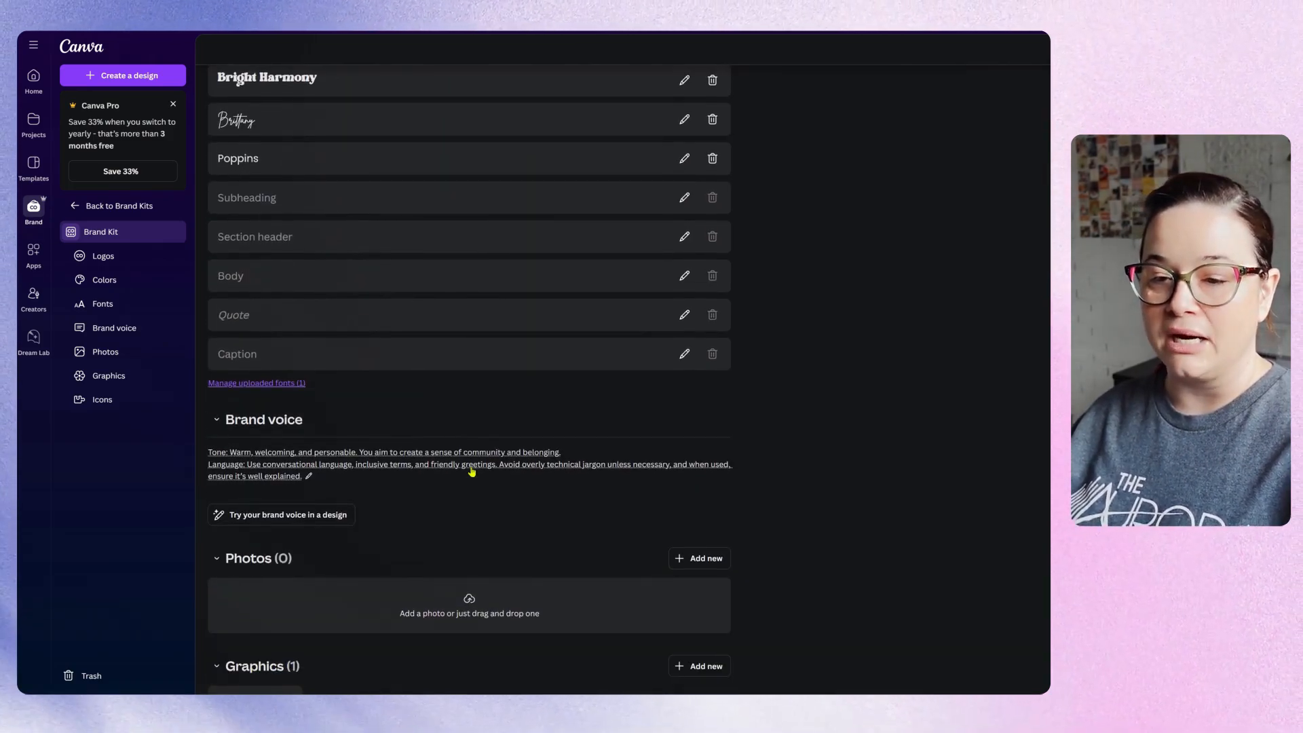
scroll(down, 3)
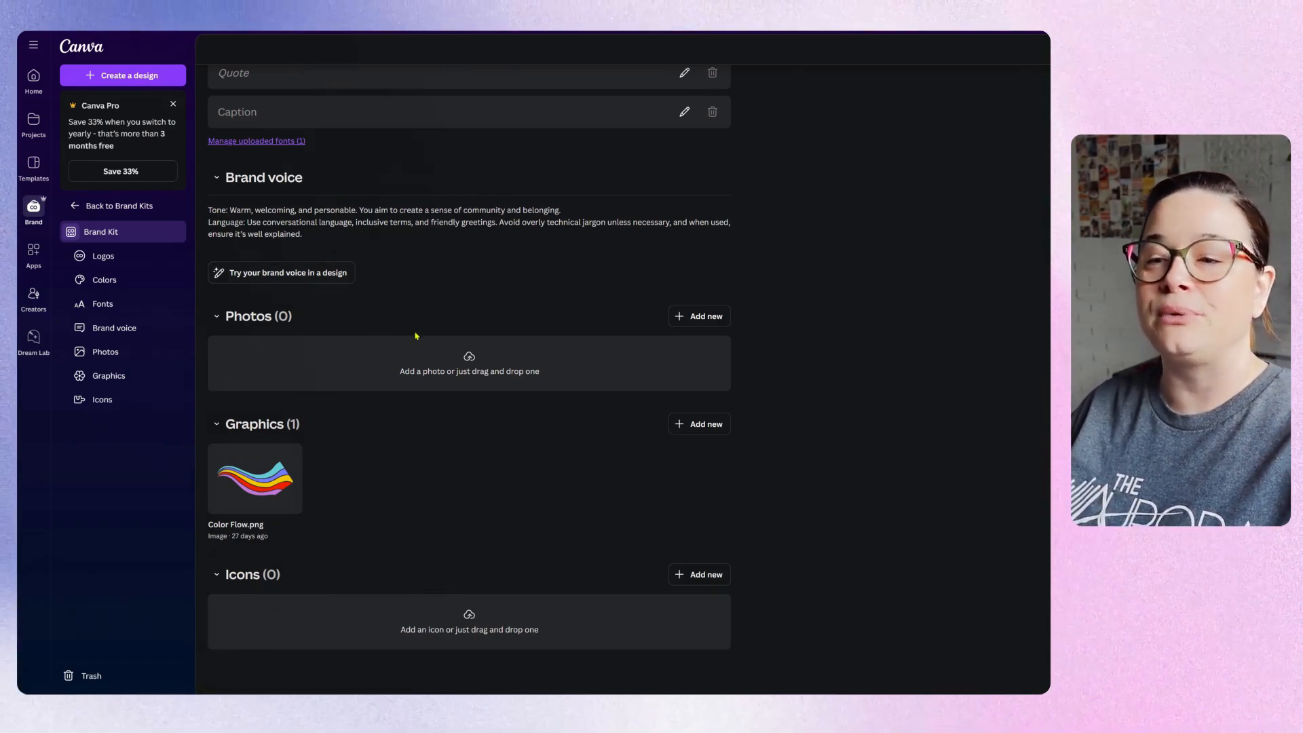
mouse_move(708, 296)
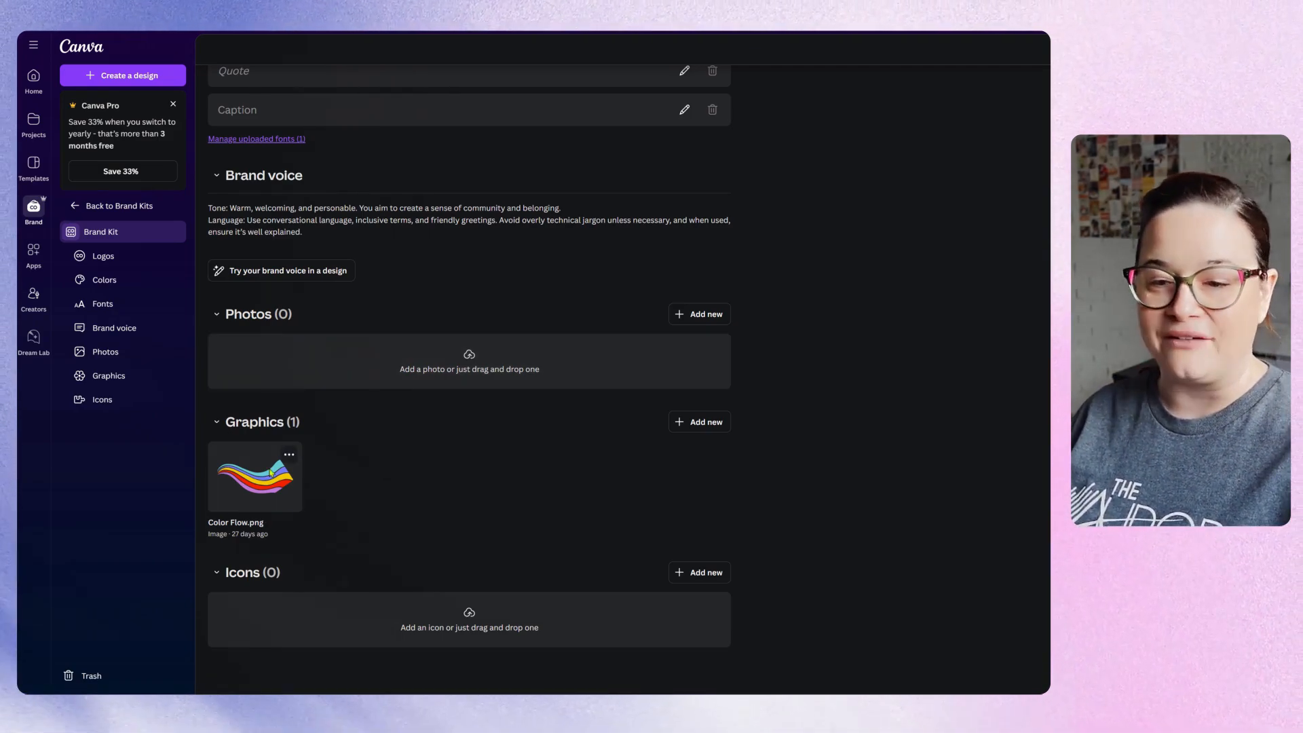
mouse_move(318, 498)
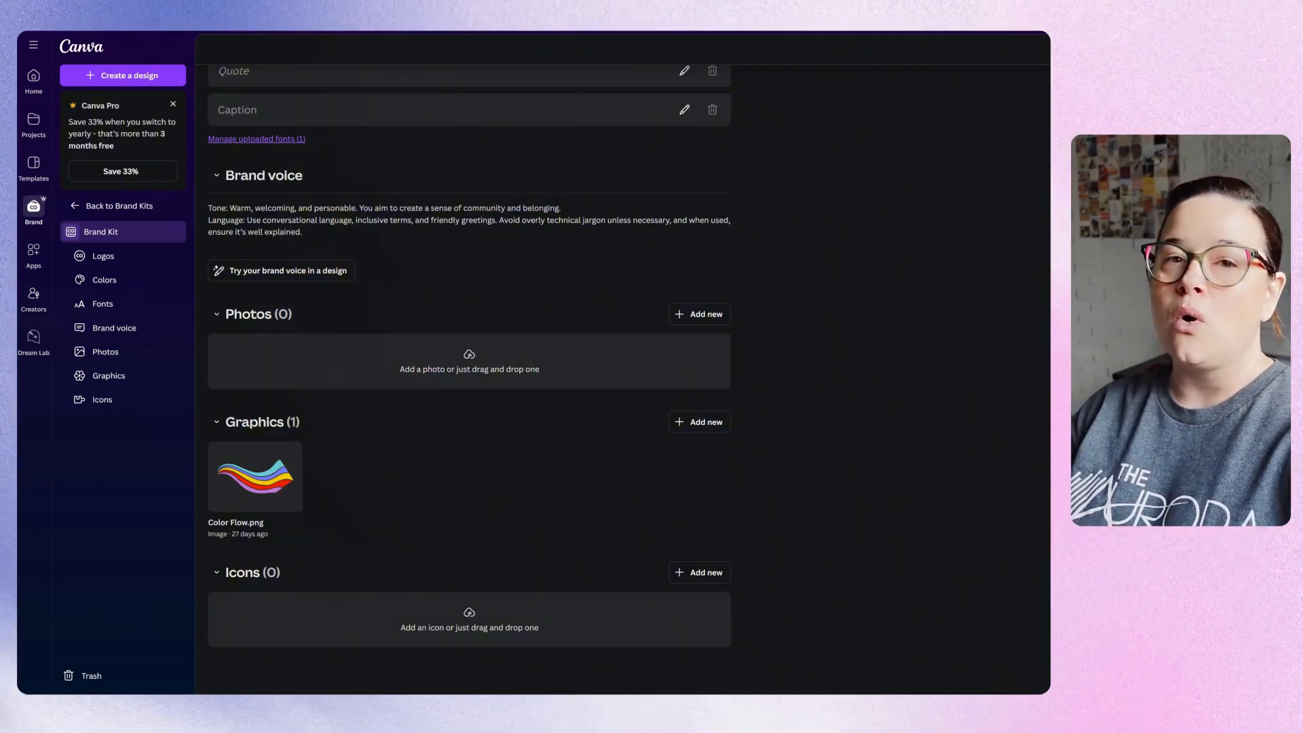
mouse_move(274, 493)
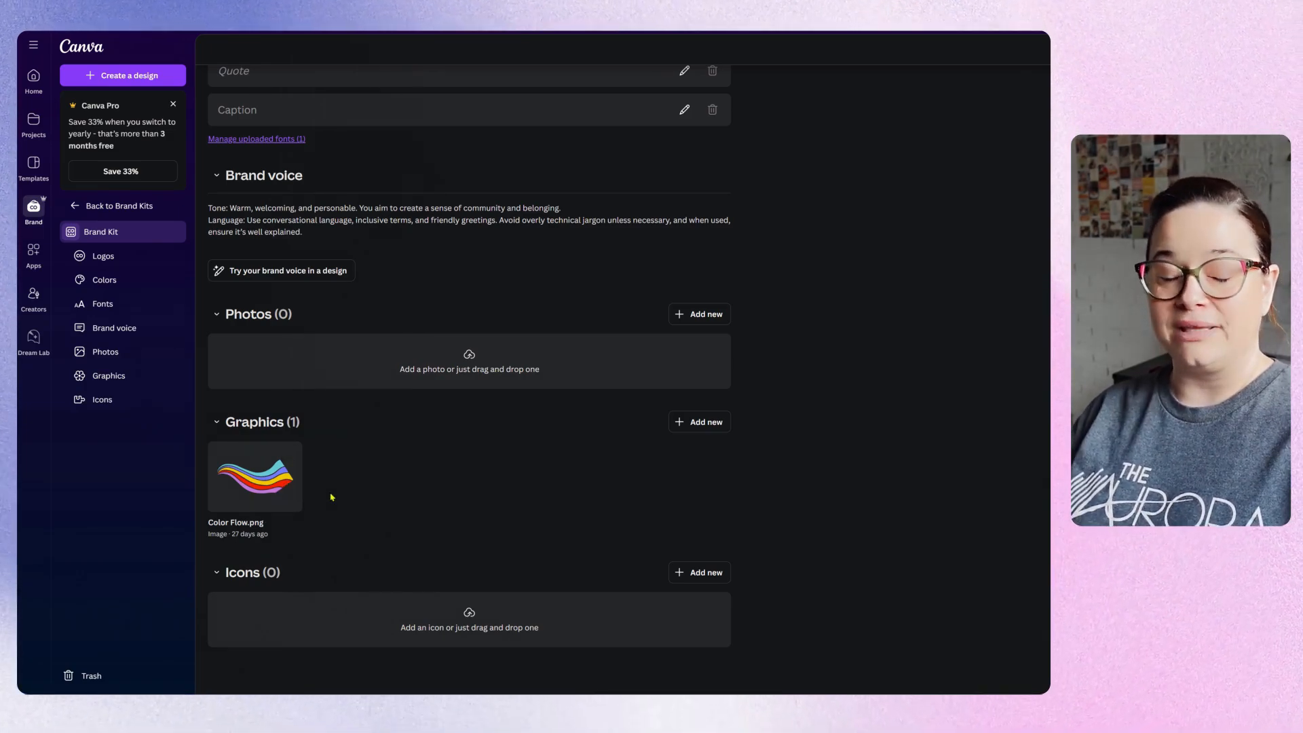
mouse_move(448, 642)
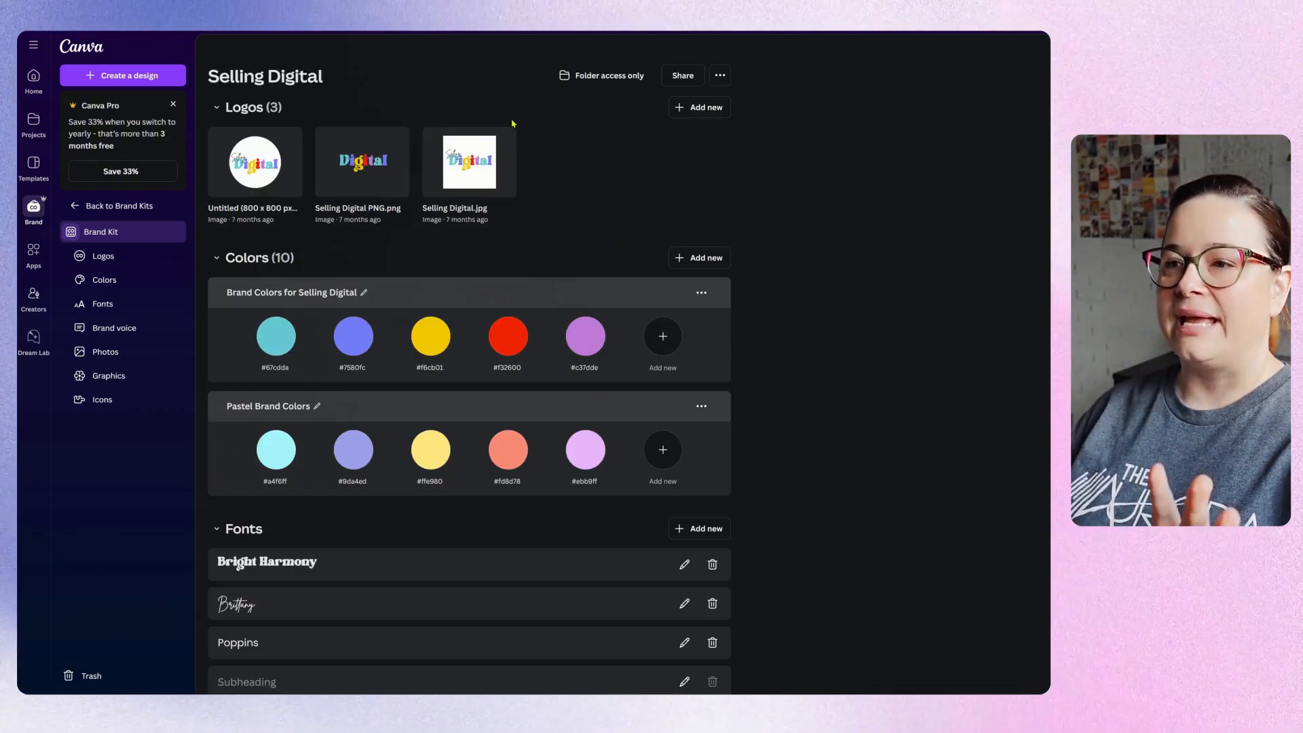
scroll(down, 3)
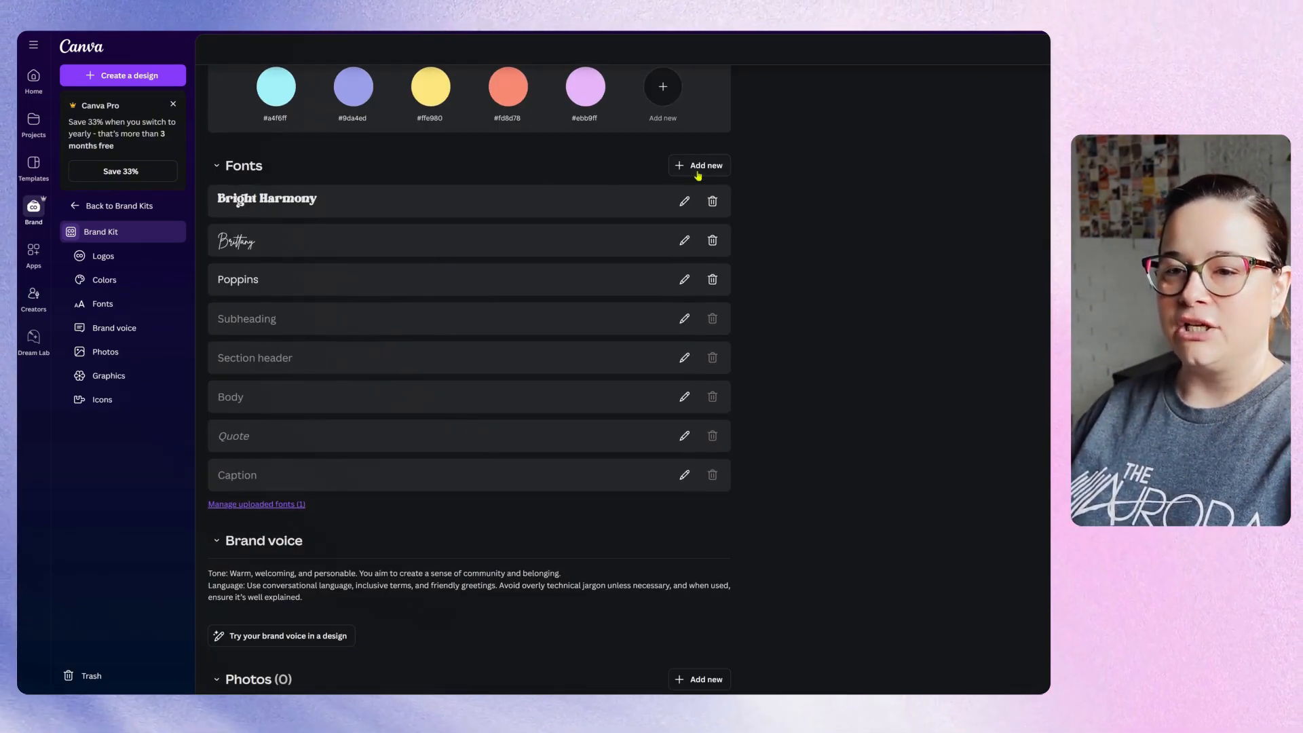
scroll(down, 3)
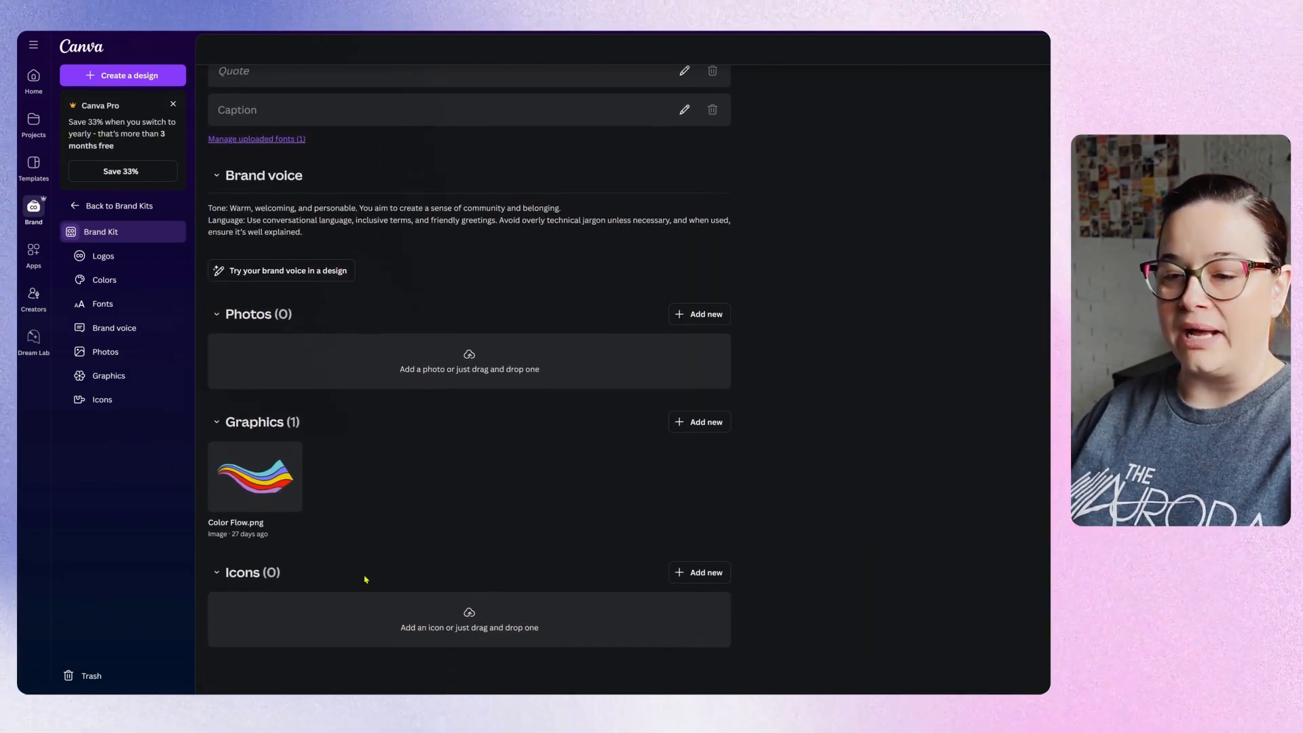
scroll(up, 3)
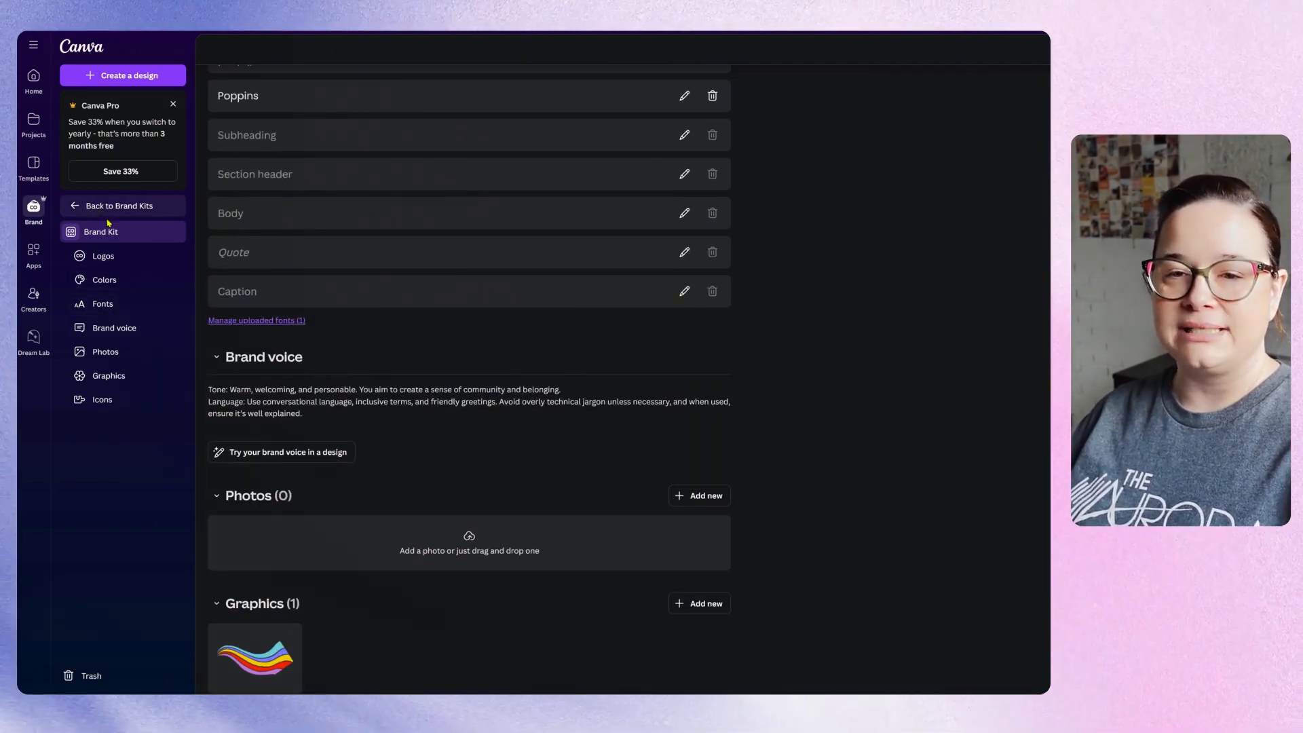
scroll(up, 3)
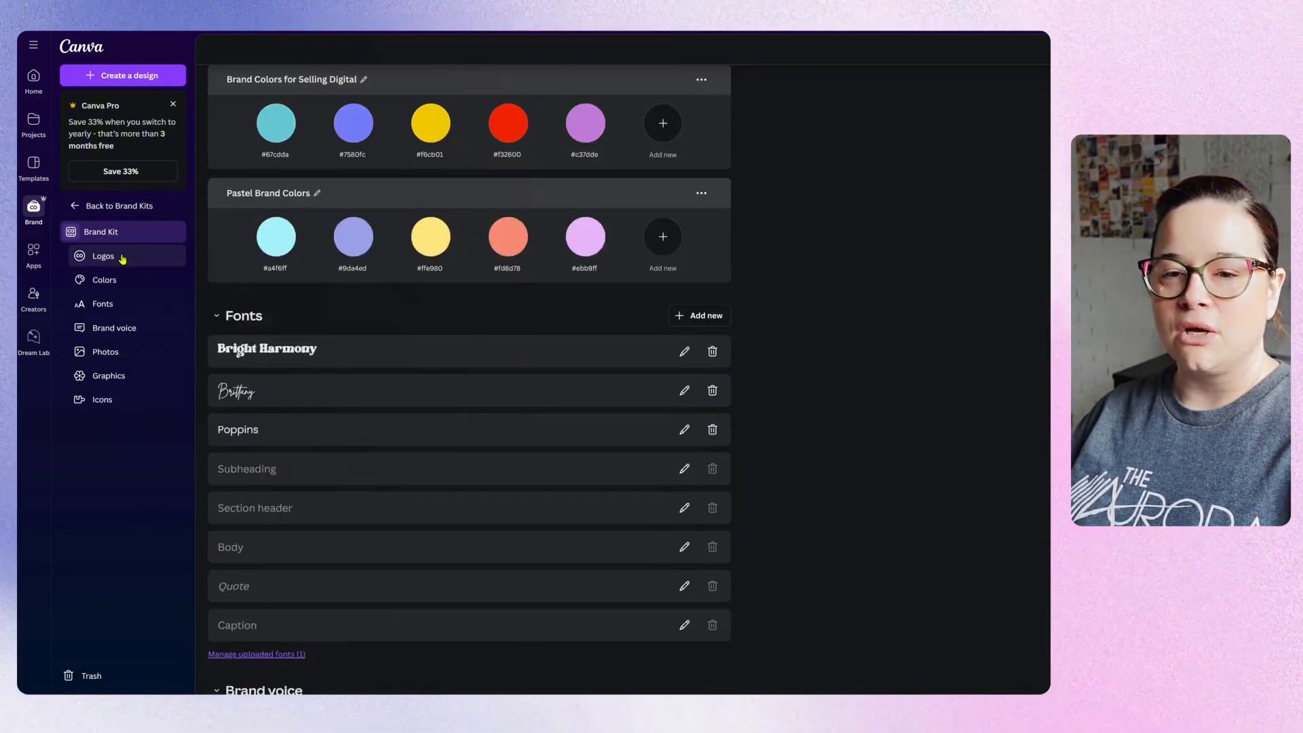
scroll(up, 3)
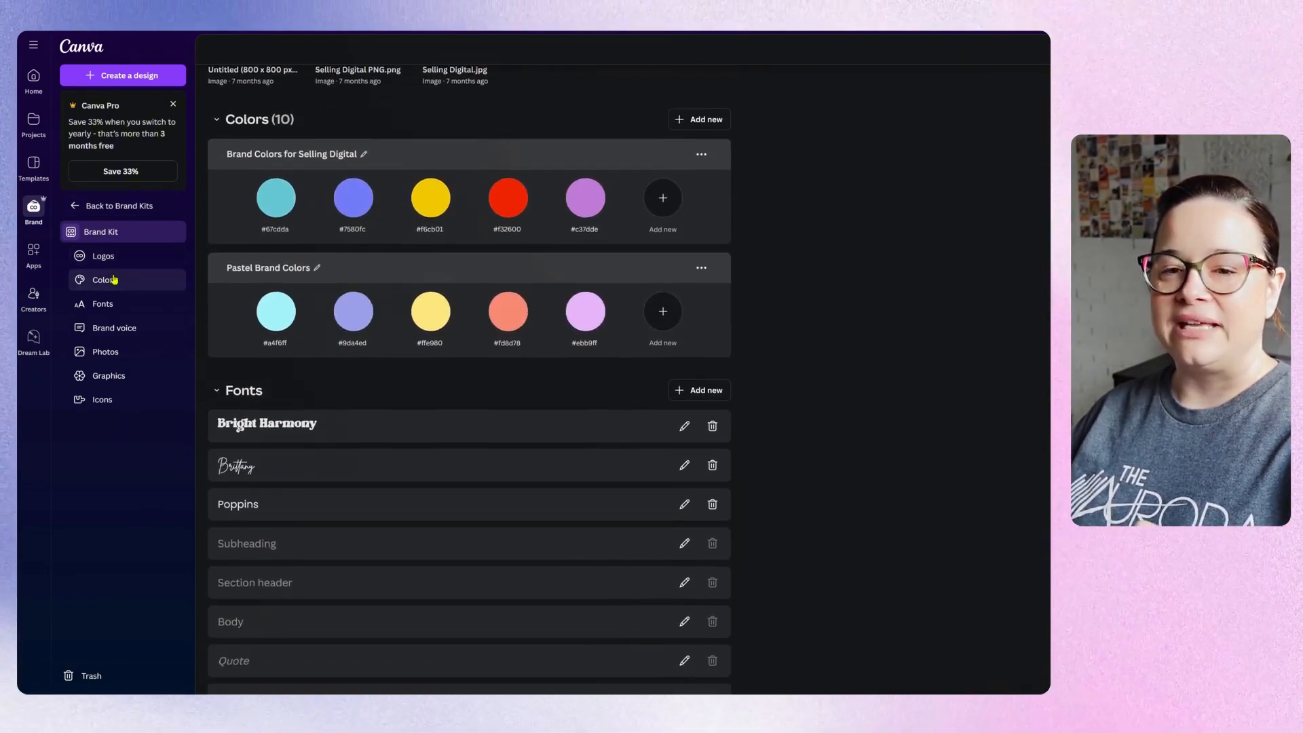
scroll(down, 3)
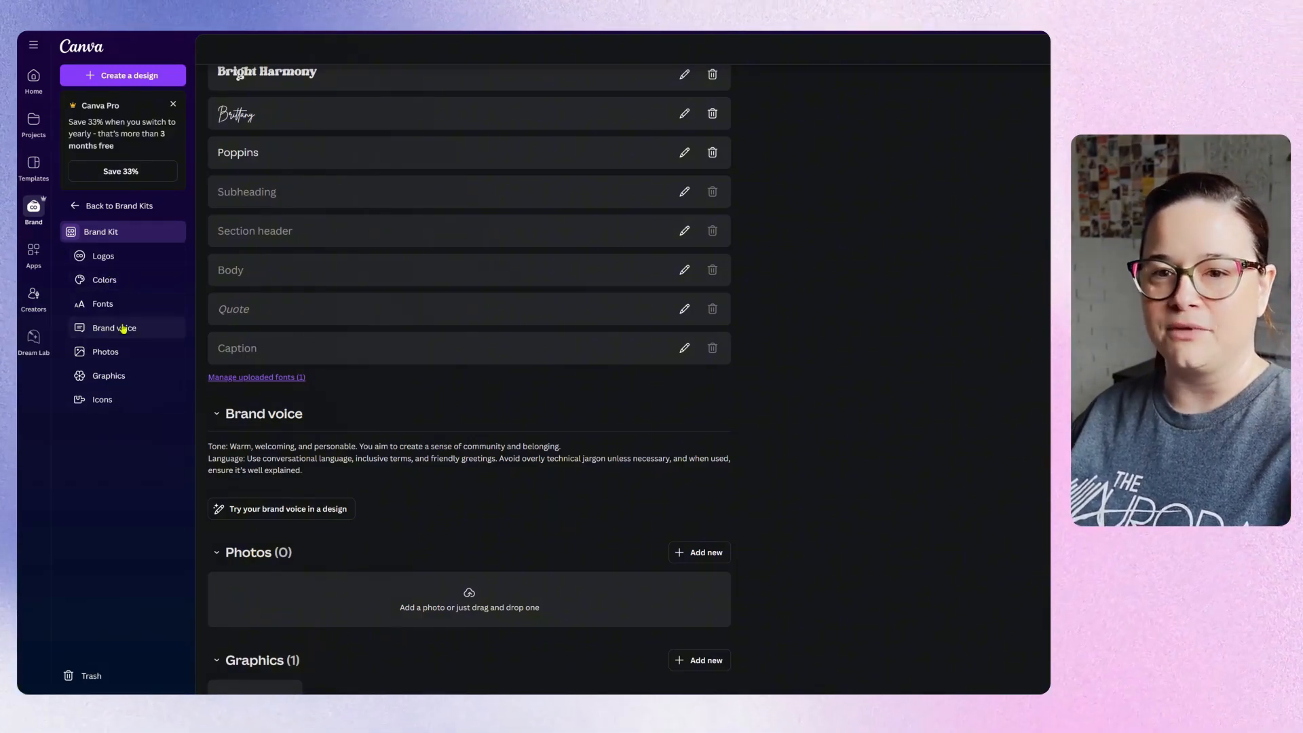
scroll(down, 3)
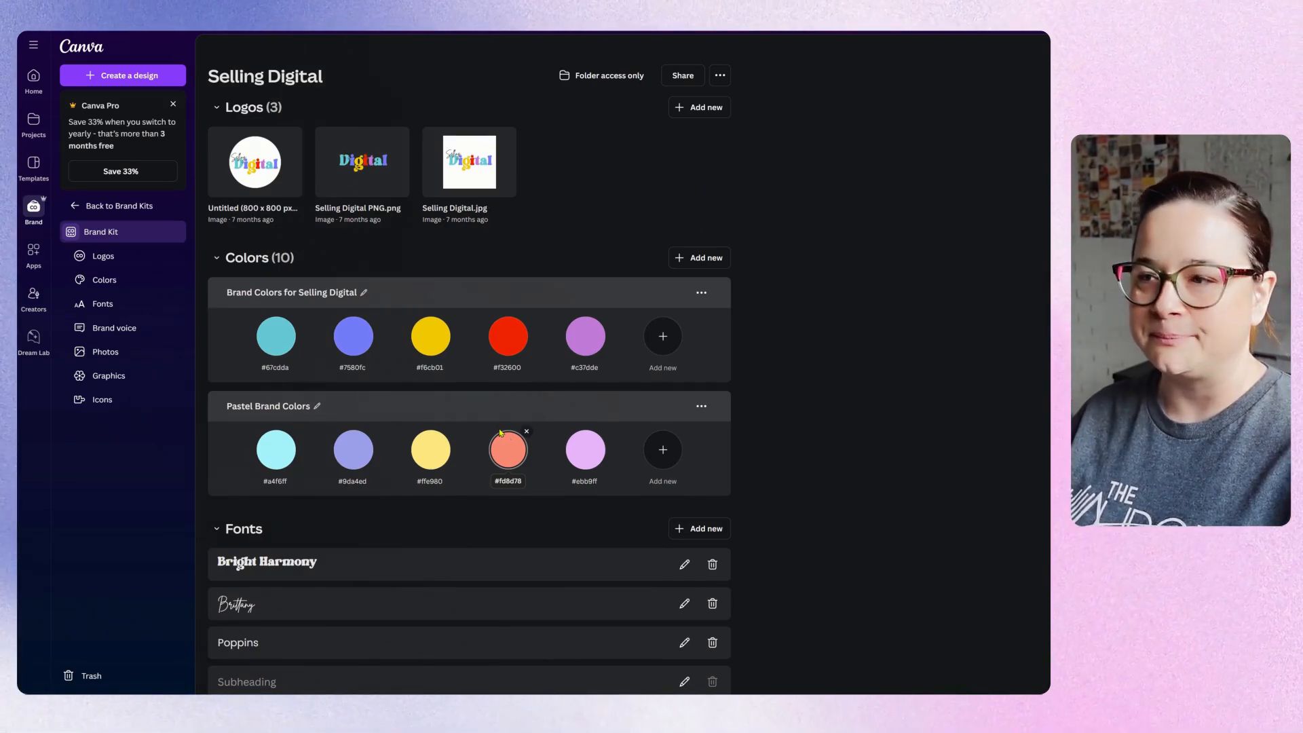
Open 'Copy of Freebie Template for Selling Digital' from the Brand Templates list
click(115, 230)
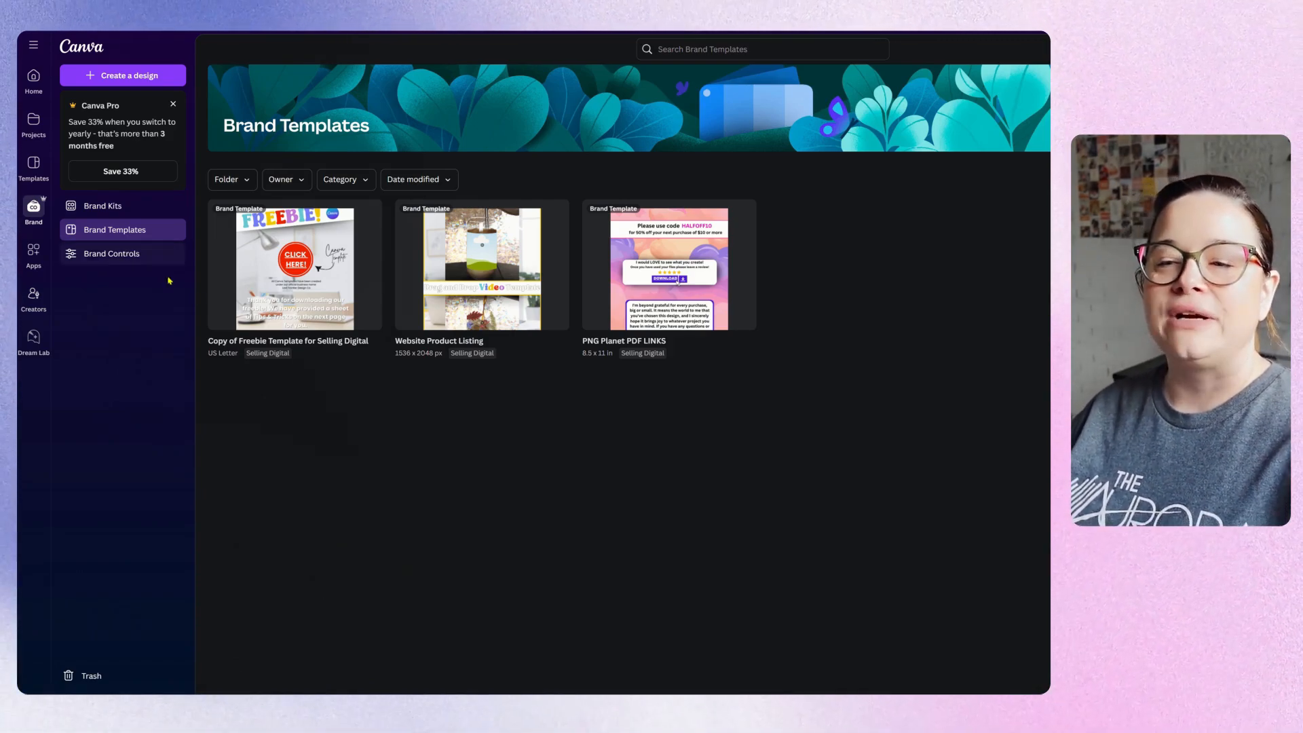
mouse_move(260, 267)
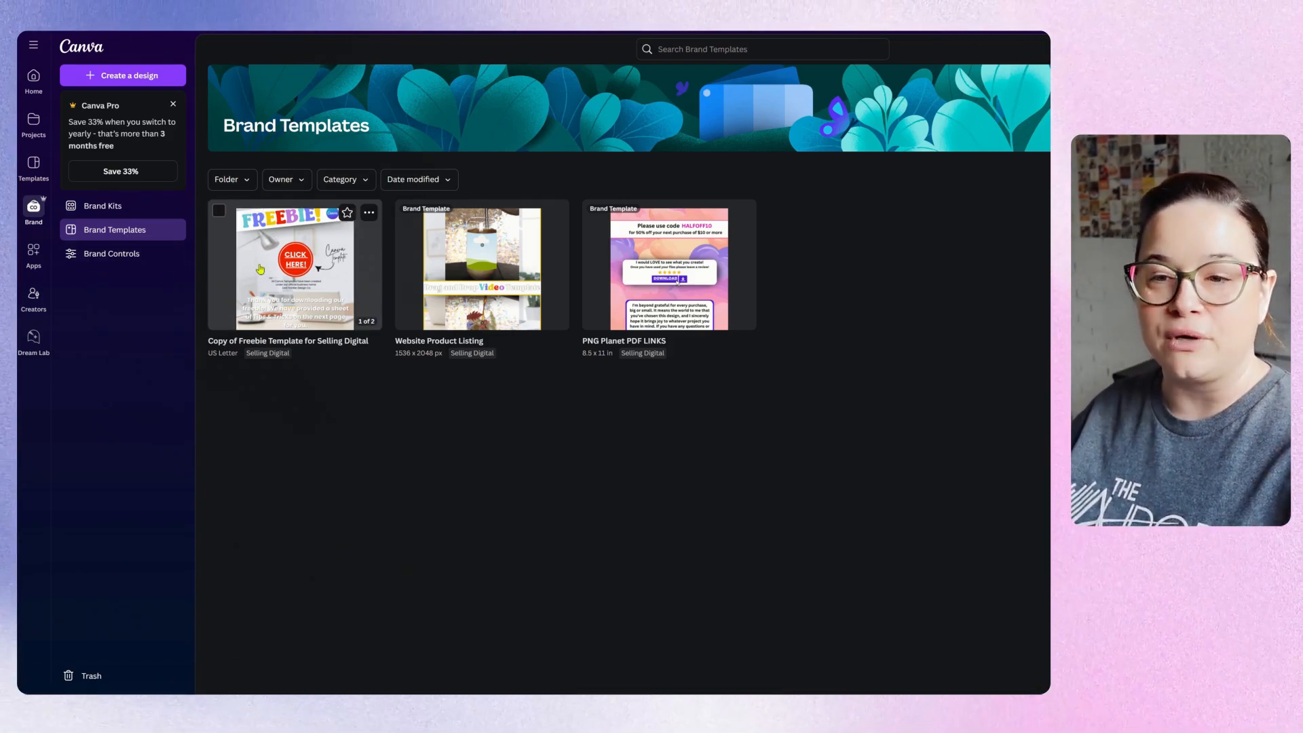
click(294, 263)
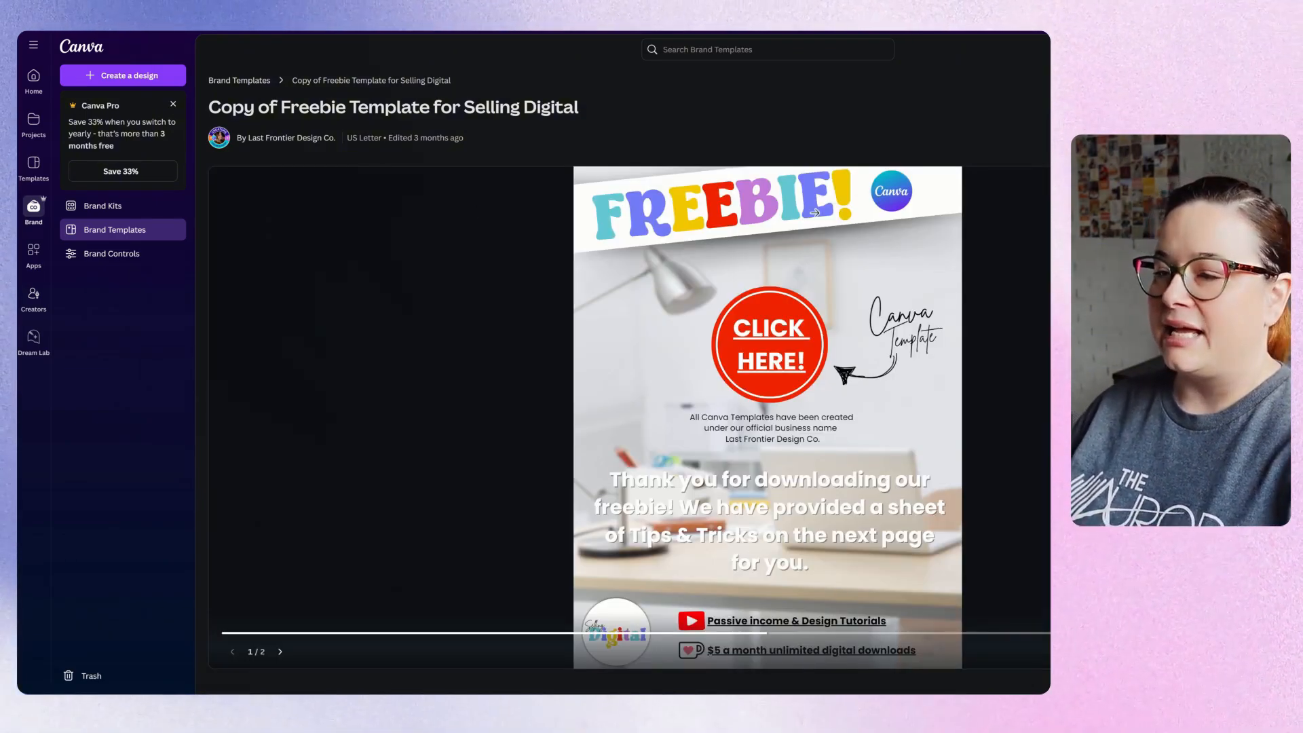
mouse_move(671, 433)
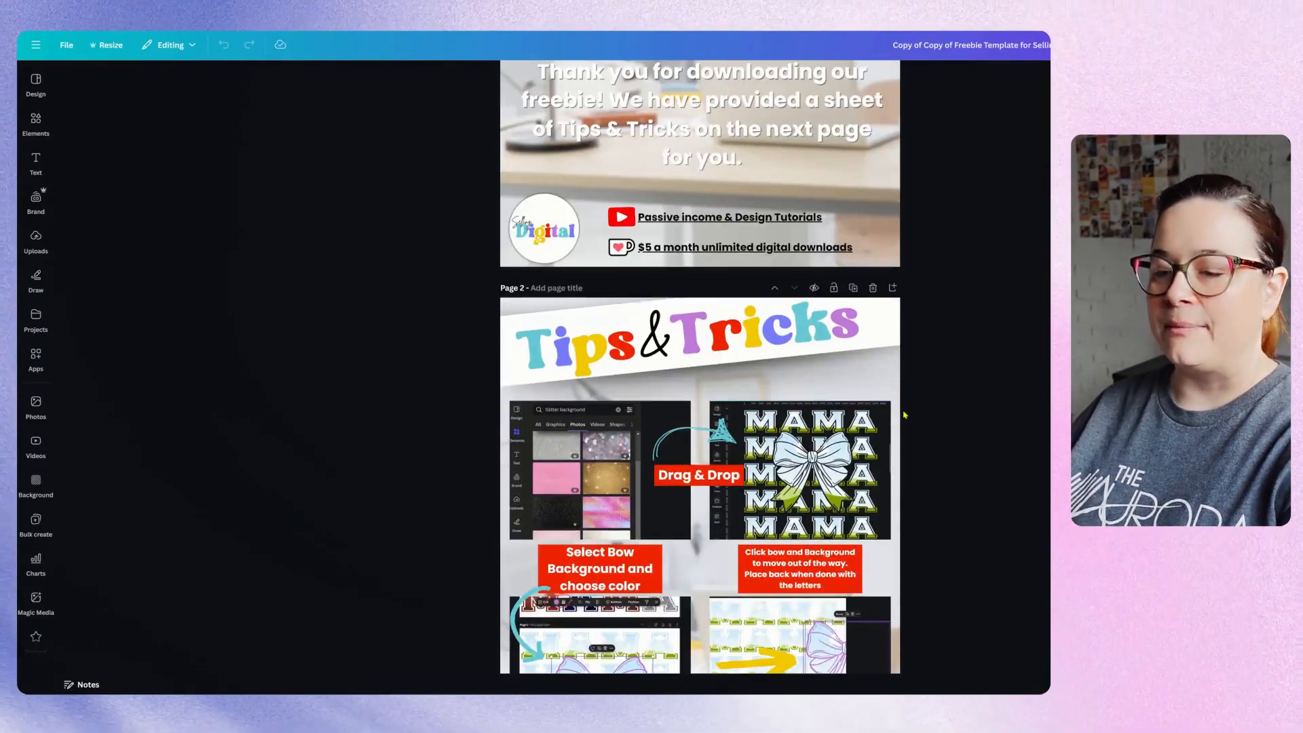
scroll(up, 3)
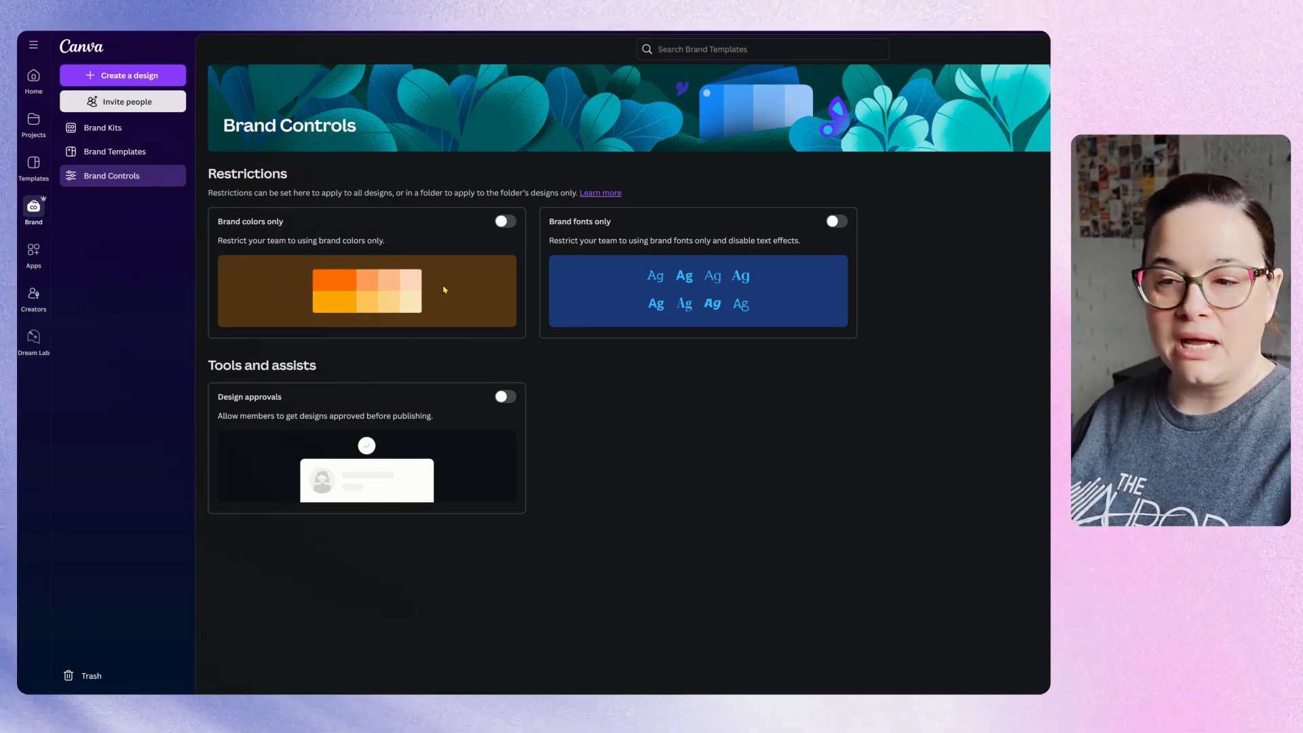
mouse_move(652, 256)
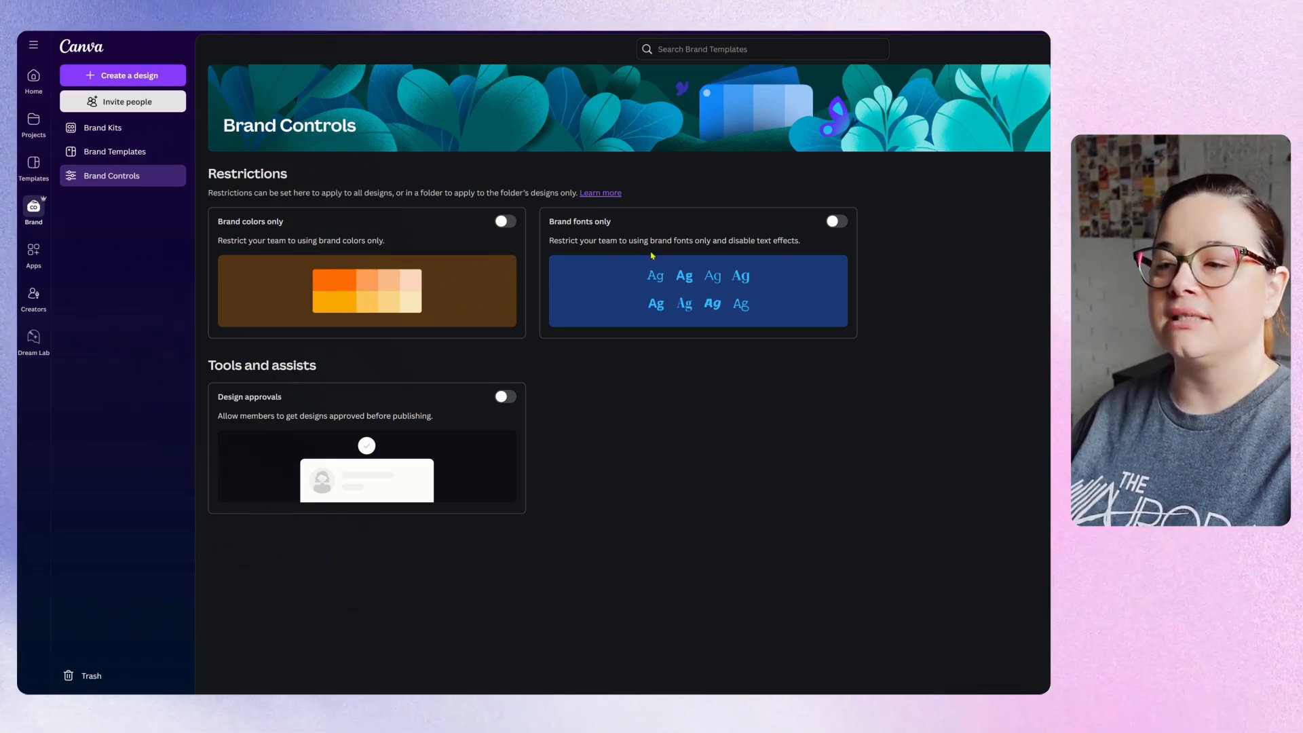
mouse_move(377, 521)
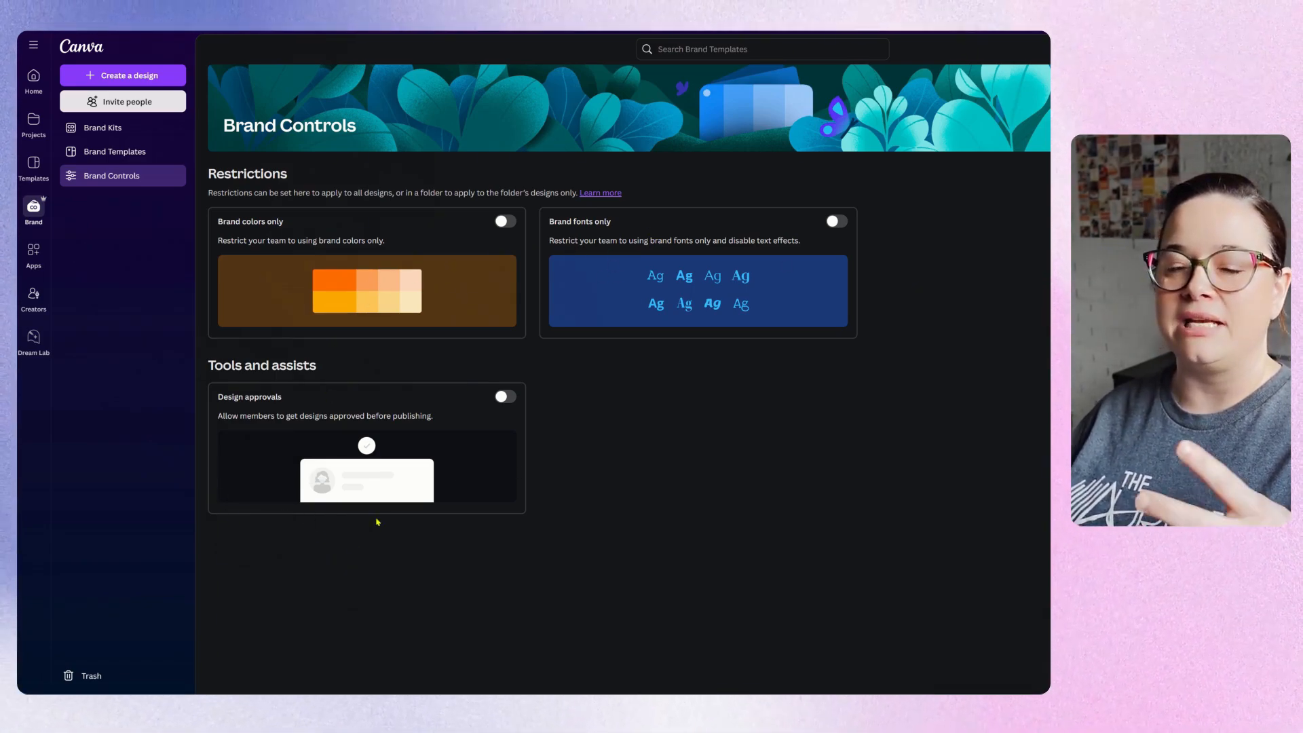
mouse_move(392, 422)
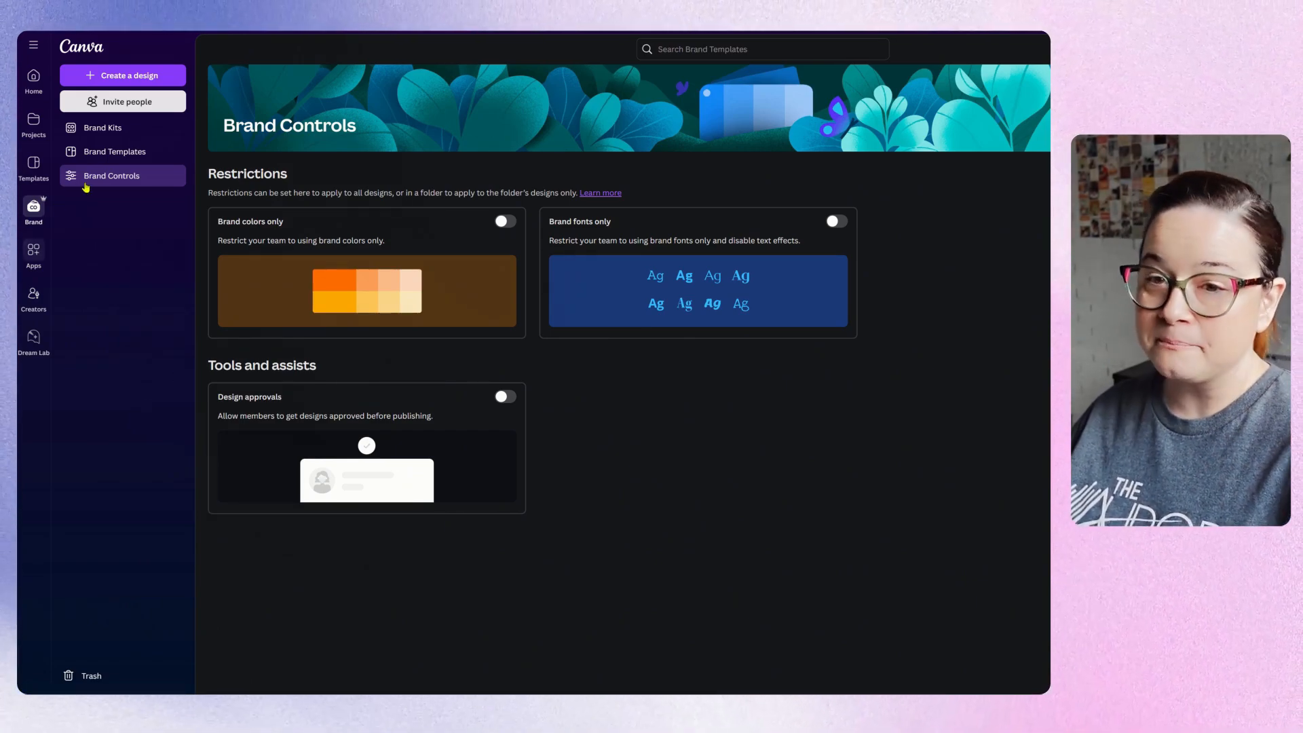
Return to Brand Templates listing Freebie, Website Product Listing and PNG Planet PDF Links
click(114, 151)
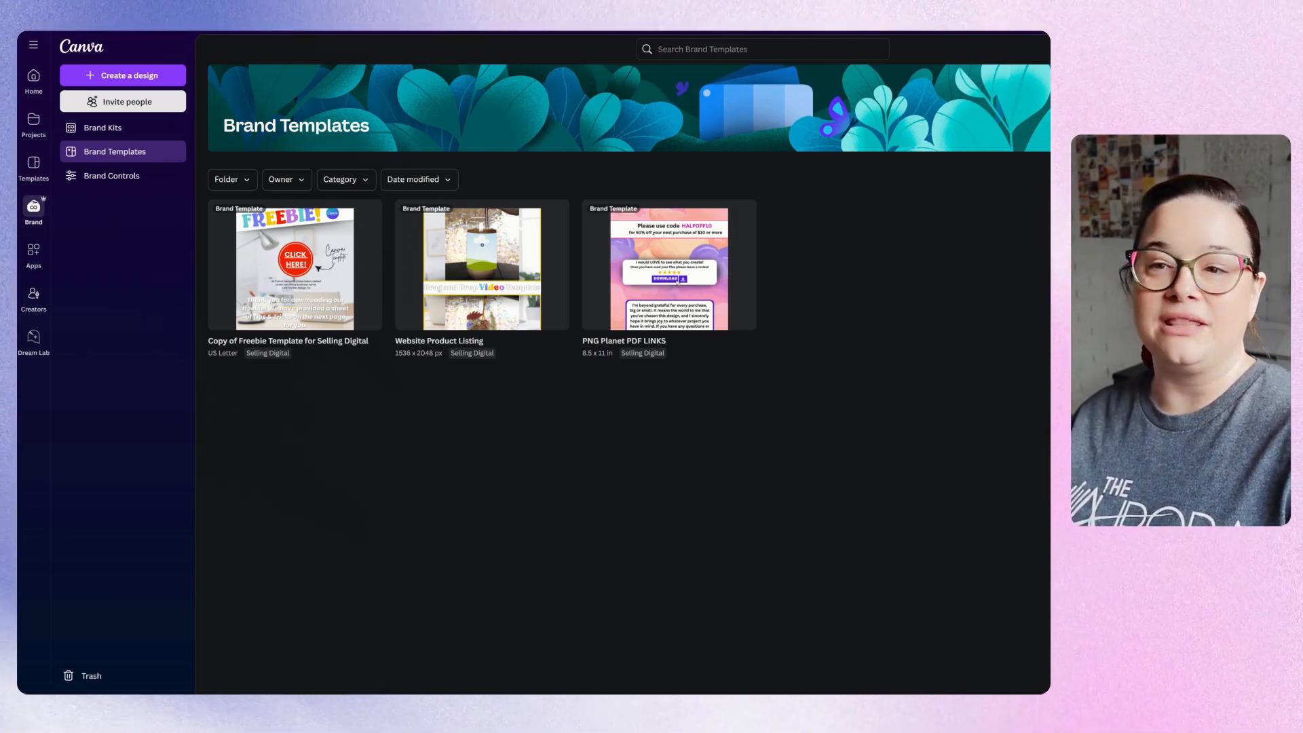
Create a blank 1080 × 1350 px Instagram Post (4:5) design
click(33, 82)
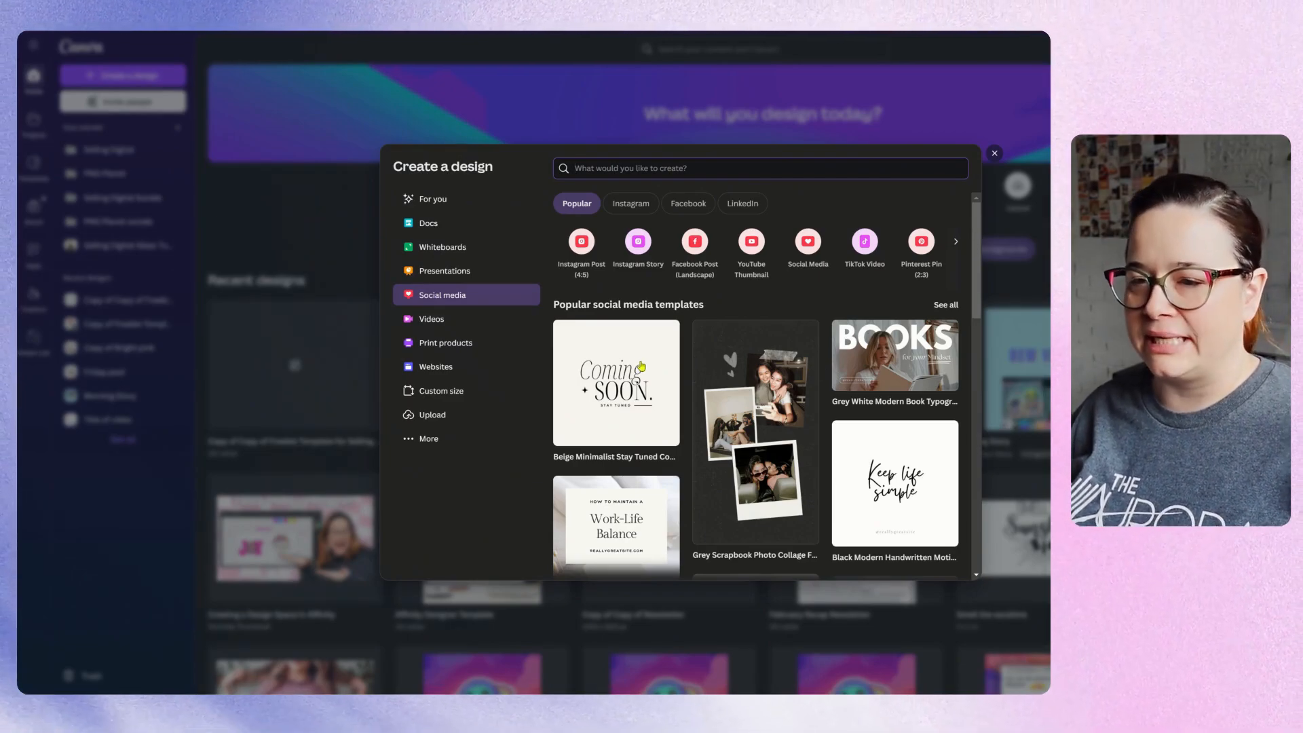
click(581, 247)
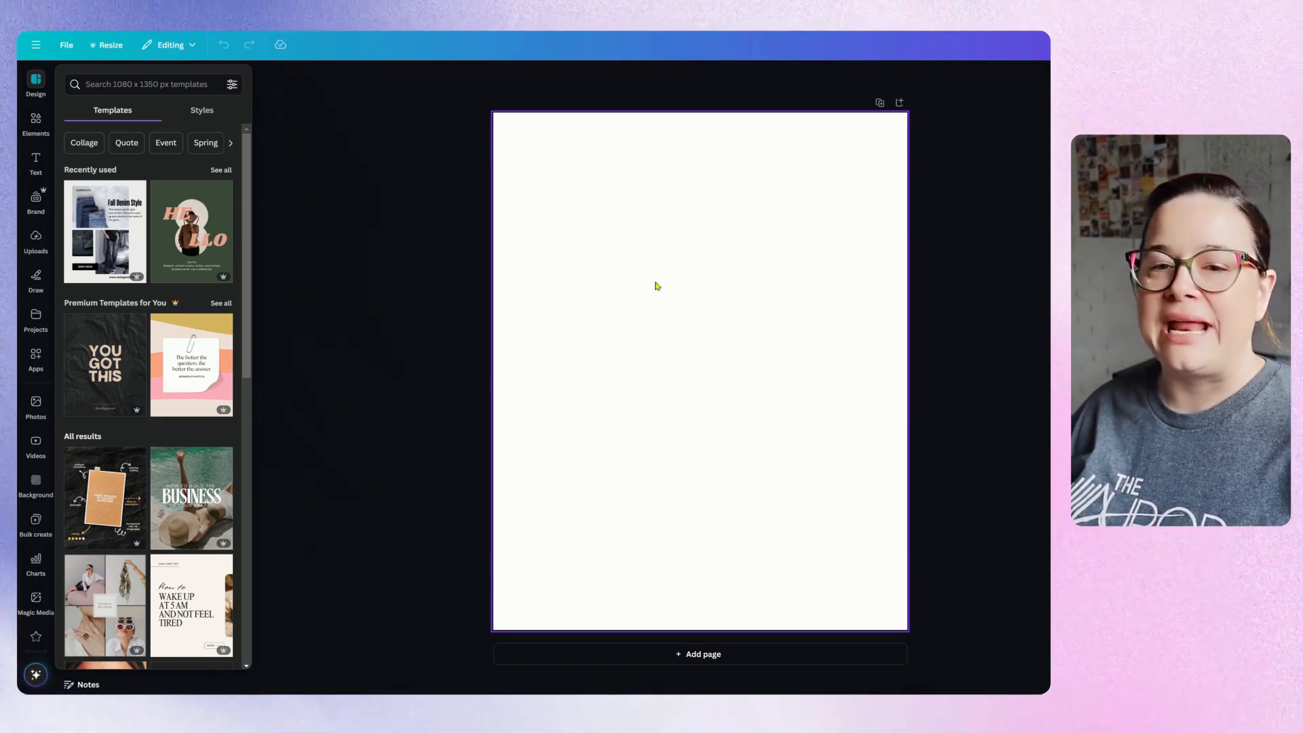
mouse_move(532, 267)
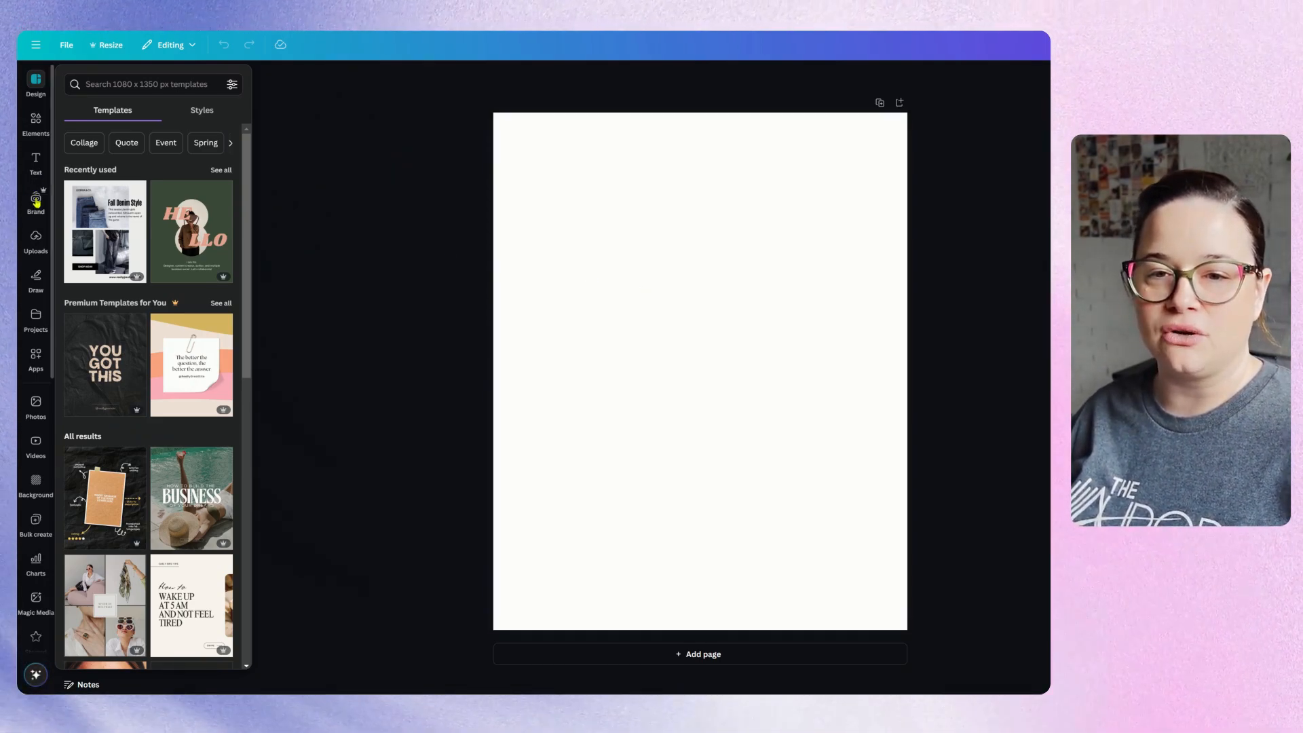
Open the Selling Digital brand panel with its logos, colours and fonts beside the page
click(36, 202)
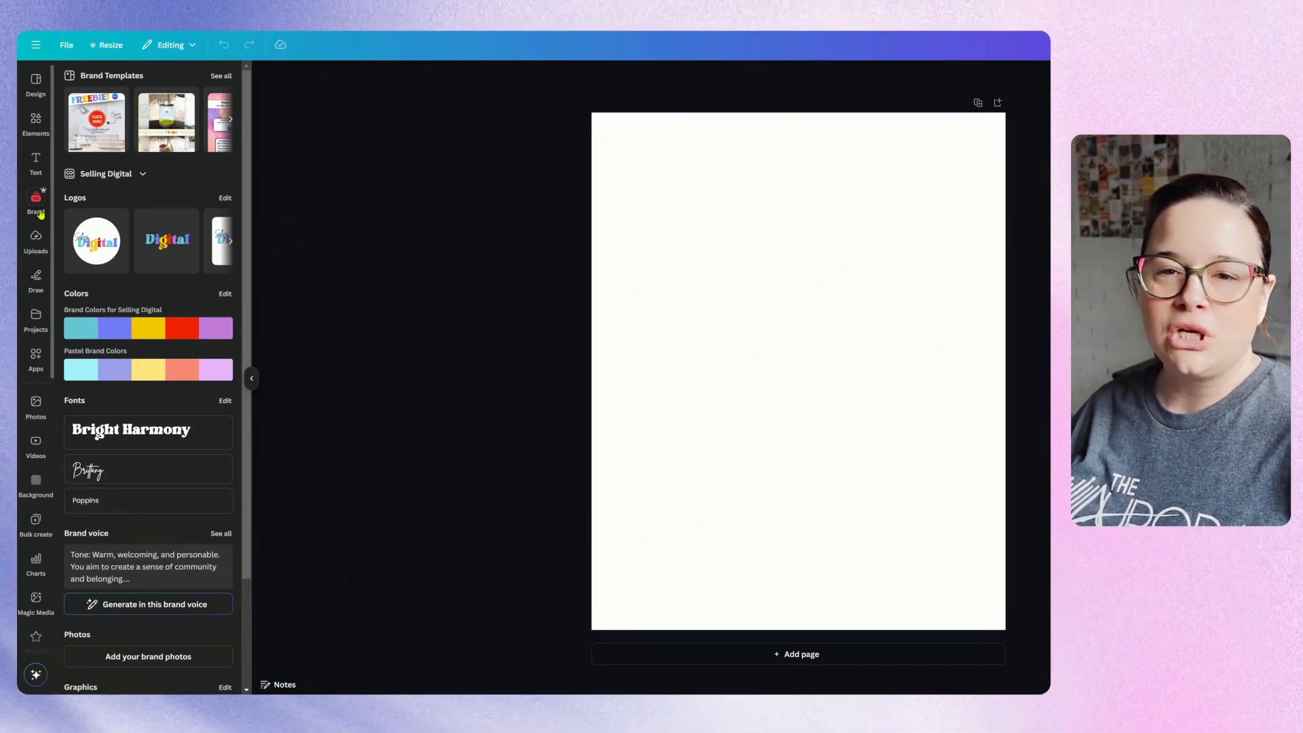
mouse_move(108, 284)
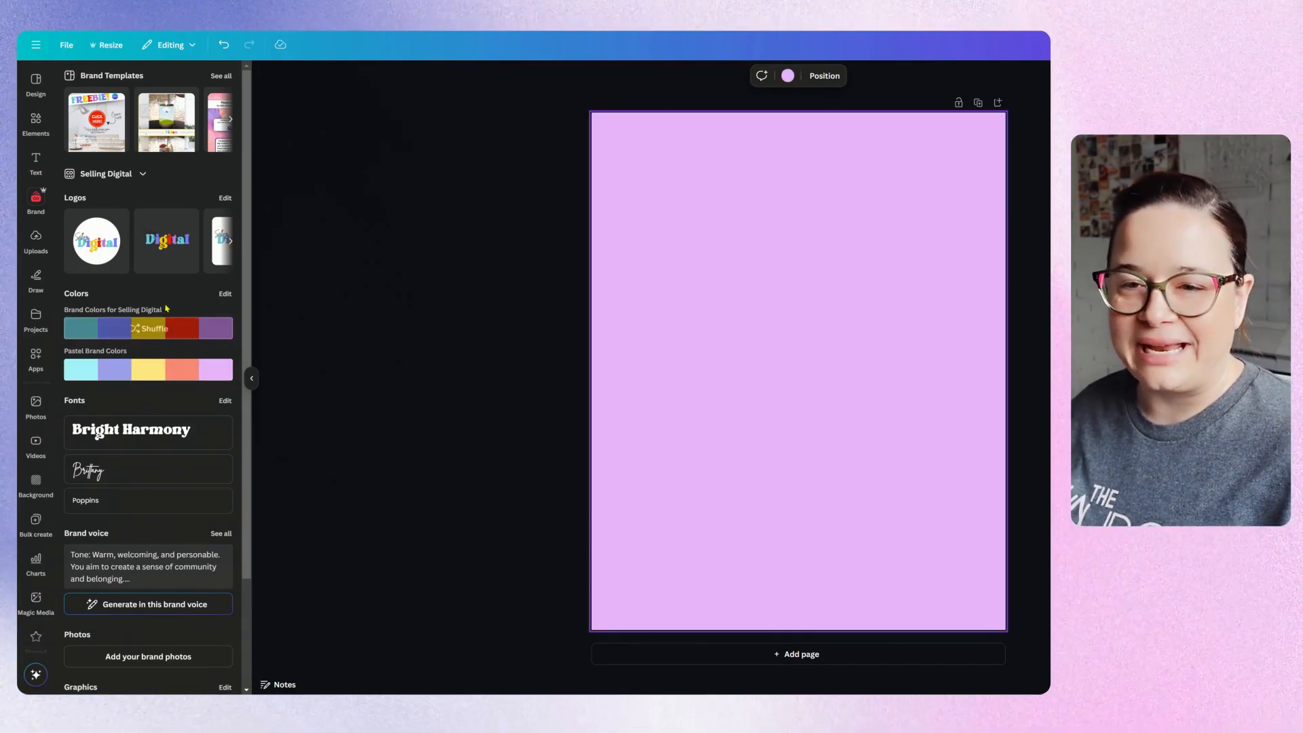
Add the circular brand logo and the rainbow waves graphic, then deselect
click(96, 241)
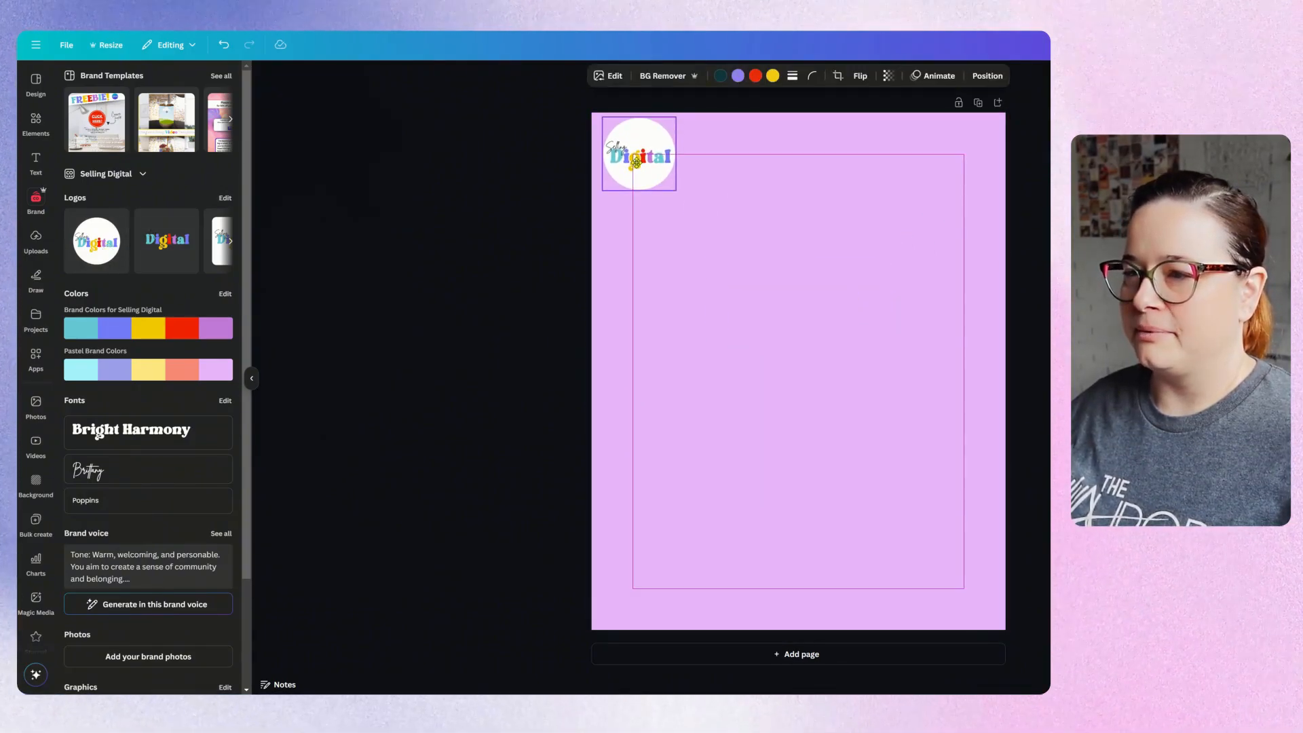
click(638, 155)
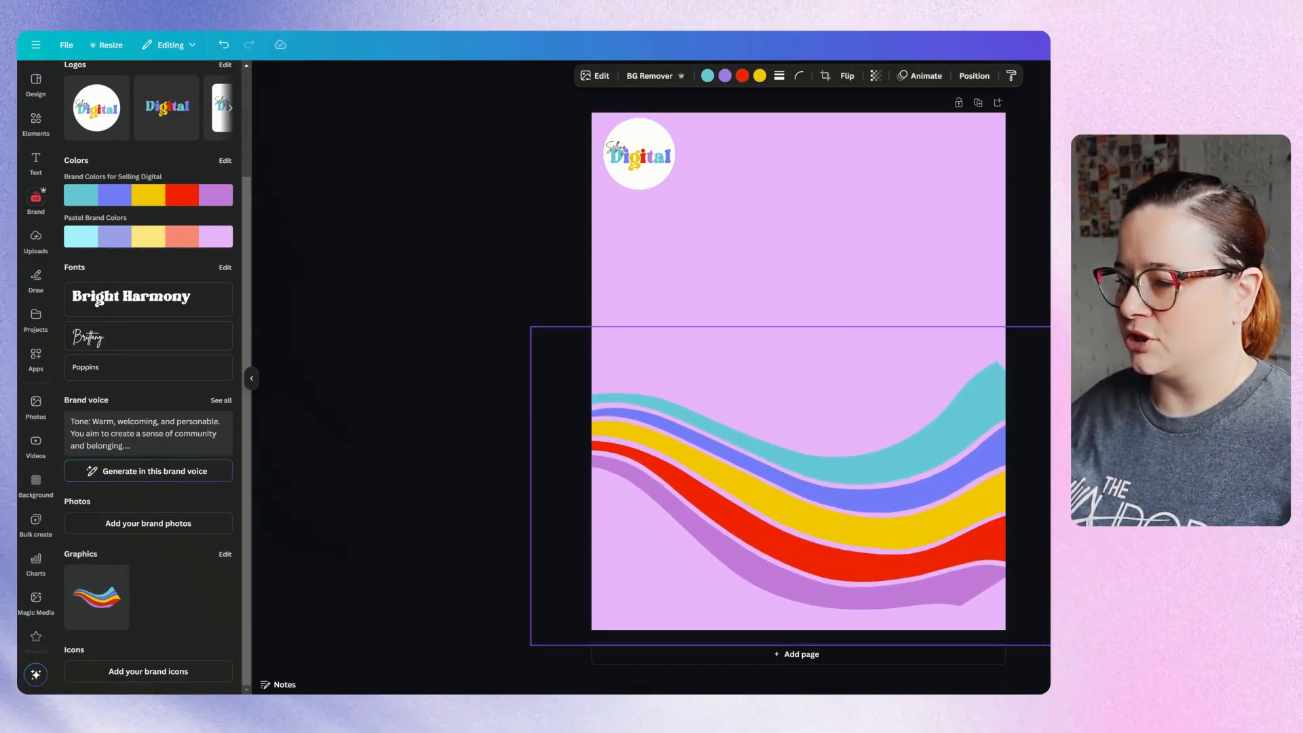
click(798, 482)
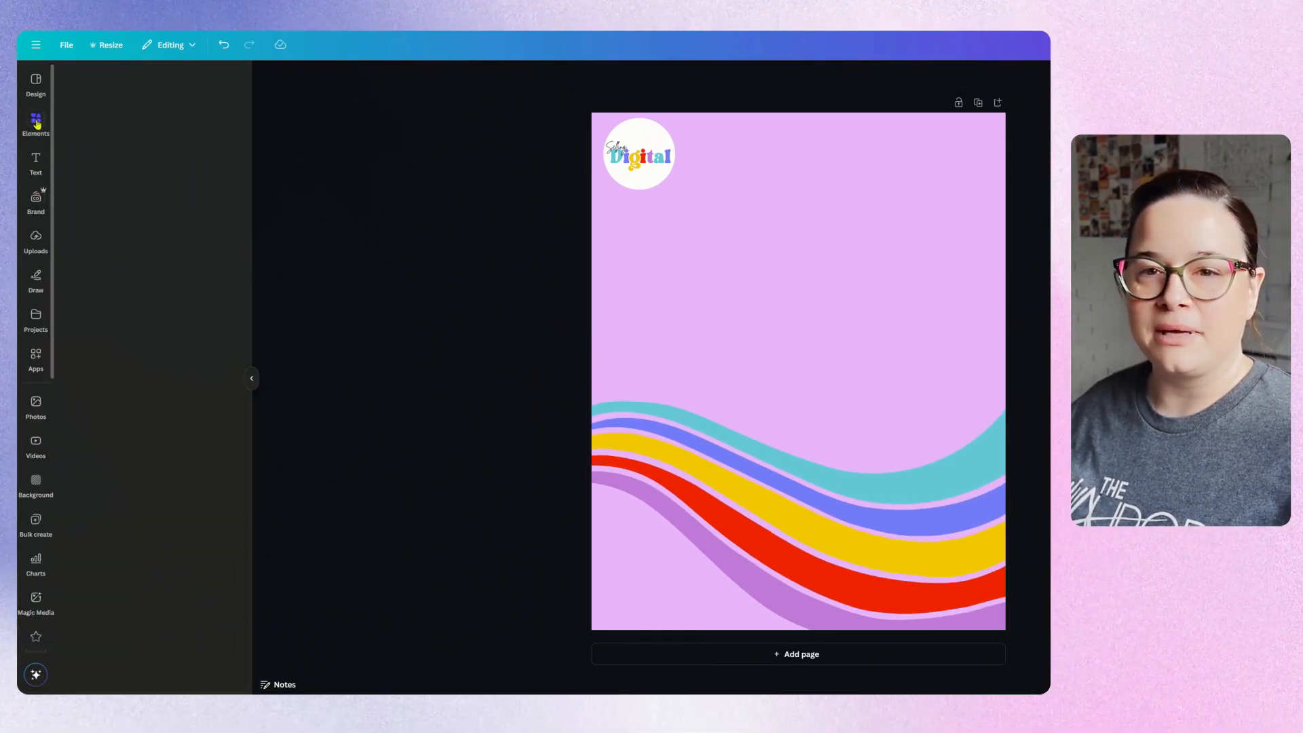
Add a white square panel inside the purple border, layered behind the rainbow waves
click(36, 125)
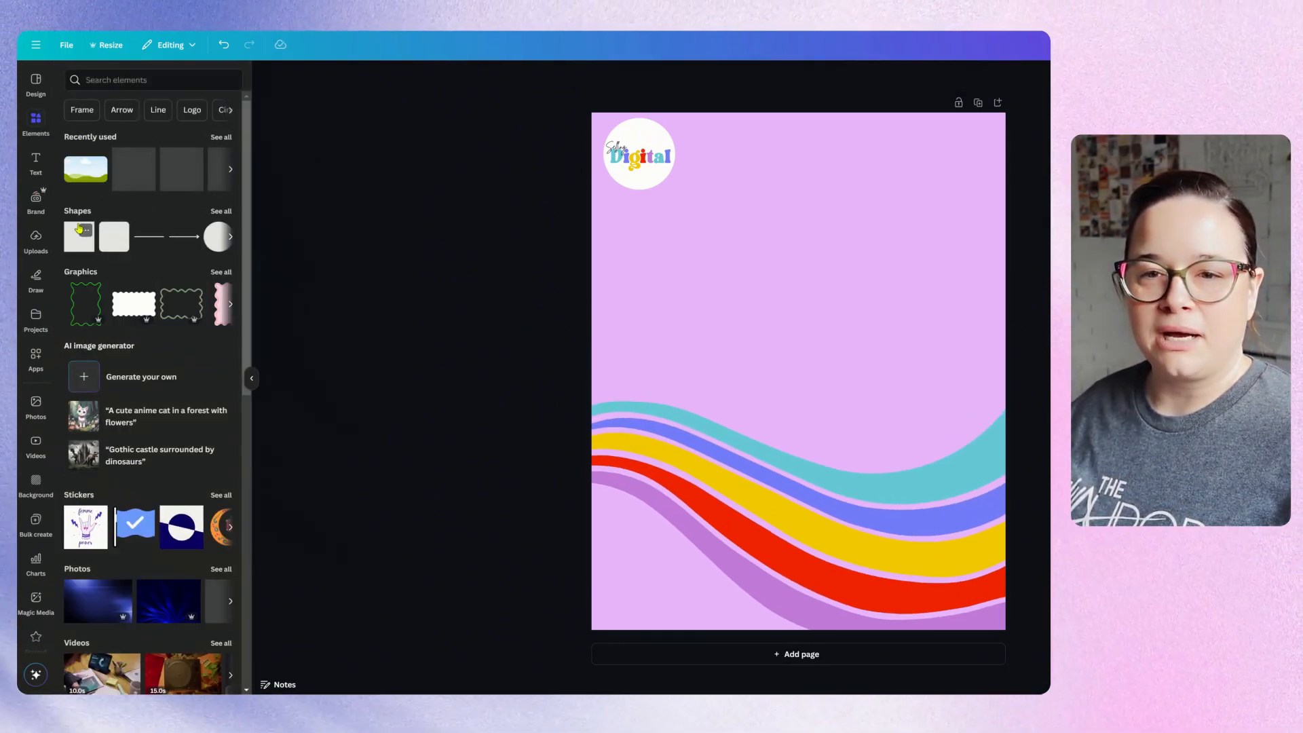
click(78, 236)
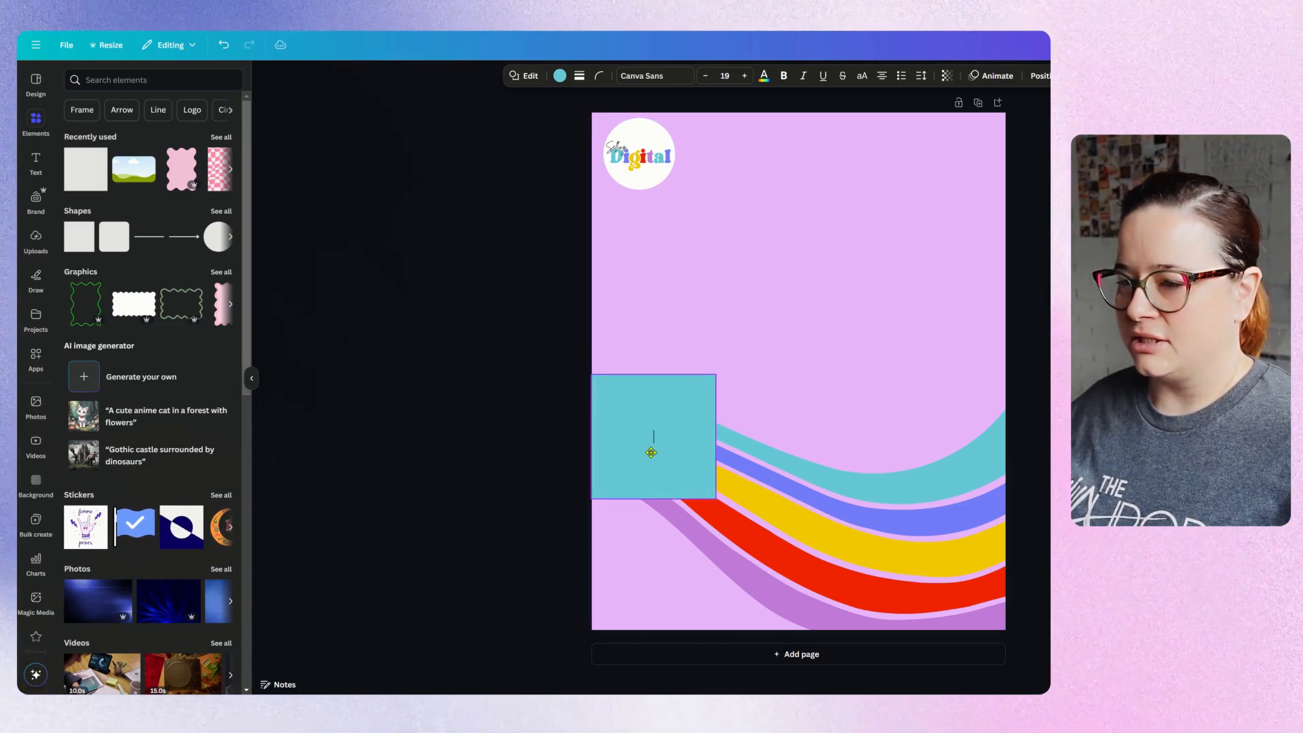
click(560, 75)
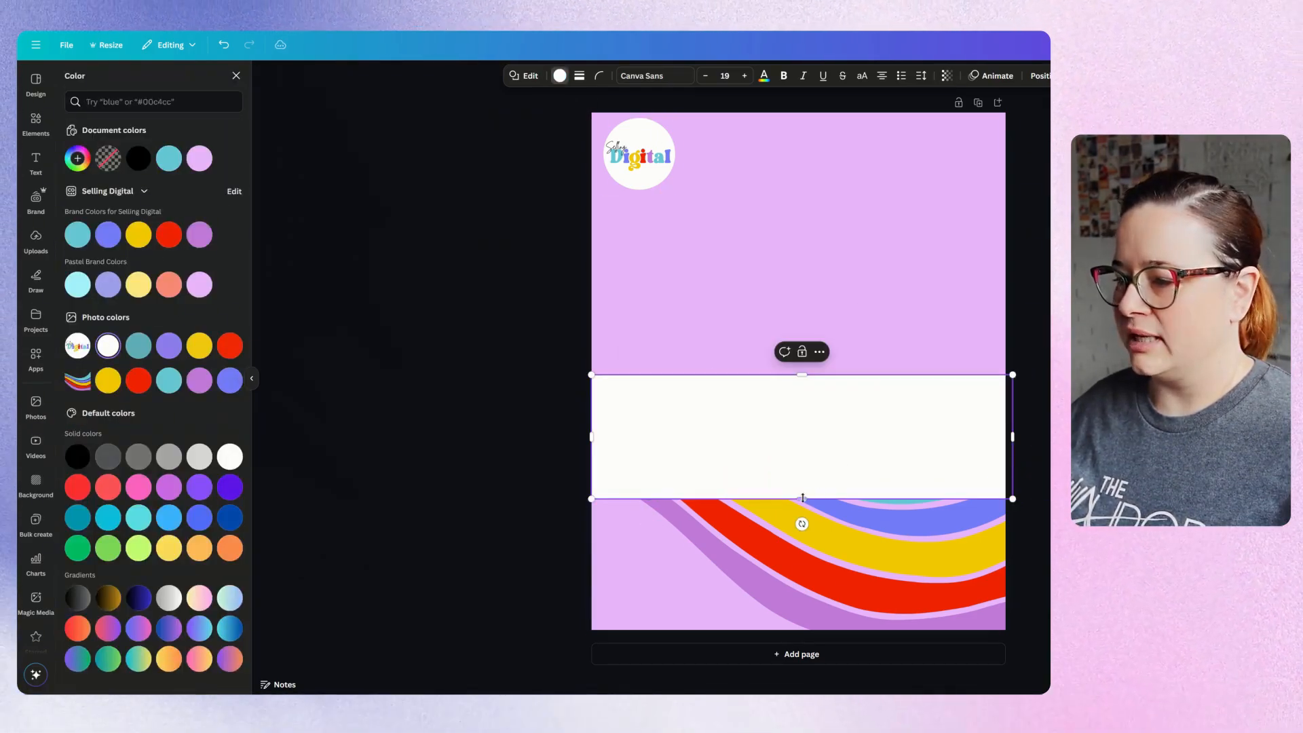
right_click(800, 440)
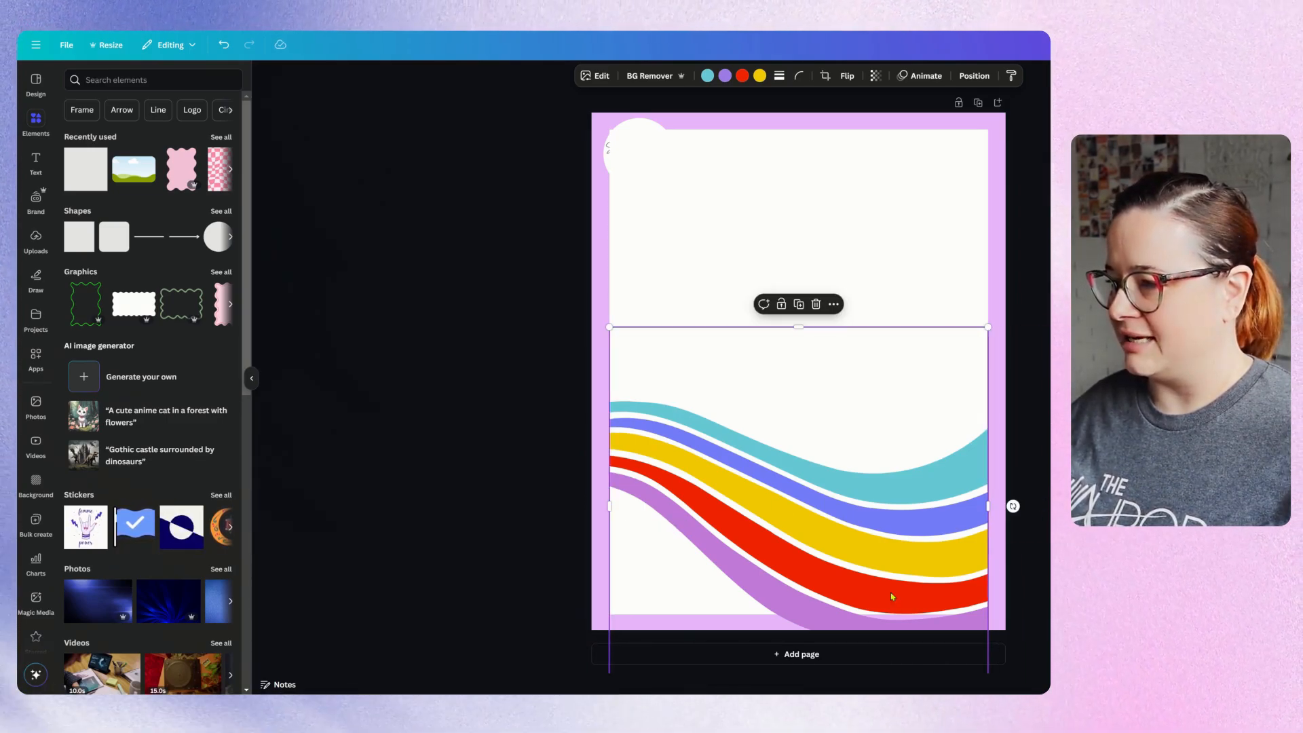
Delete the hidden circular logo and add the Selling Digital wordmark logo instead
click(515, 334)
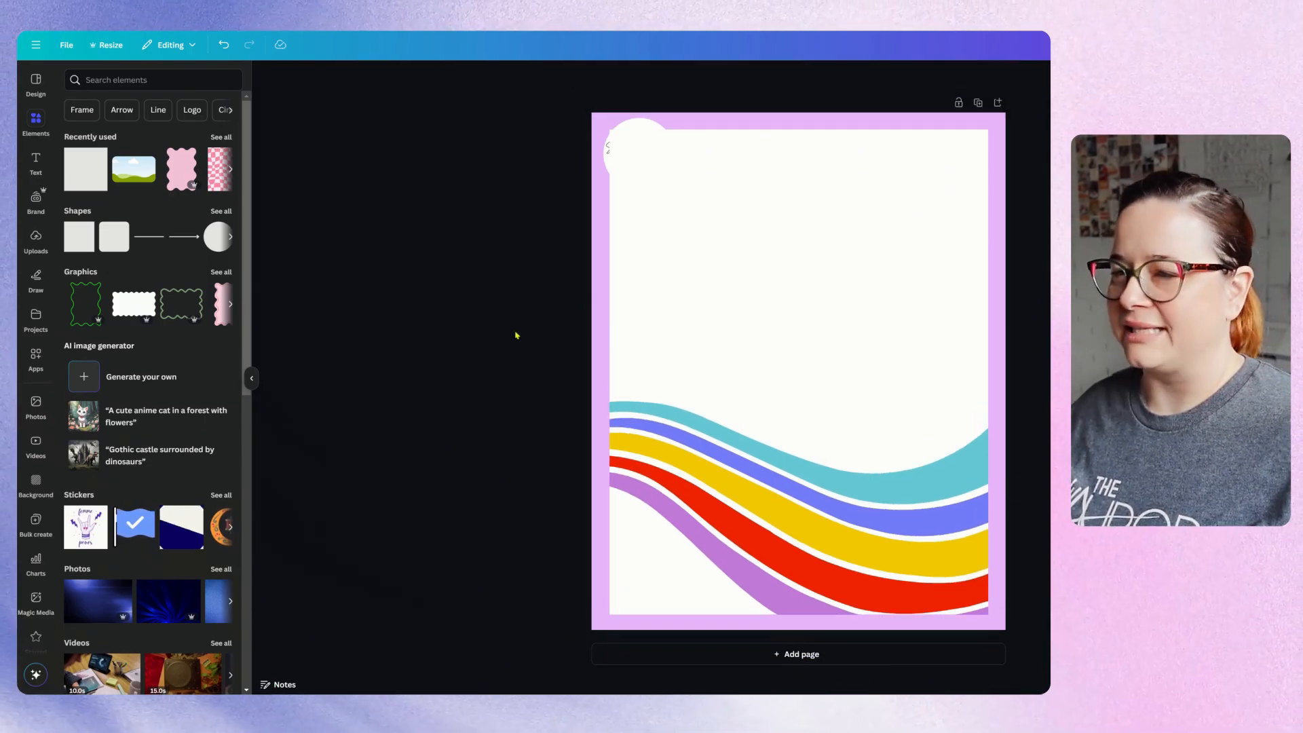
click(637, 154)
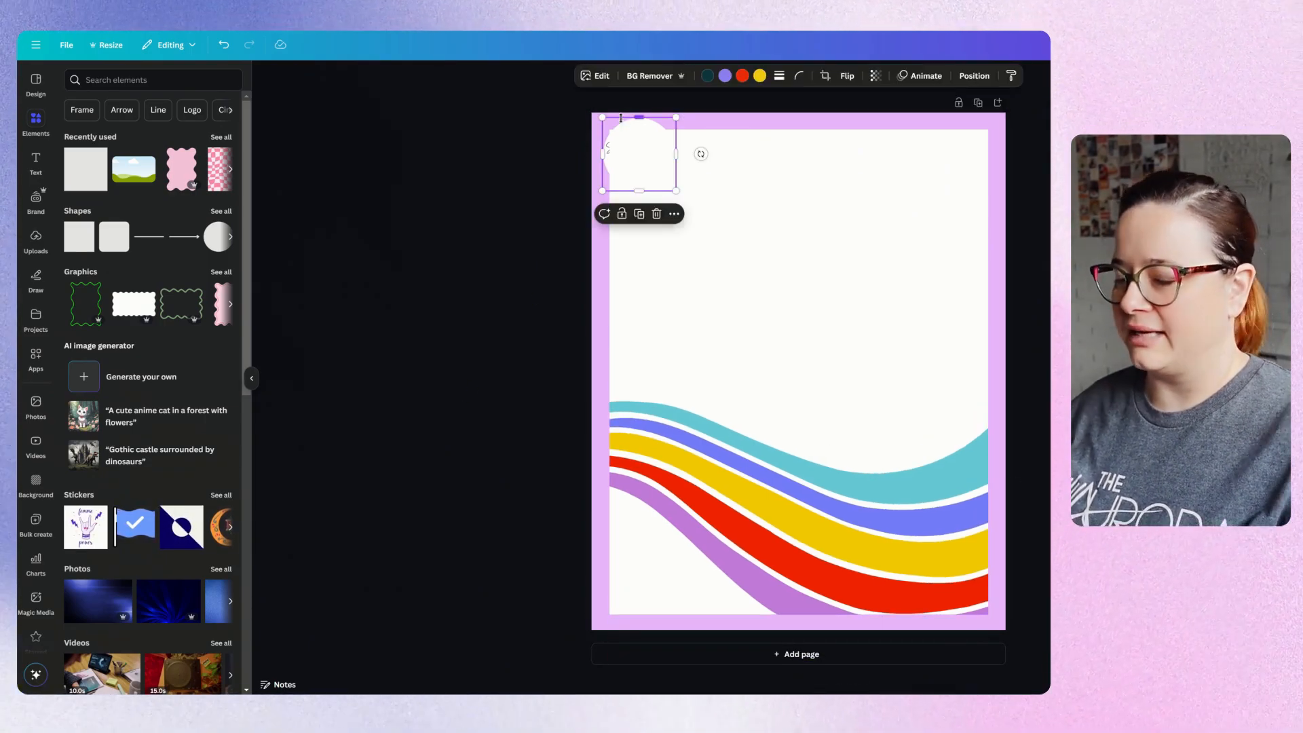
click(655, 213)
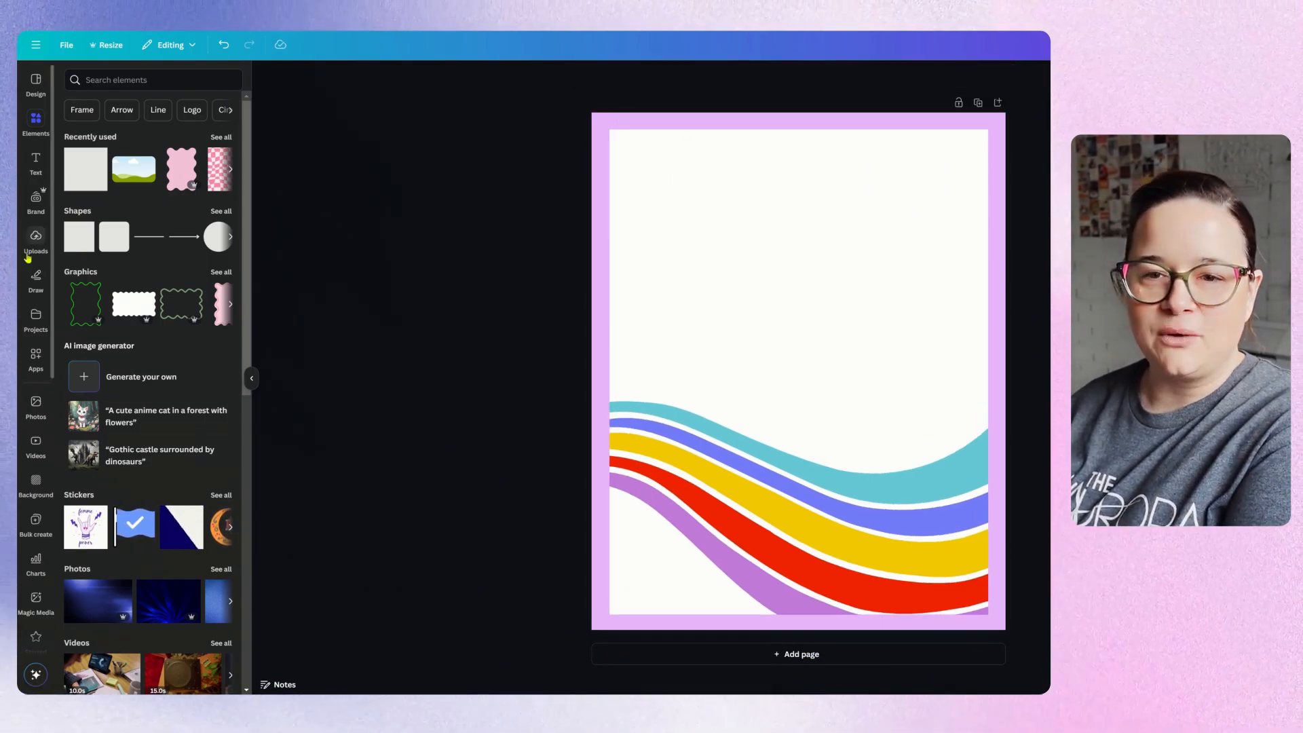
click(36, 199)
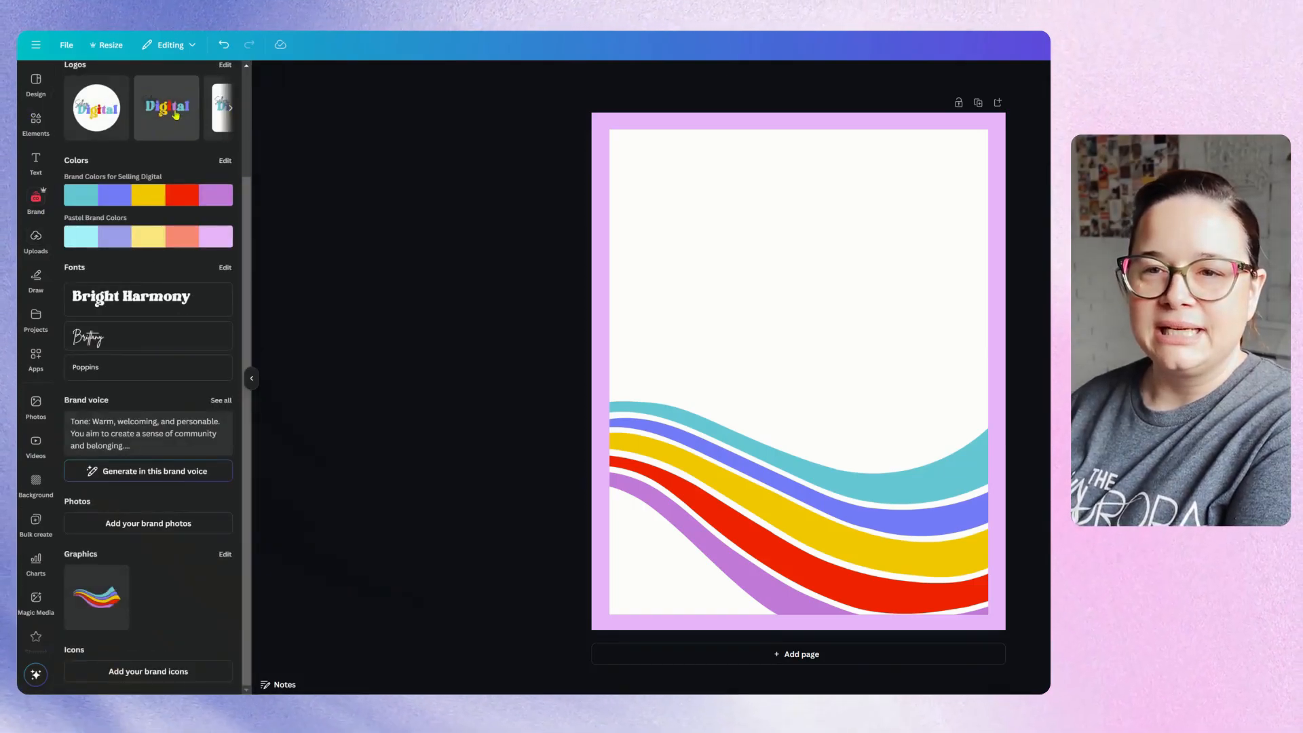
click(166, 107)
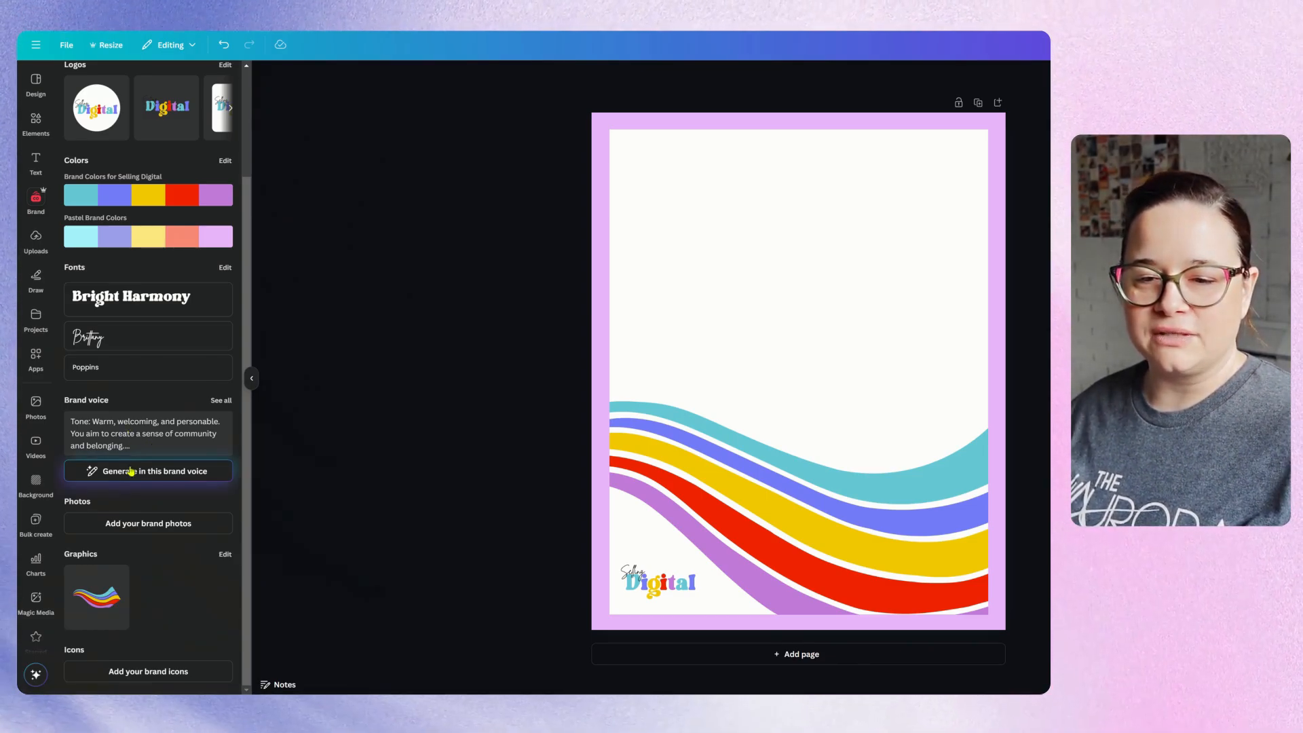
Prompt Magic Write for a kind motivational quote about getting started with designing
click(148, 471)
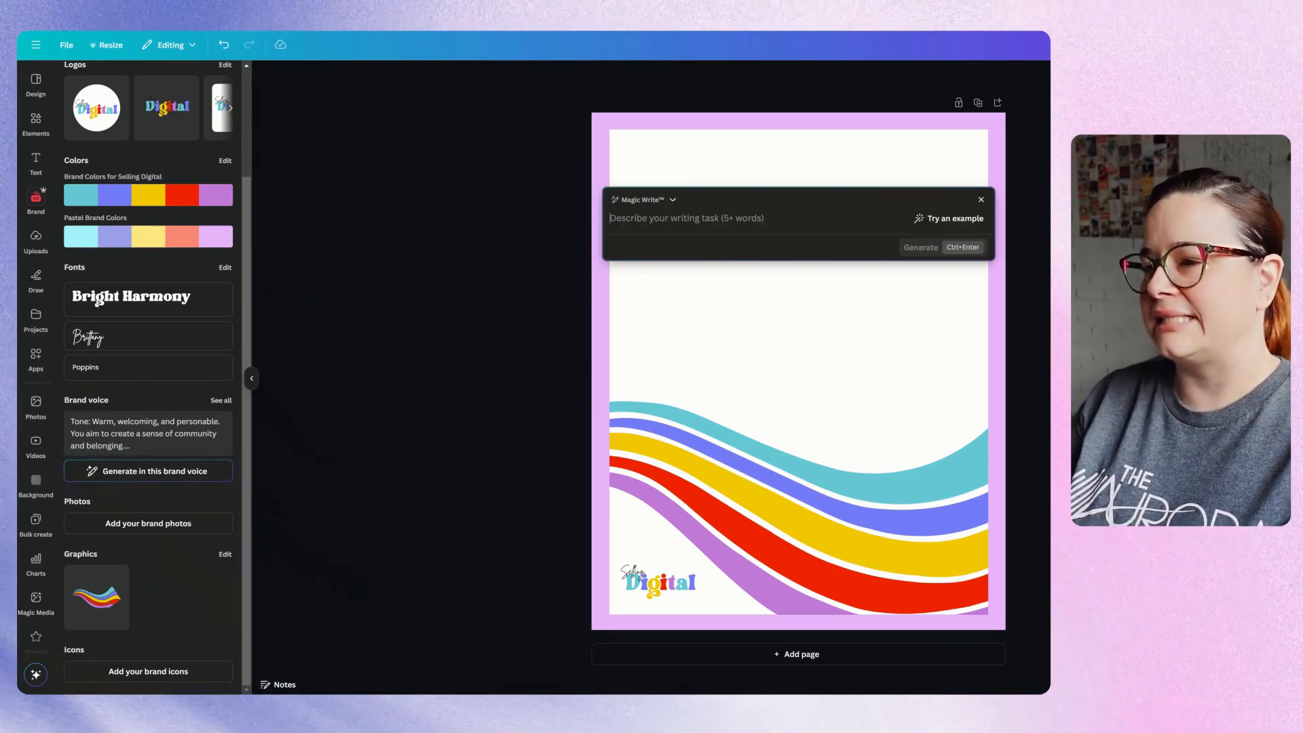
text(I would lik)
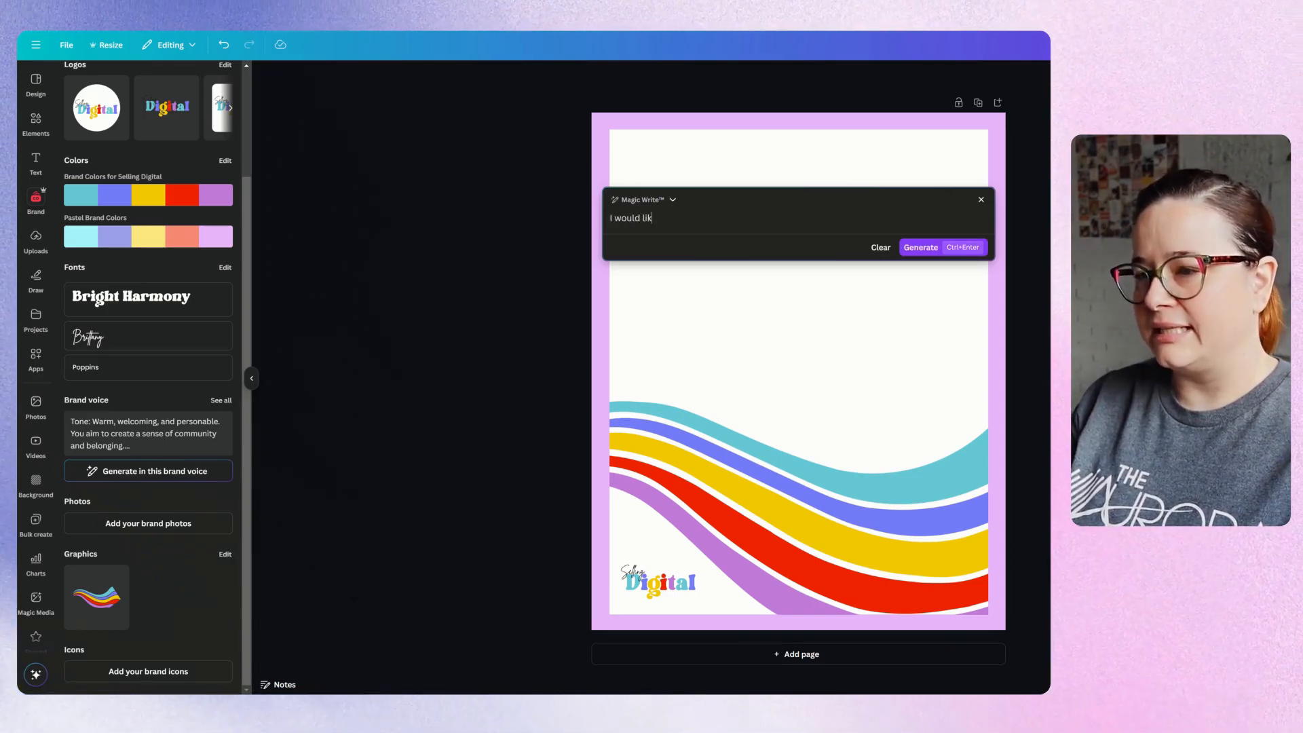
text(e a k)
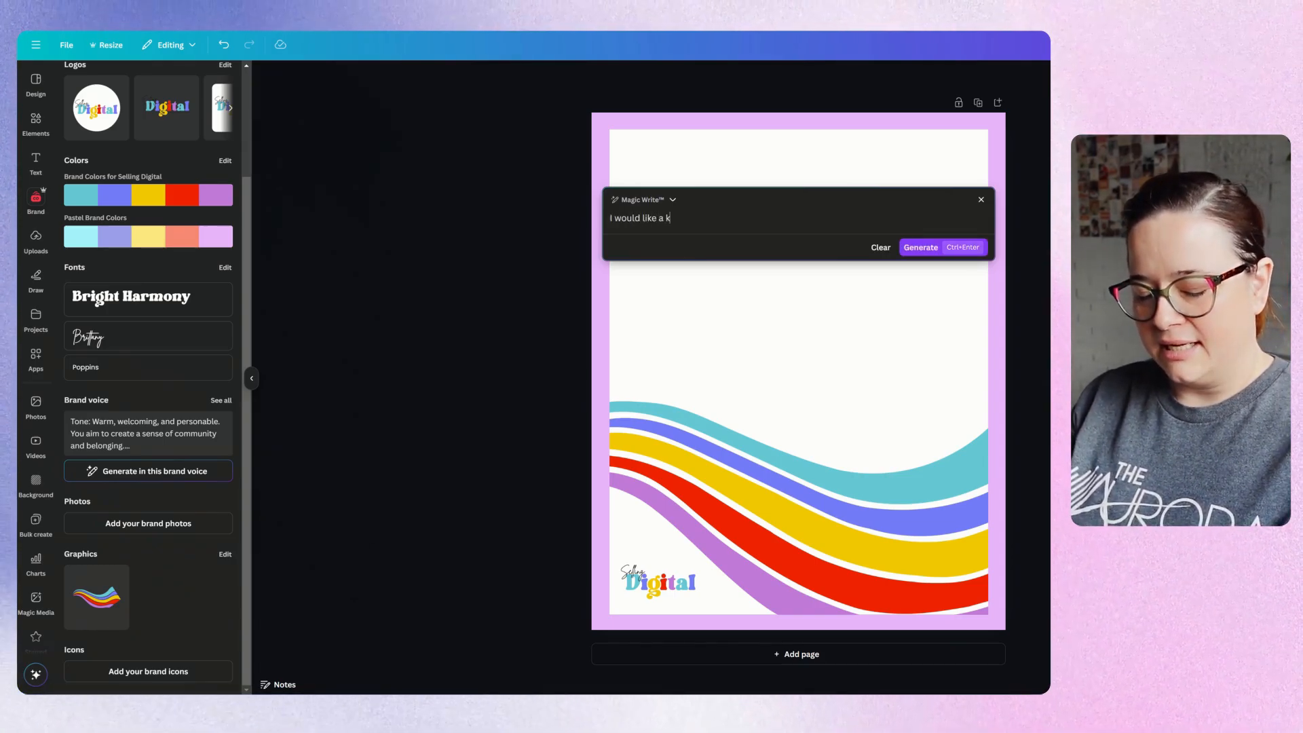
text(ind and)
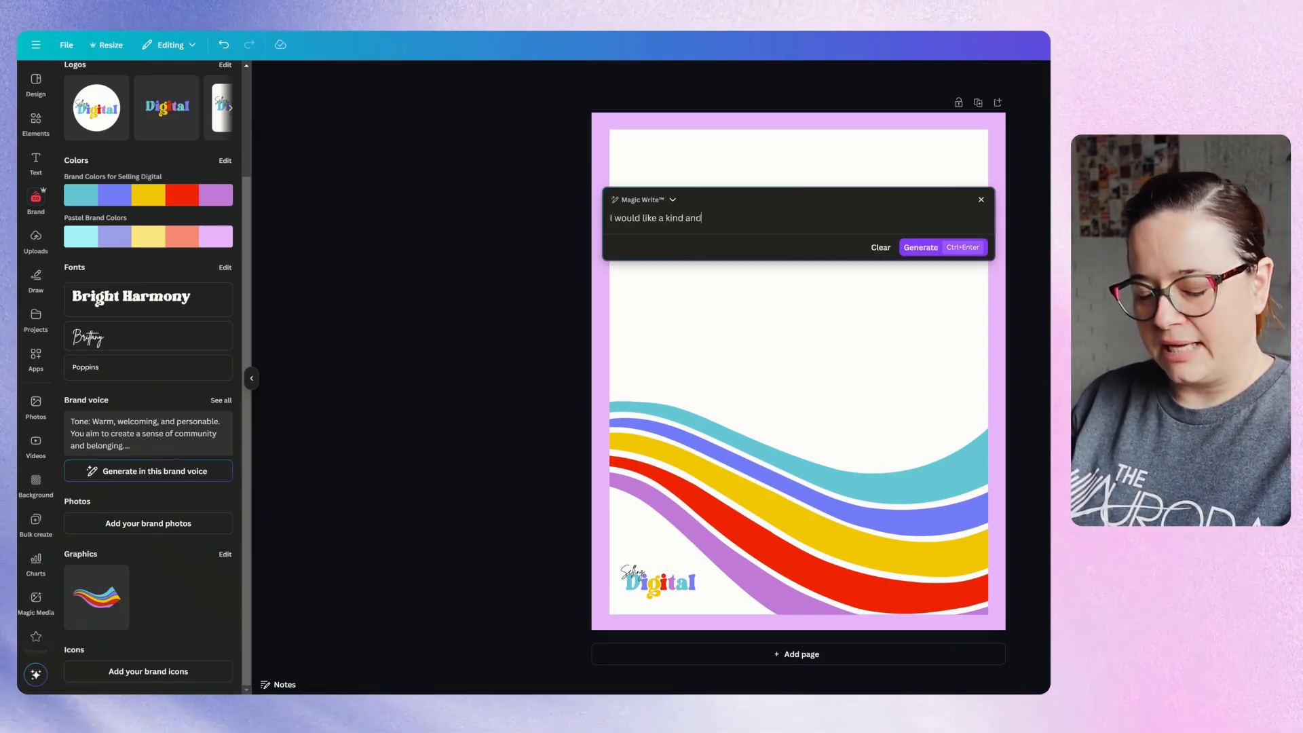
text(motivational)
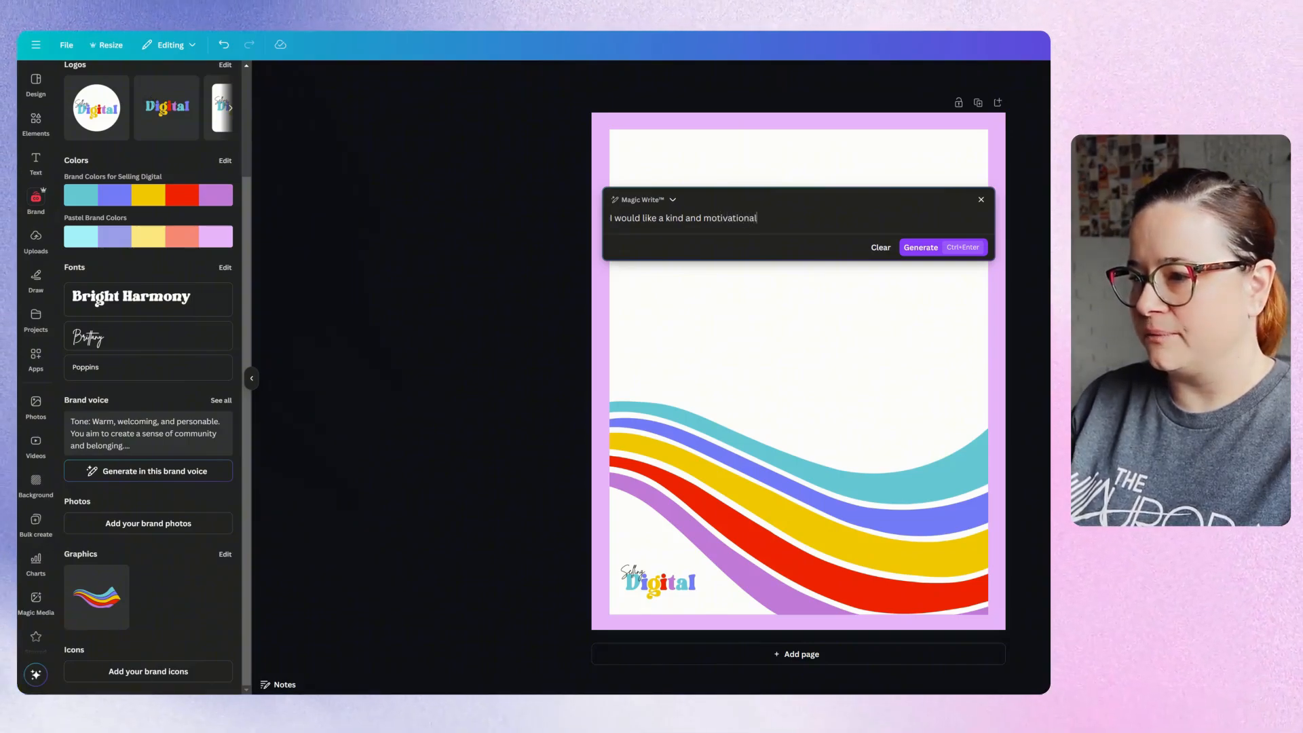
text(quote a)
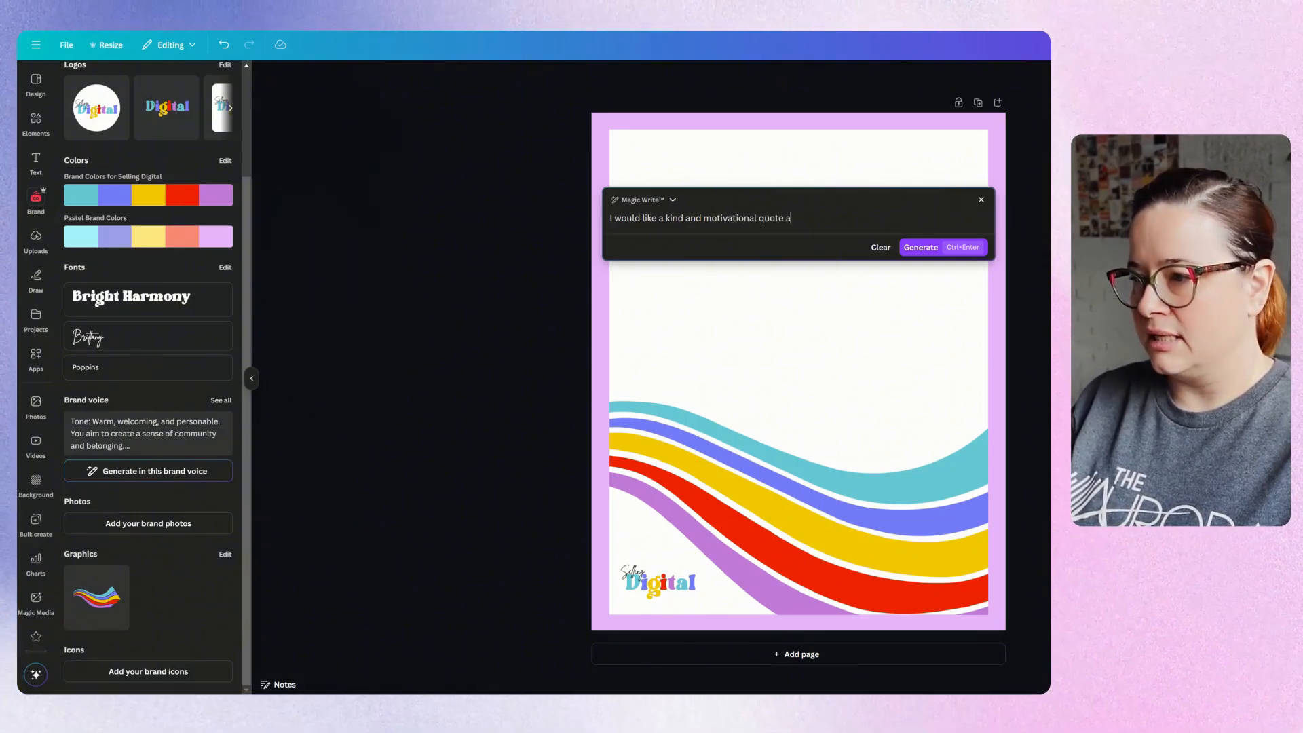
text(bout g)
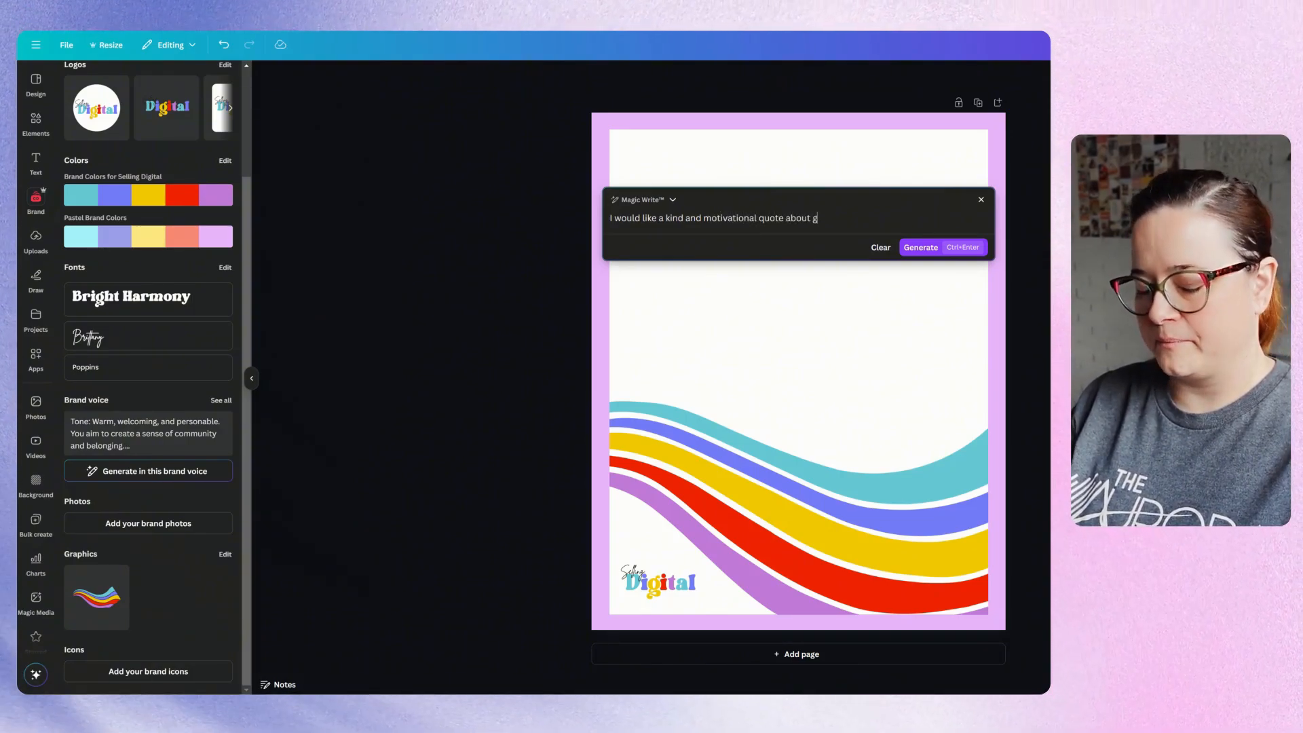
text(etting started with designing for the da)
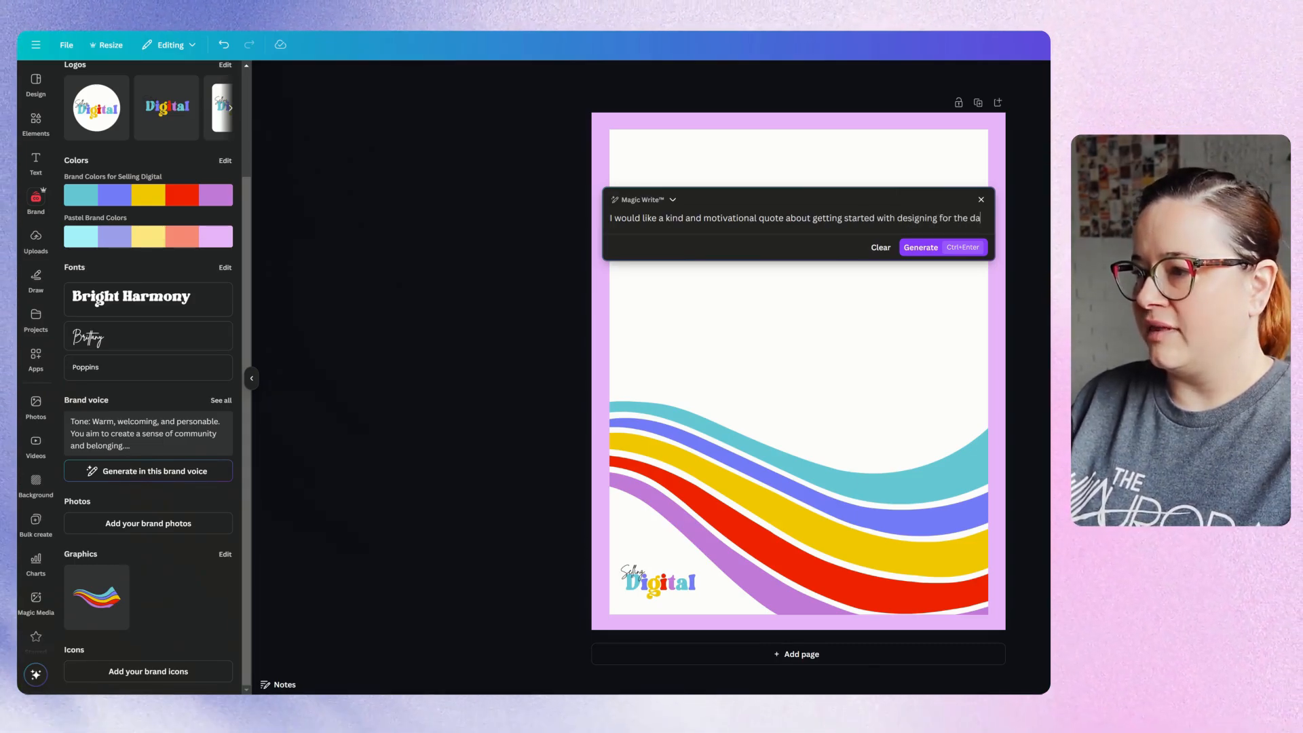
click(918, 247)
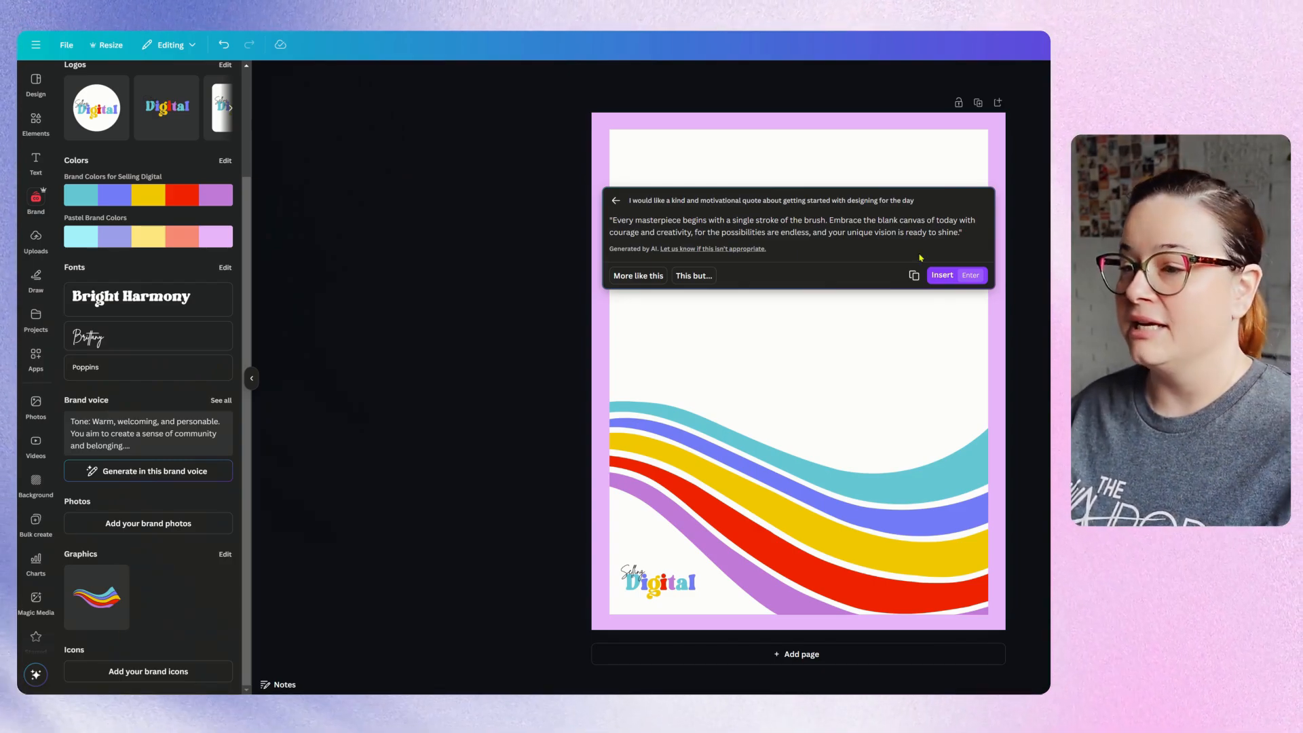
mouse_move(815, 243)
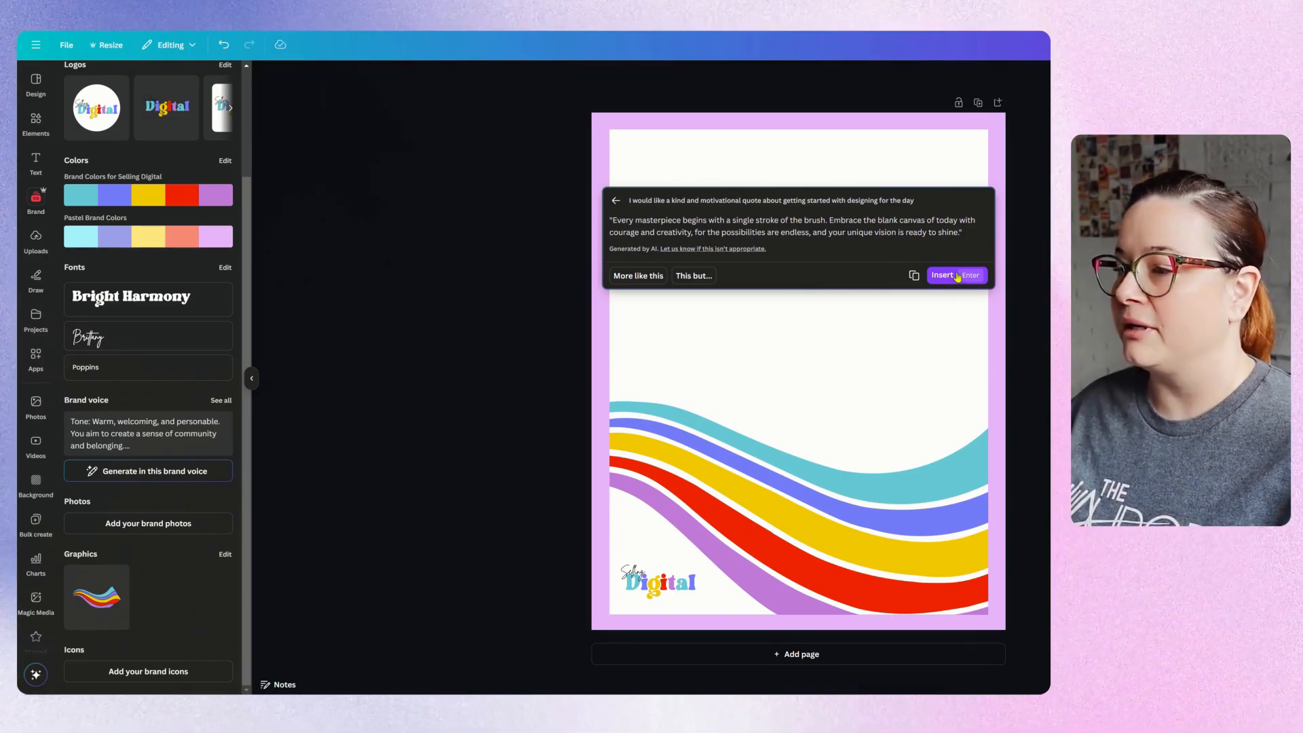
Insert the generated quote and set it in the Bright Harmony brand font
click(942, 275)
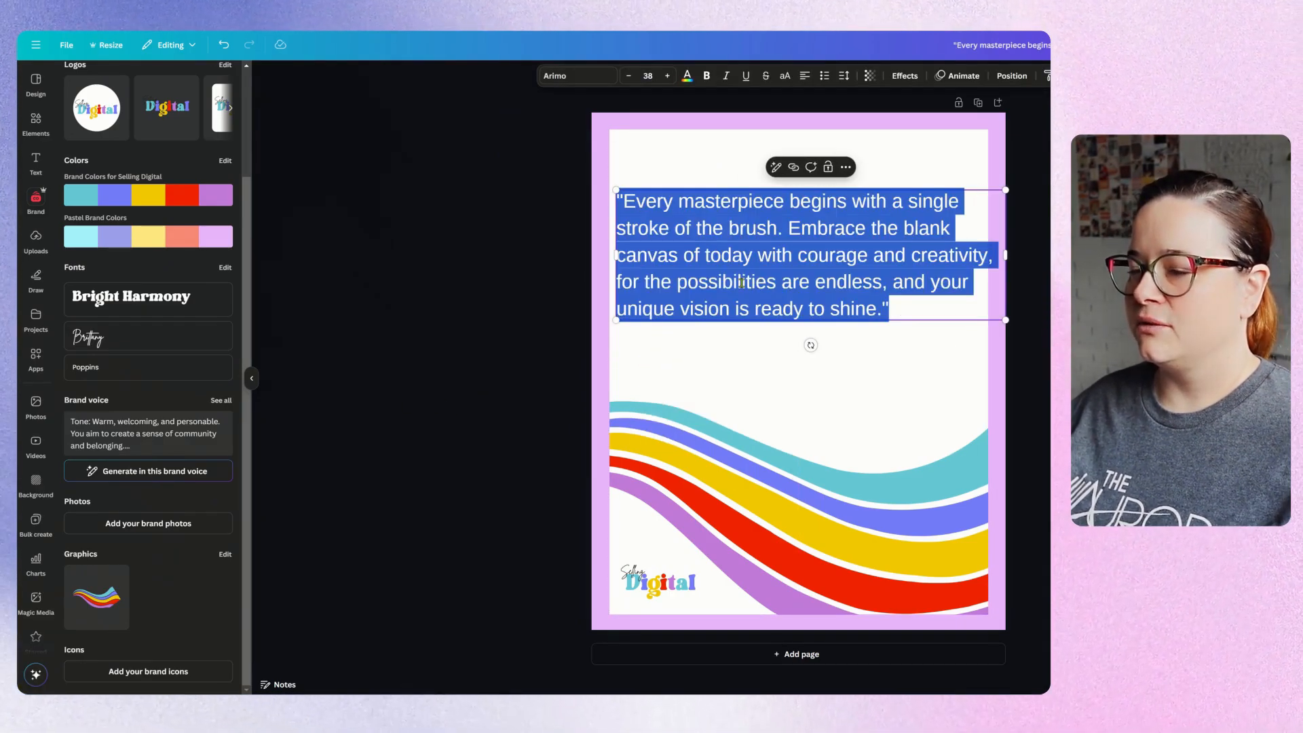
click(577, 76)
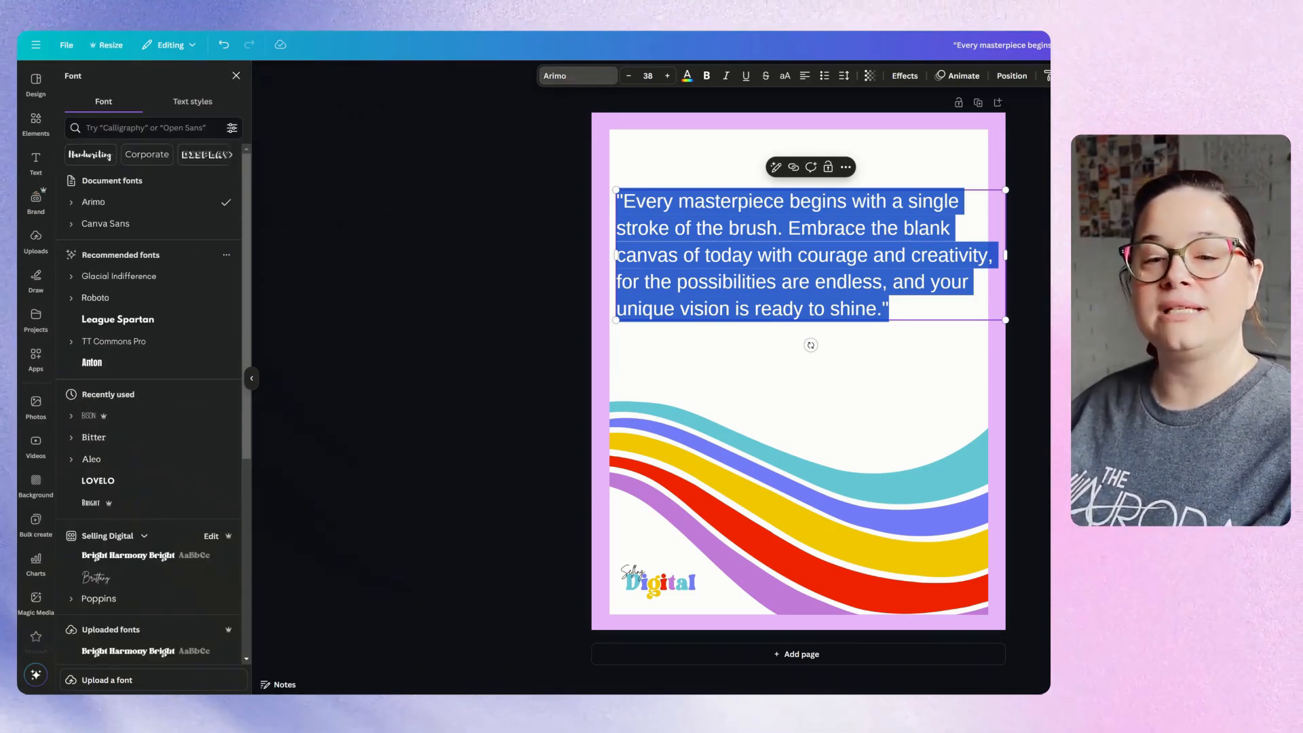
scroll(down, 3)
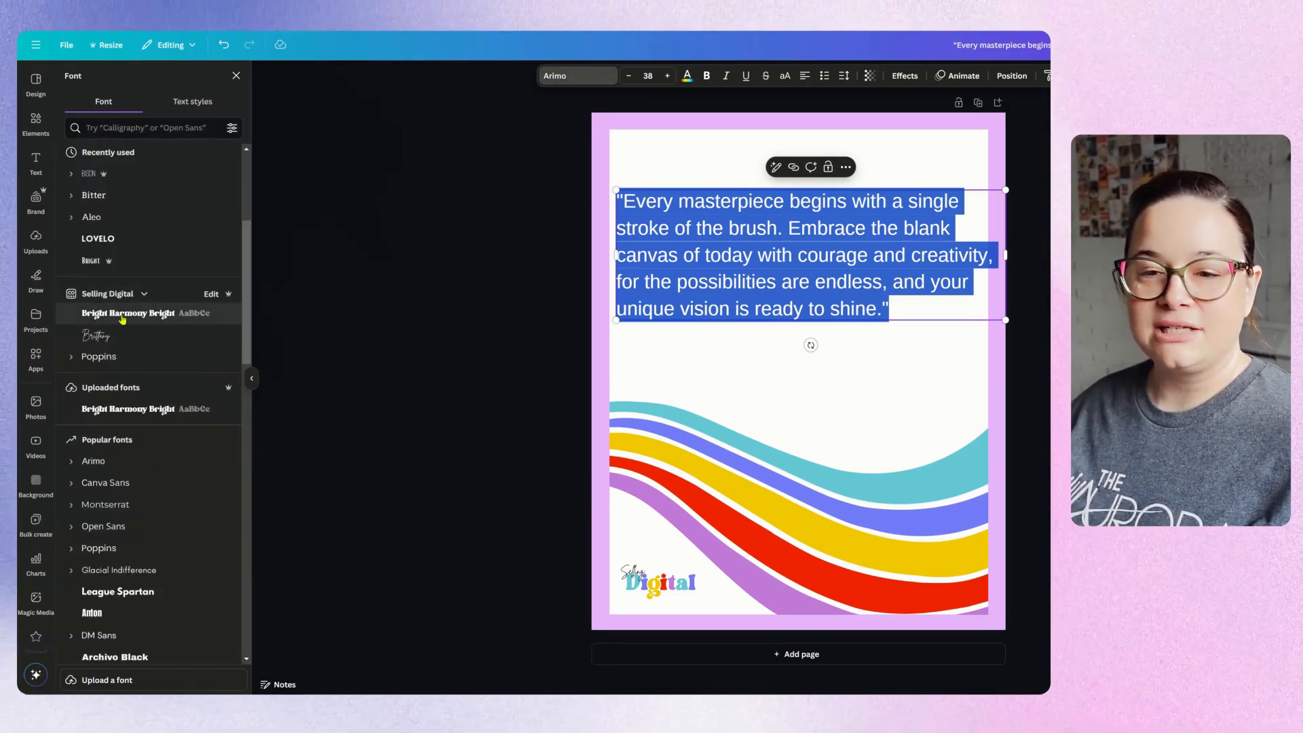
click(128, 313)
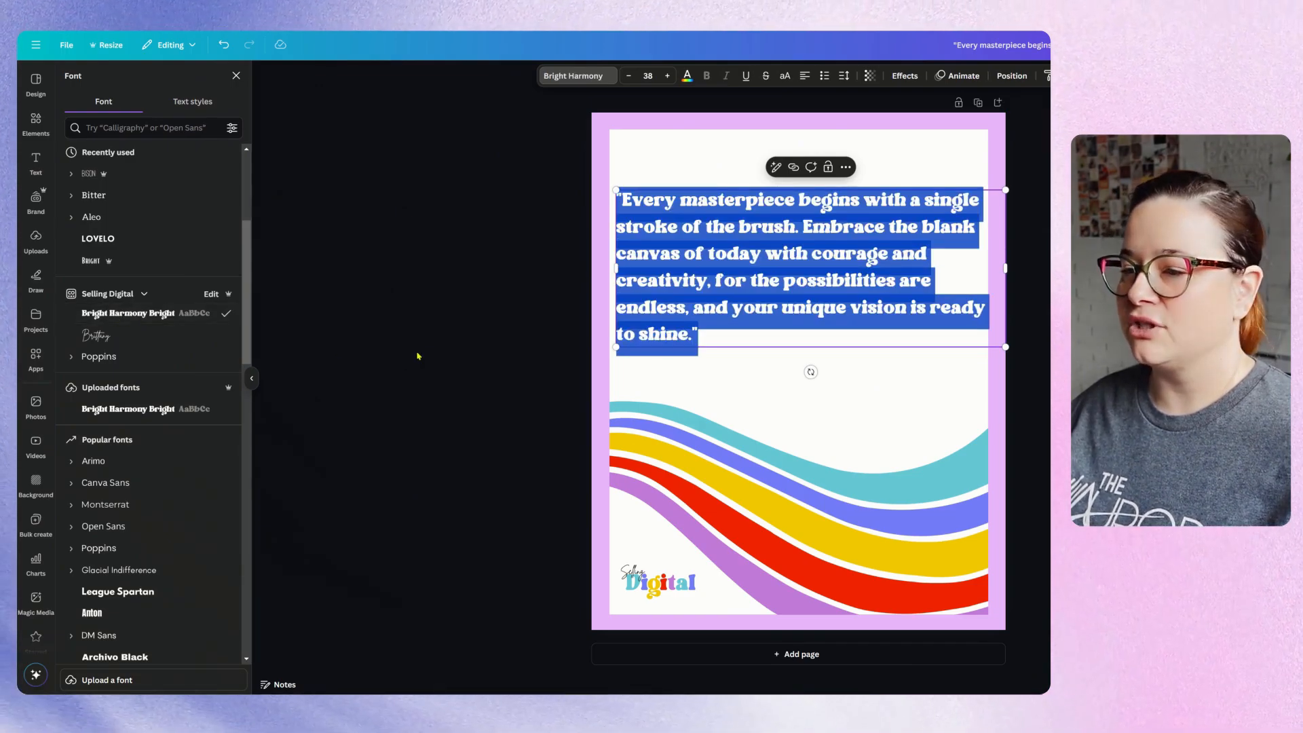
click(36, 199)
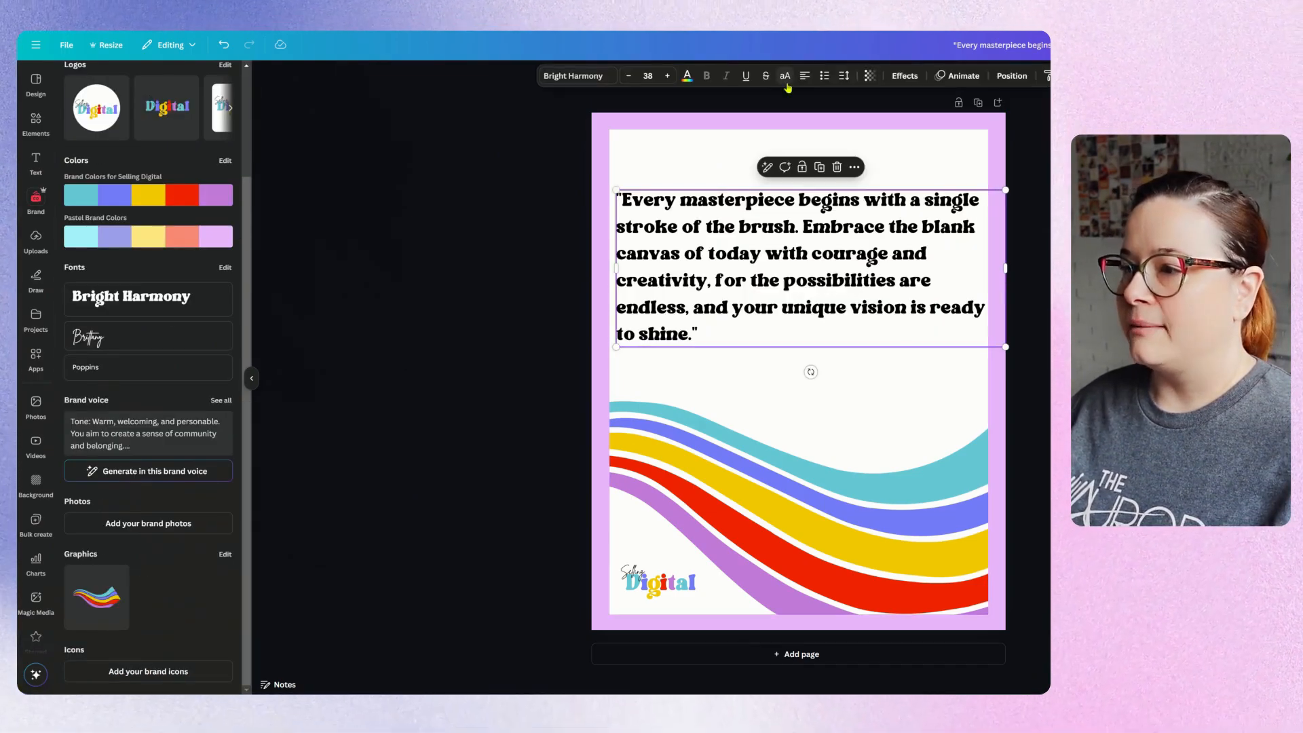
Centre-align the quote, narrow its text box, and deselect to preview
click(803, 75)
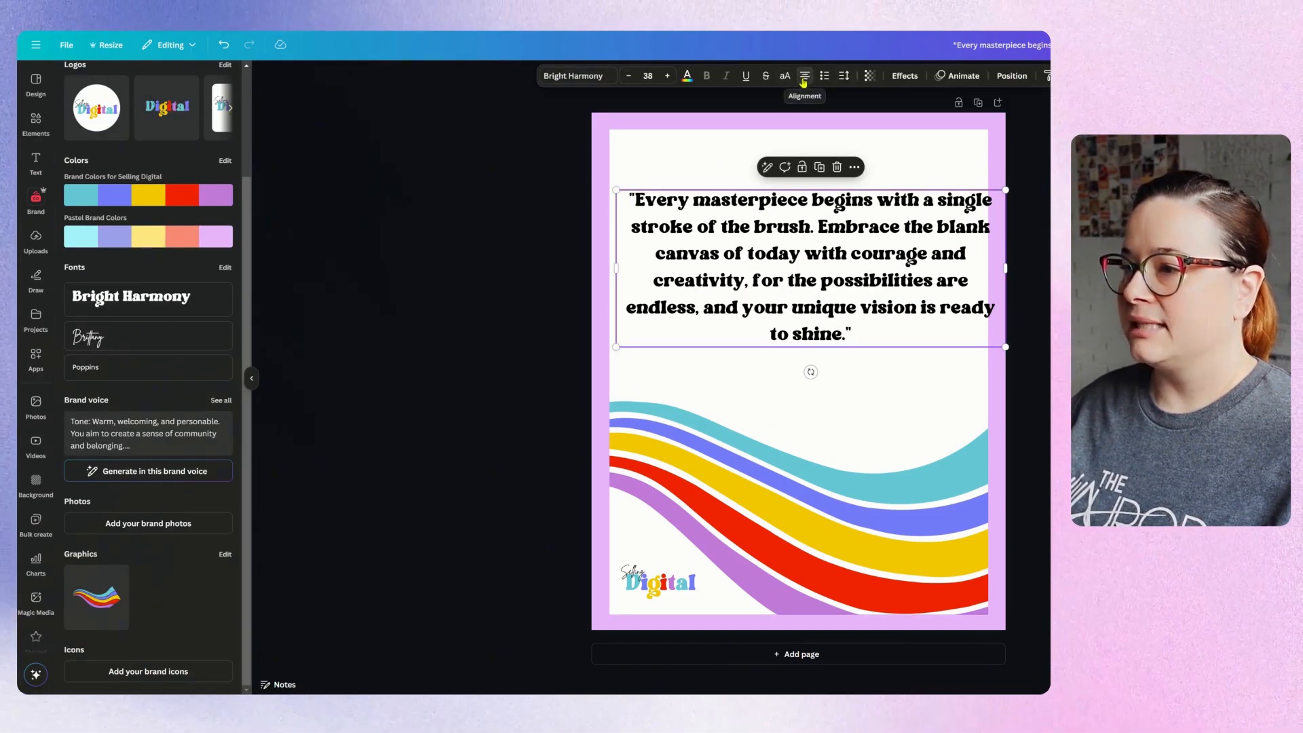
click(629, 76)
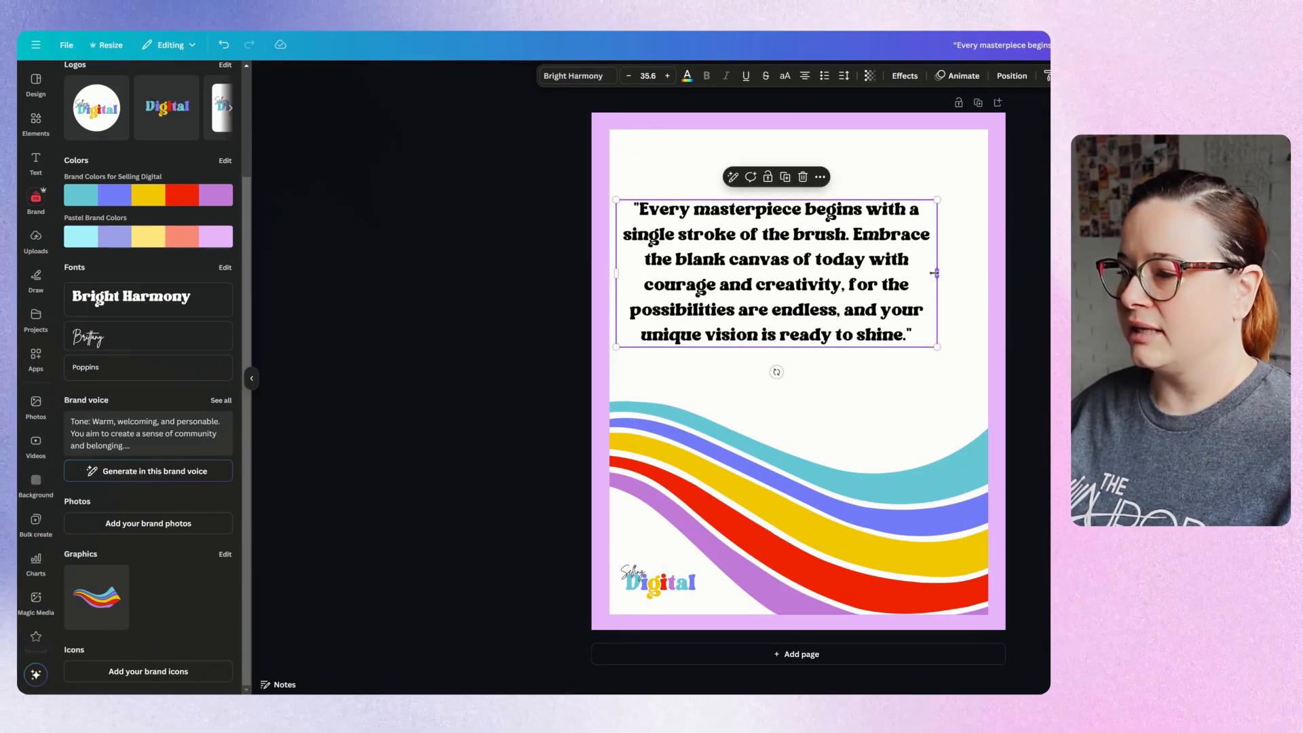
click(441, 381)
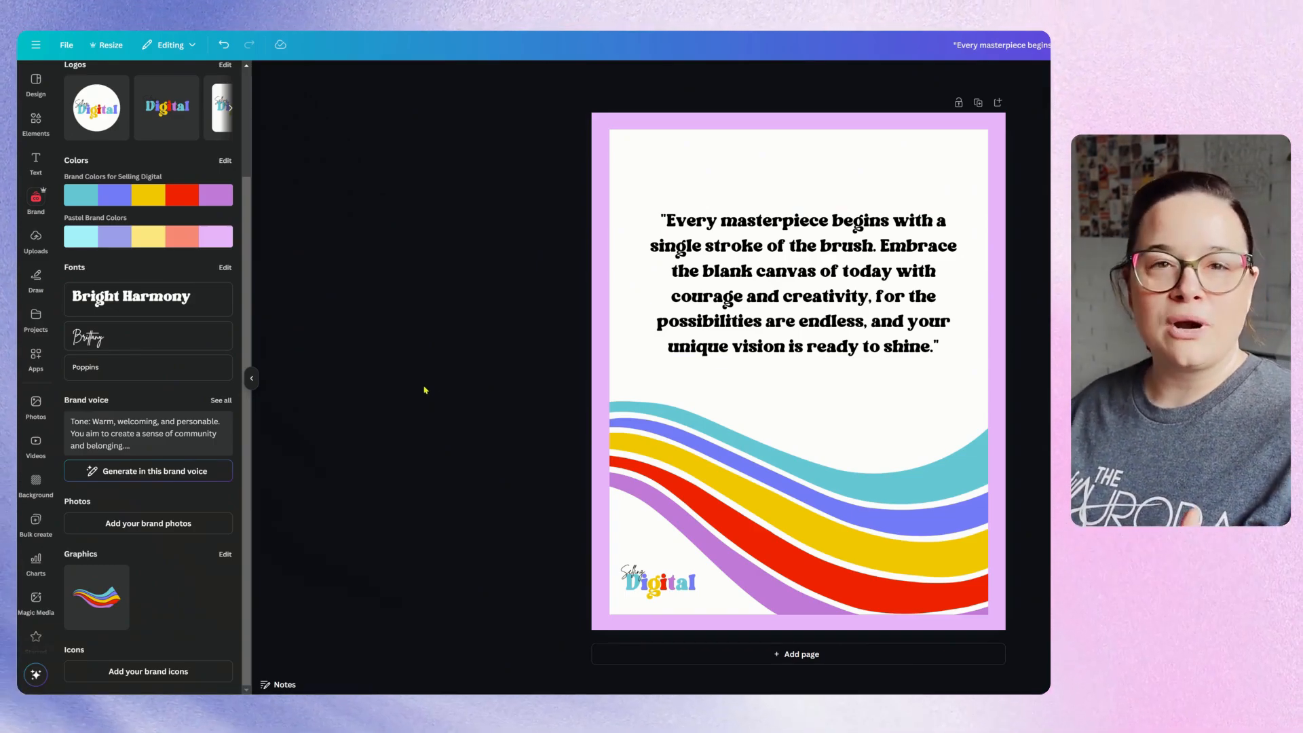
mouse_move(414, 391)
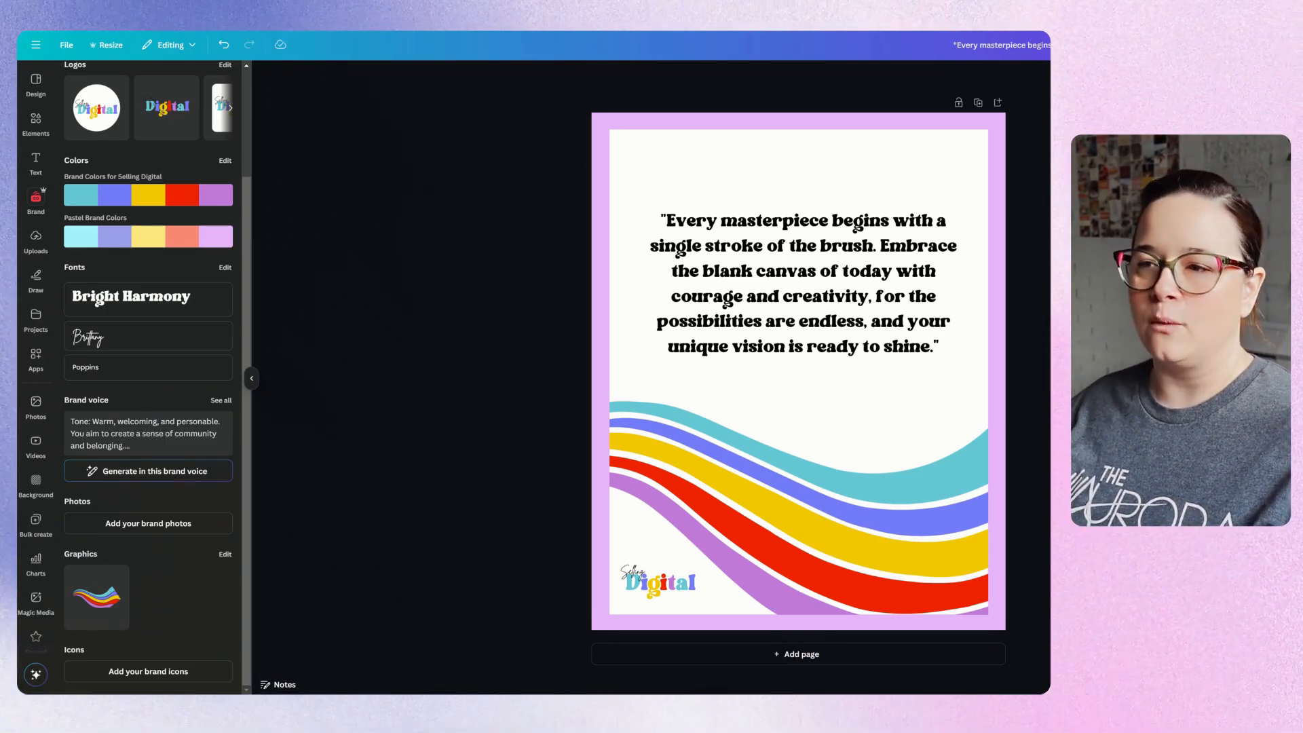
mouse_move(379, 391)
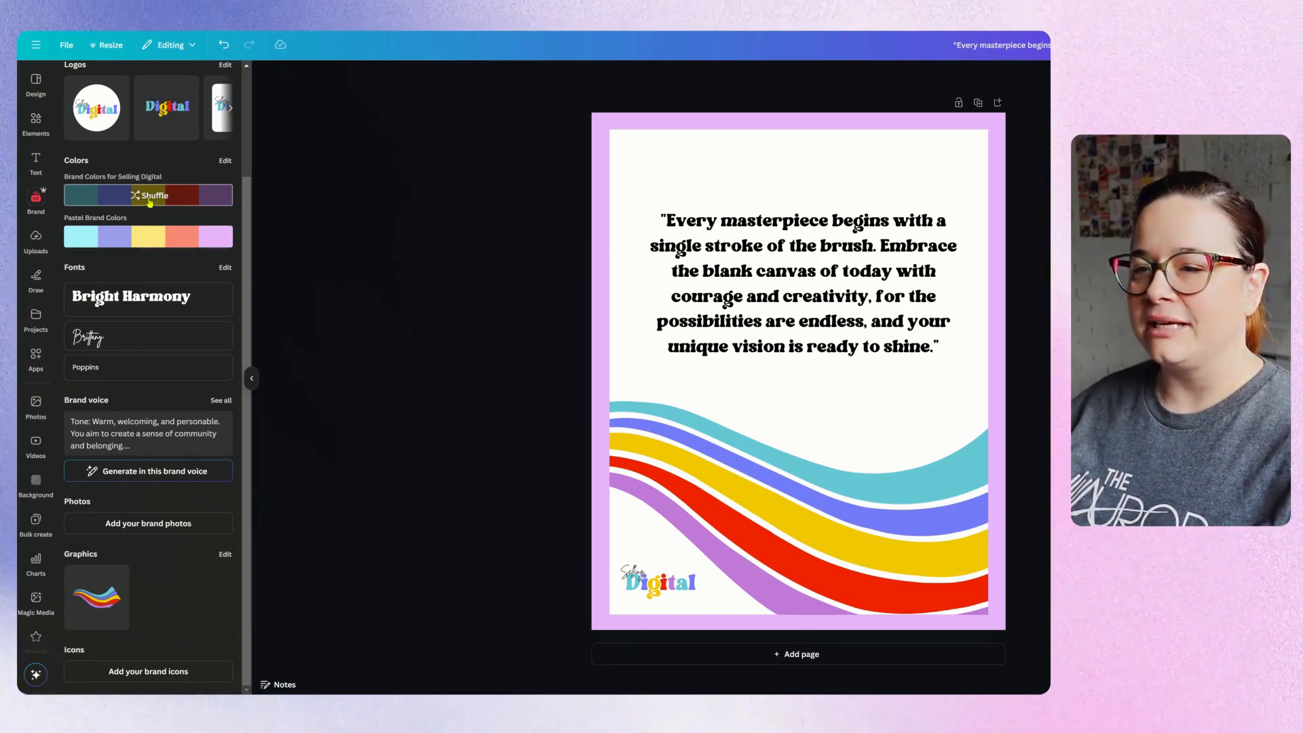
Shuffle the main brand colour palette across the design three times
click(154, 196)
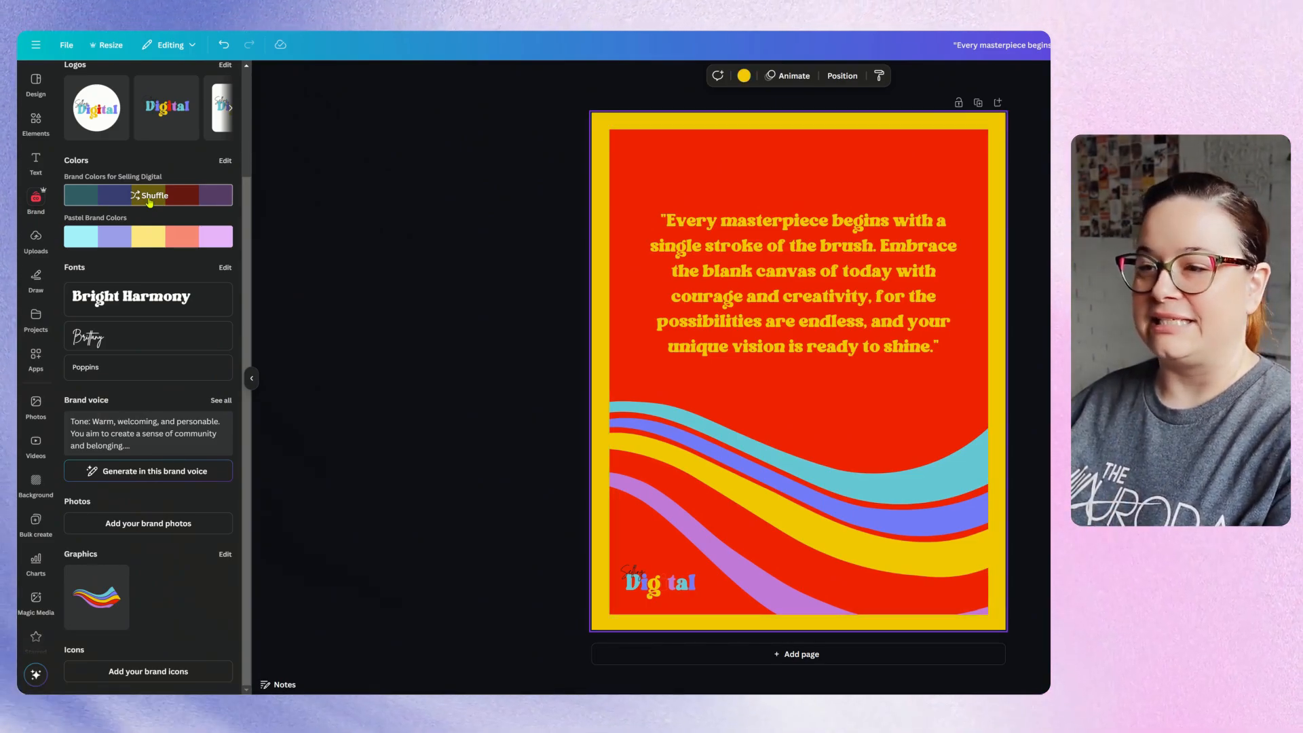
click(148, 196)
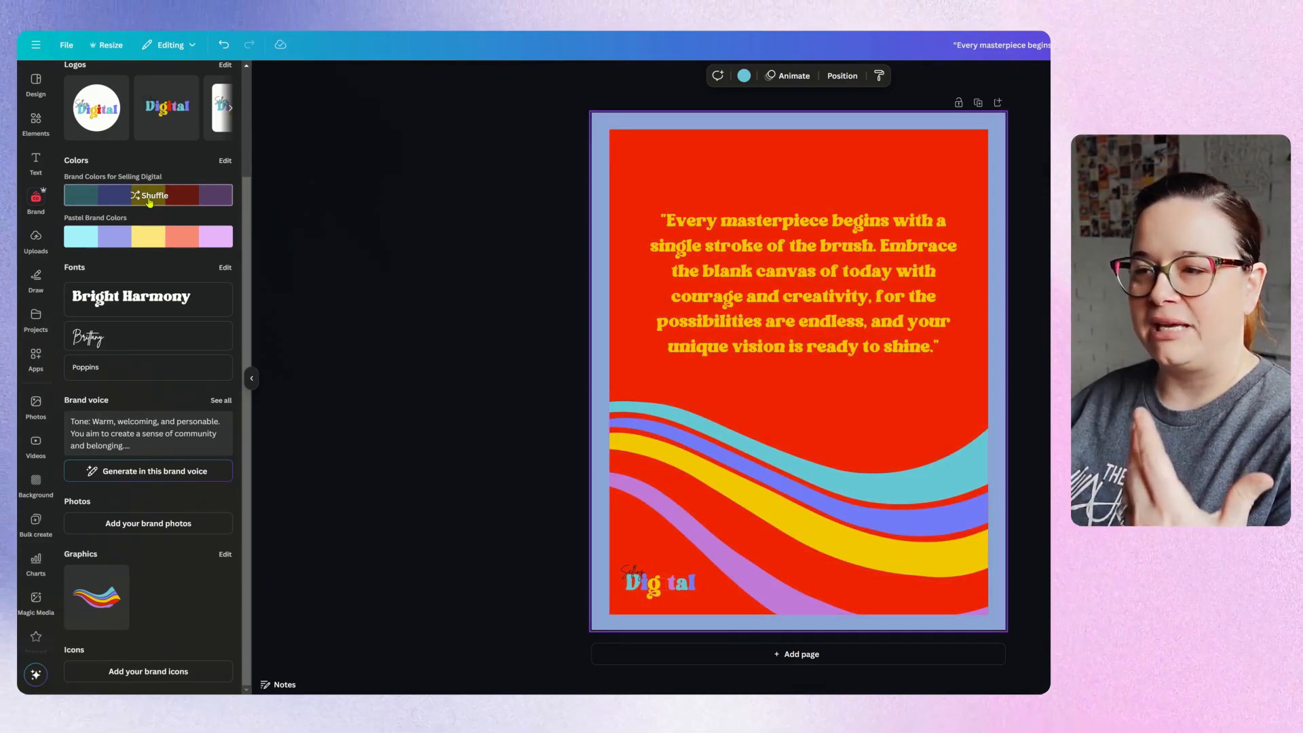
click(154, 195)
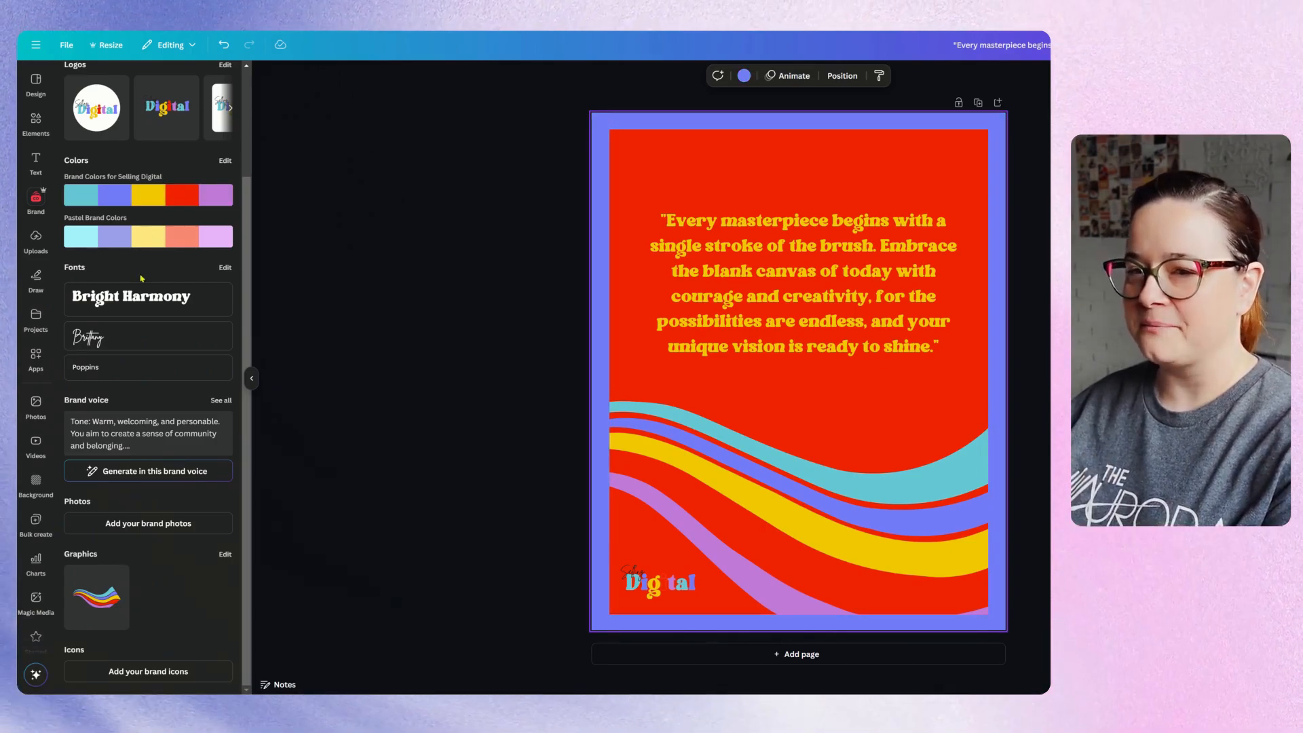
Shuffle the Pastel Brand Colors palette until peach background and lavender border appear
click(148, 236)
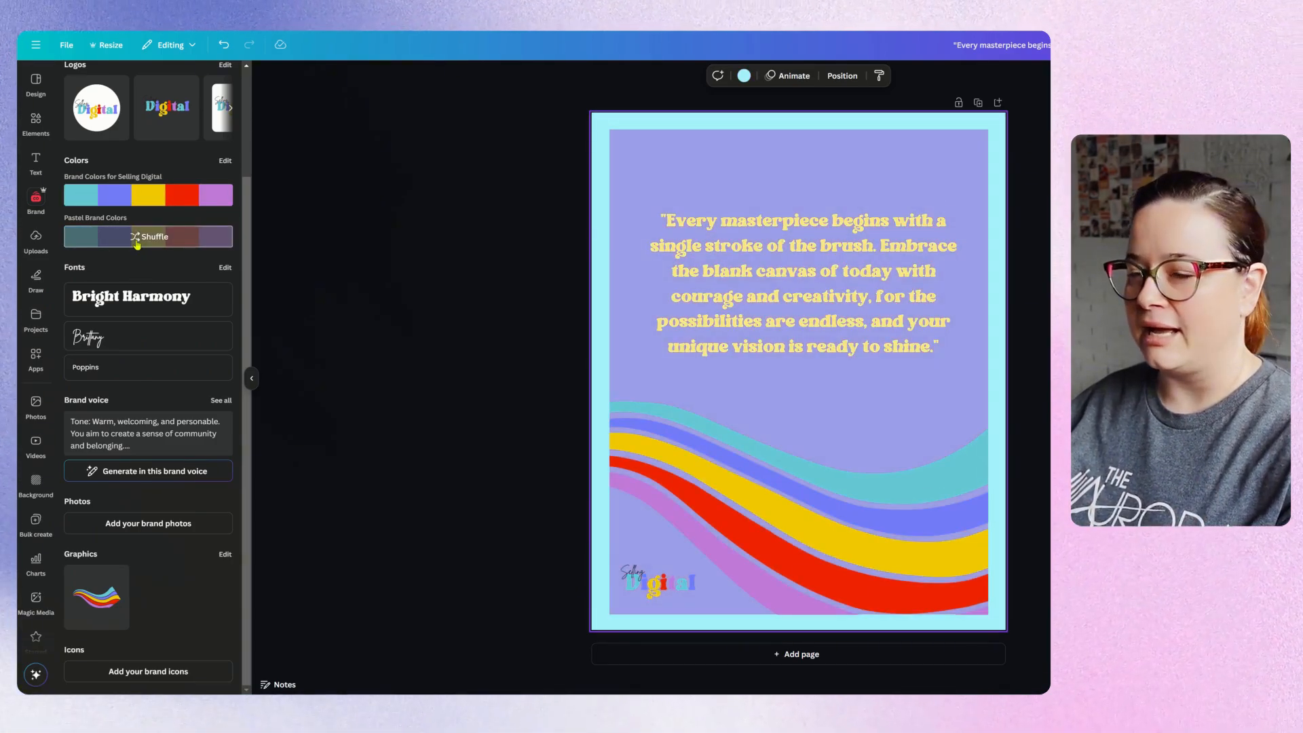
click(153, 236)
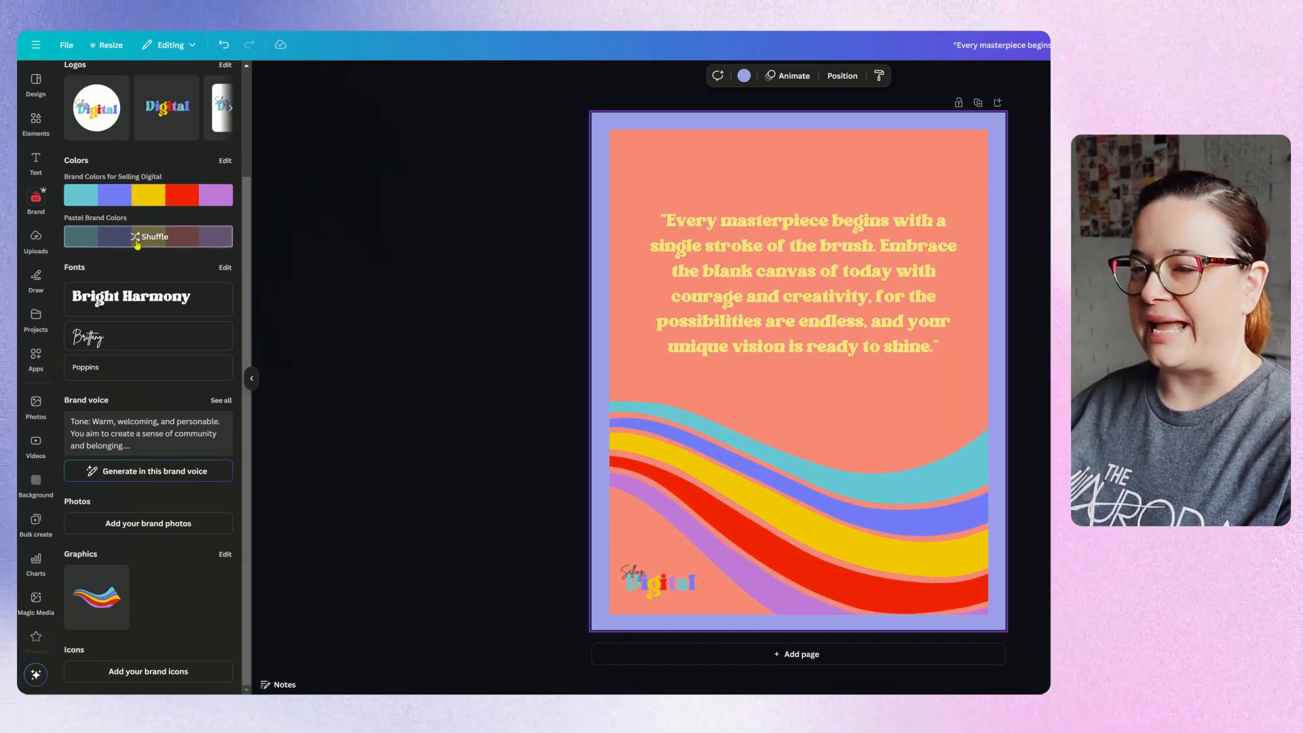
click(152, 237)
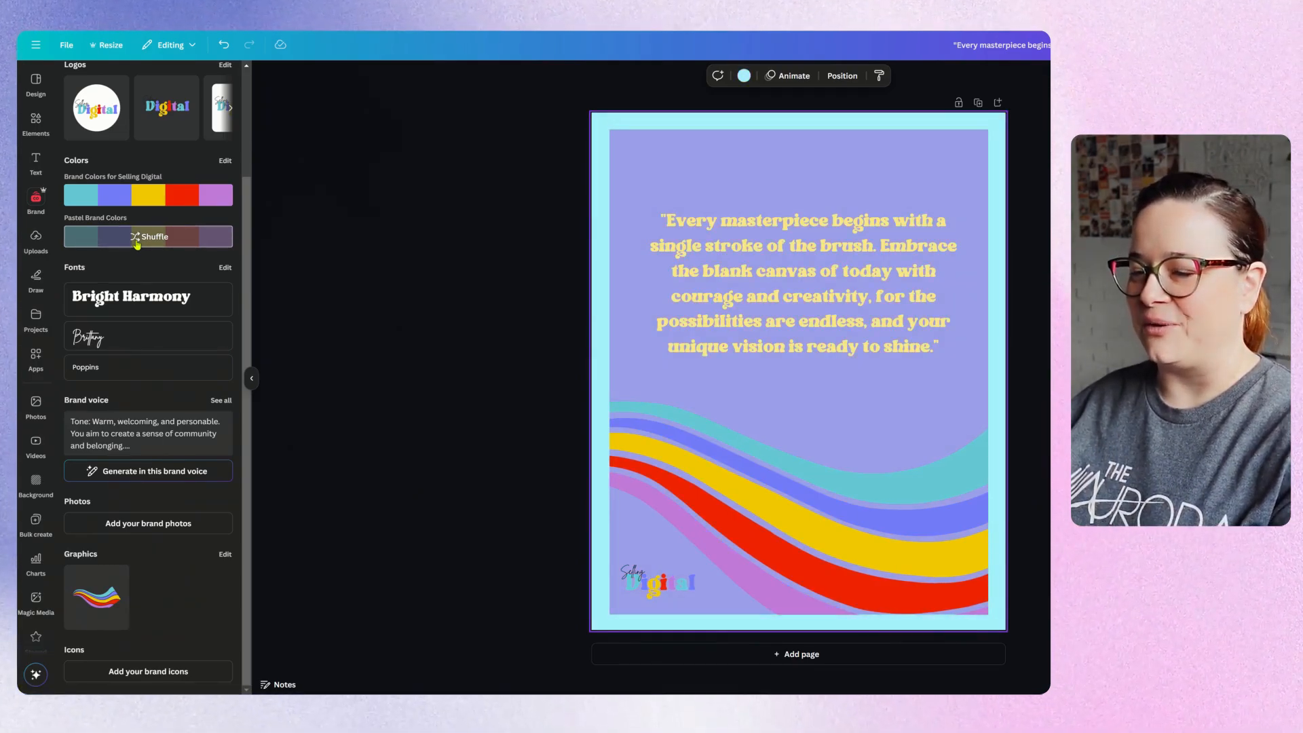
click(154, 236)
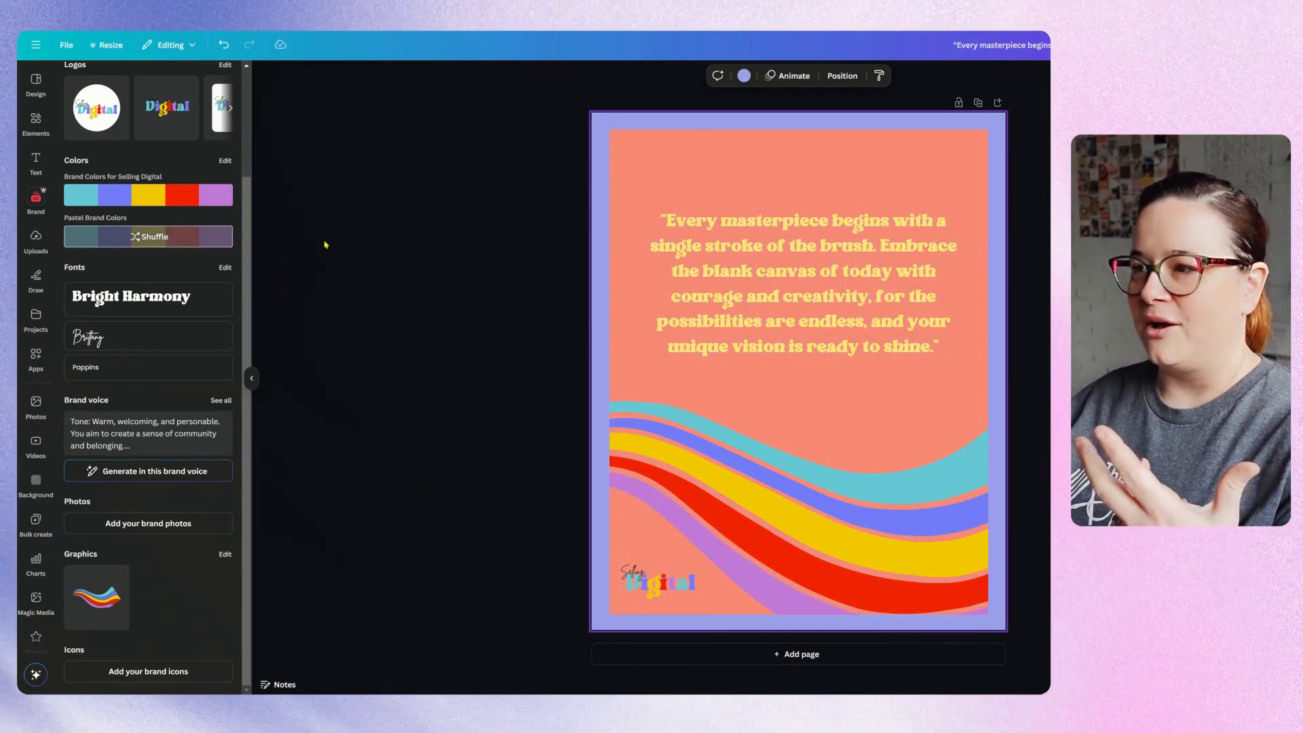
Recolour the quote text to white from Default colors, then deselect it
click(798, 282)
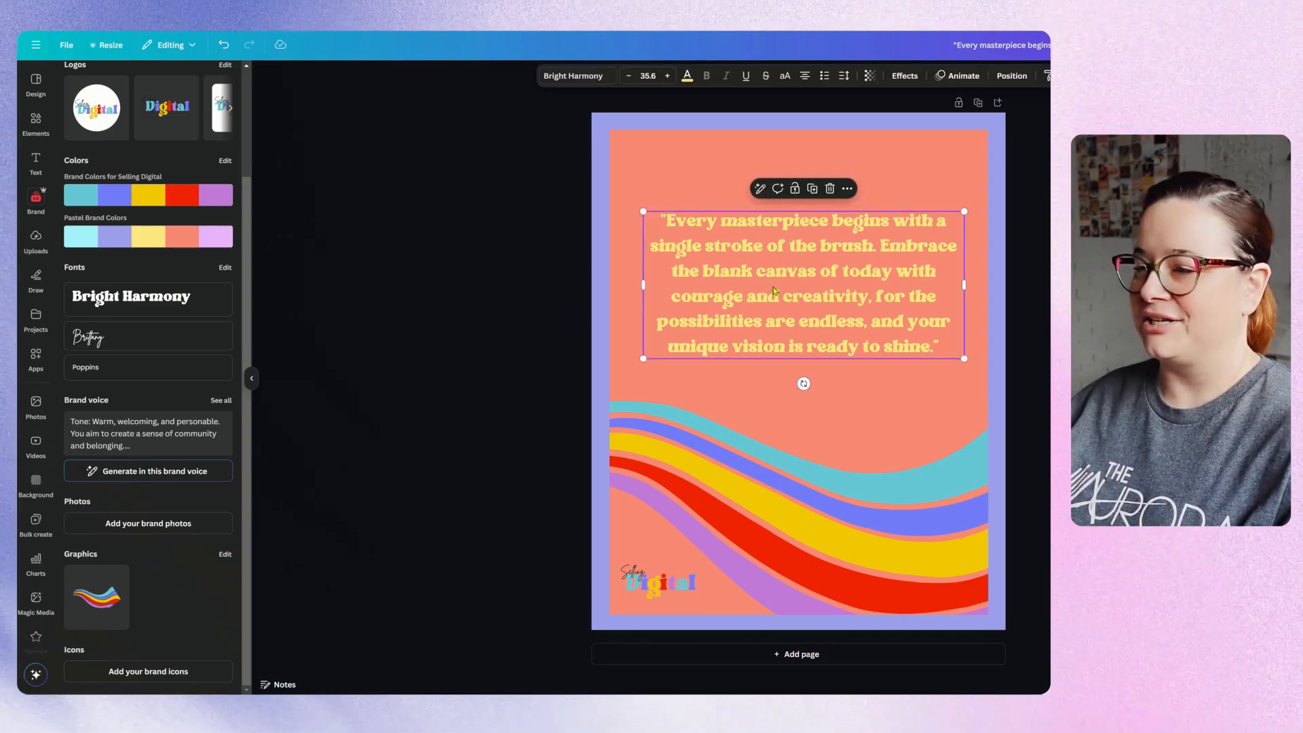
click(686, 75)
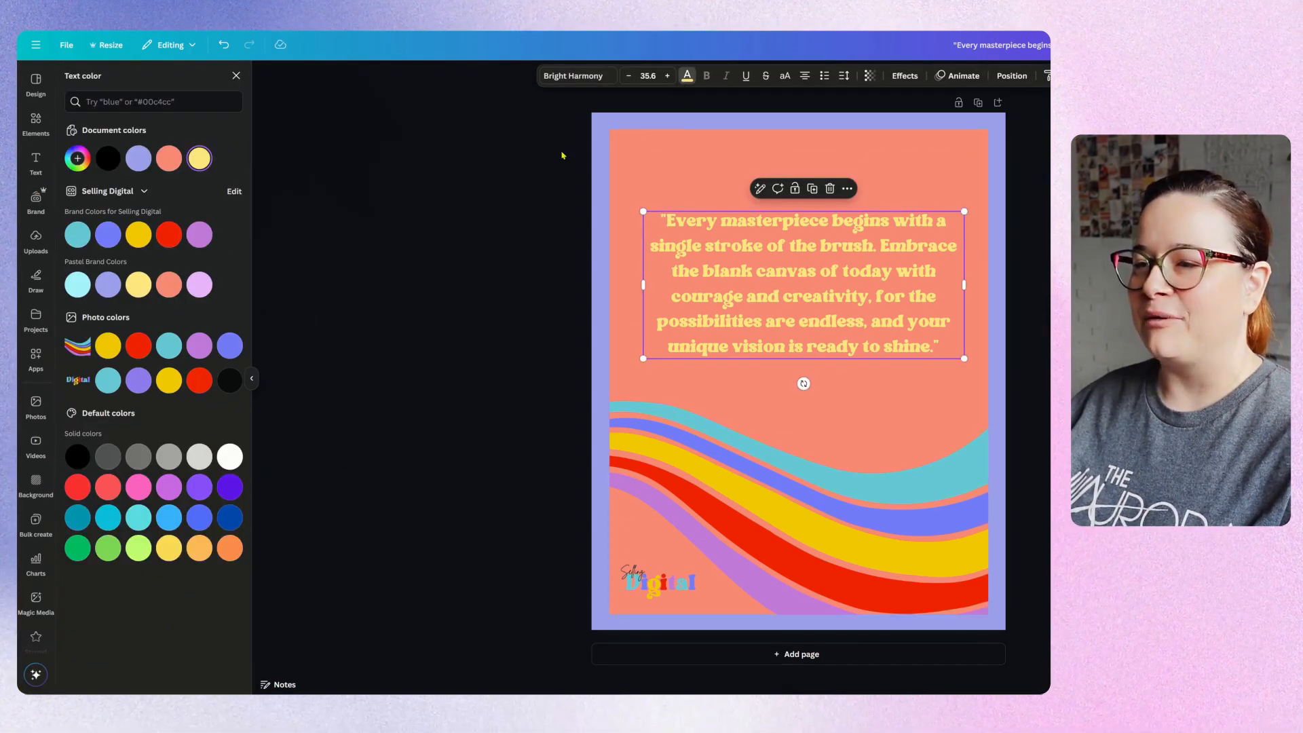
click(230, 455)
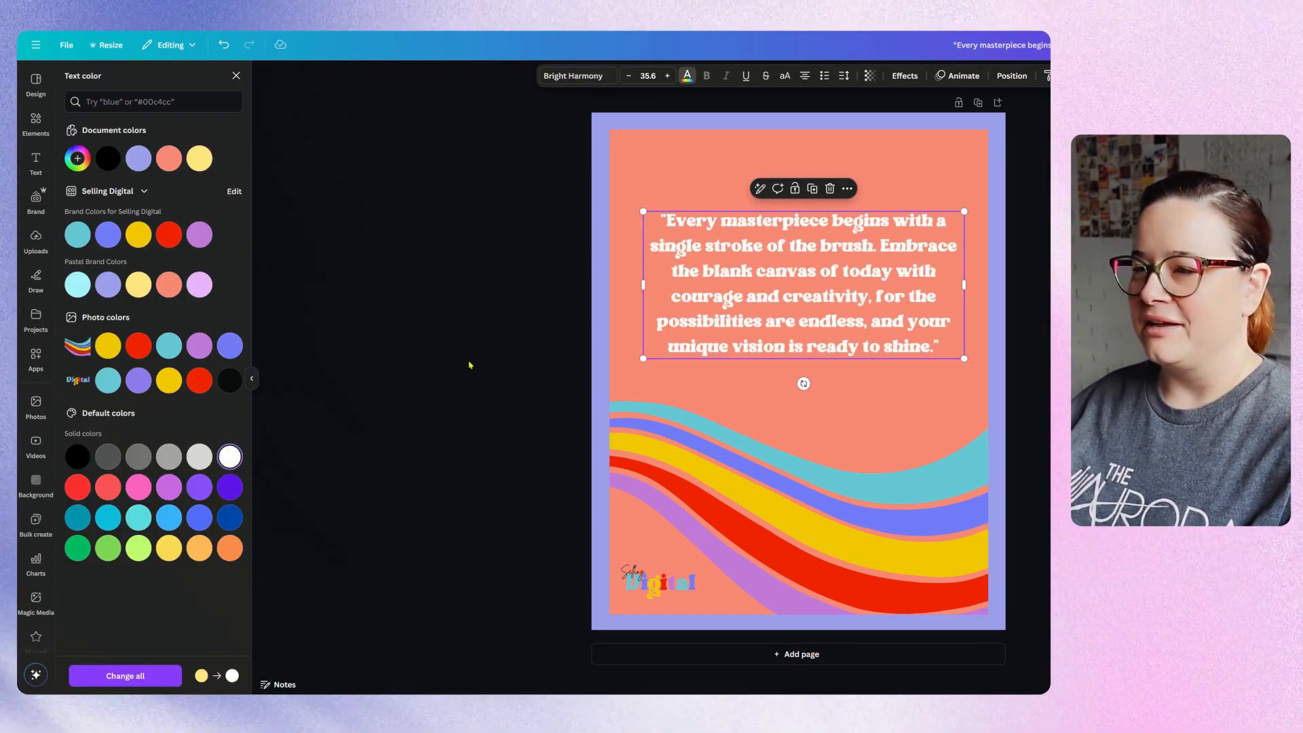
click(36, 199)
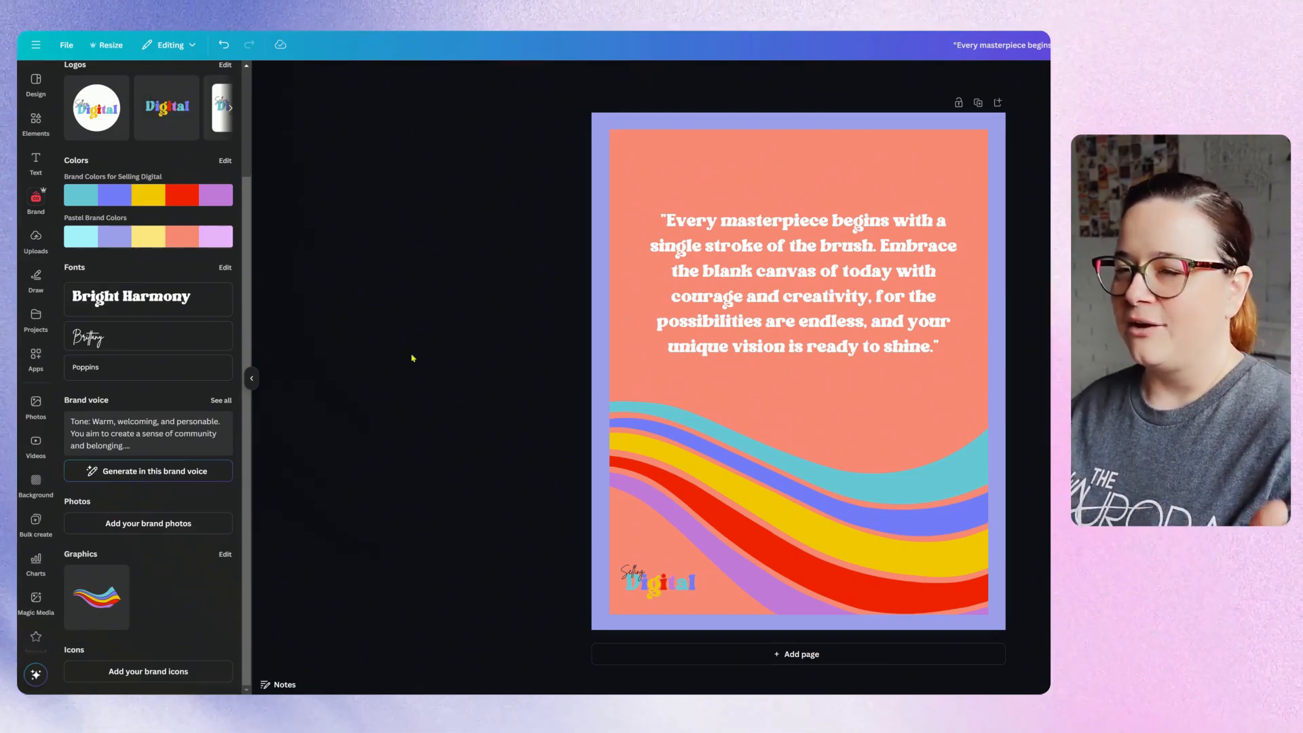